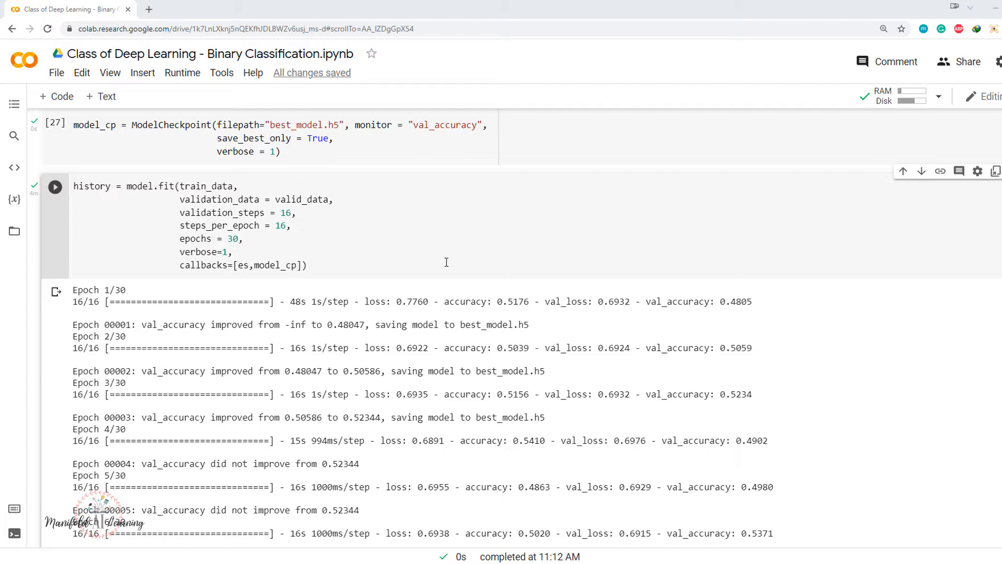
pyautogui.moveTo(154, 197)
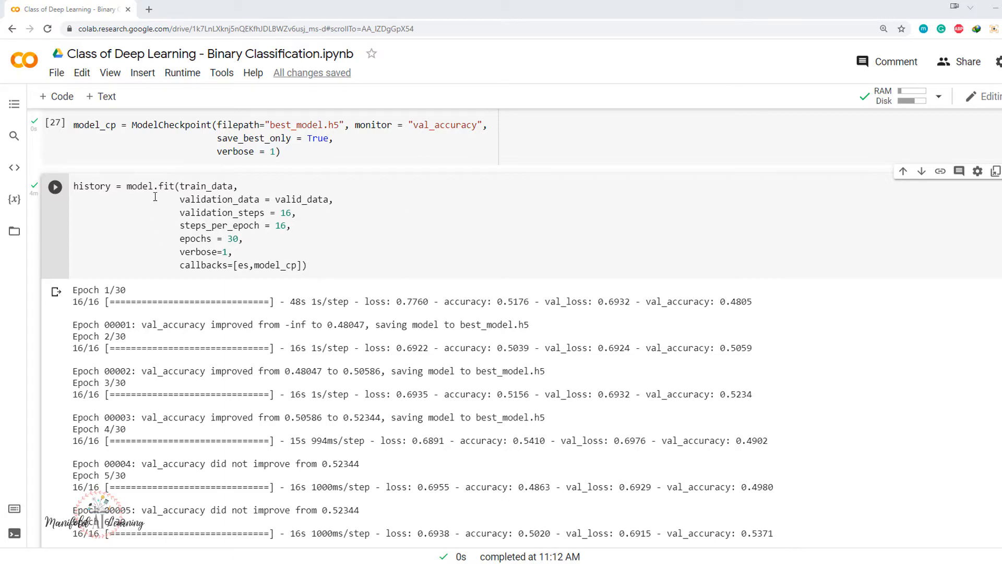
# Scroll through the training log and highlight the early stopping message.
pyautogui.scroll(-3)
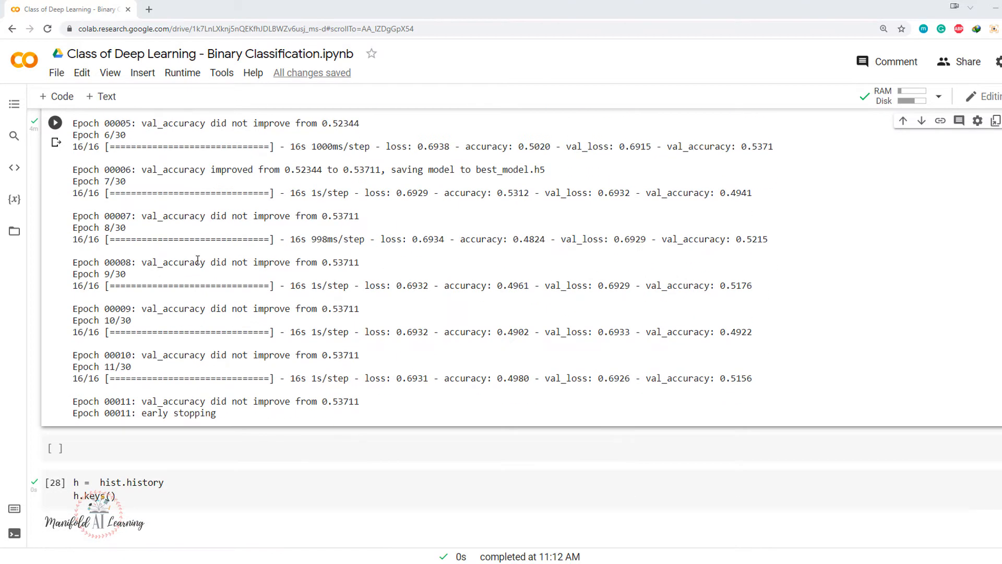
pyautogui.moveTo(253, 471)
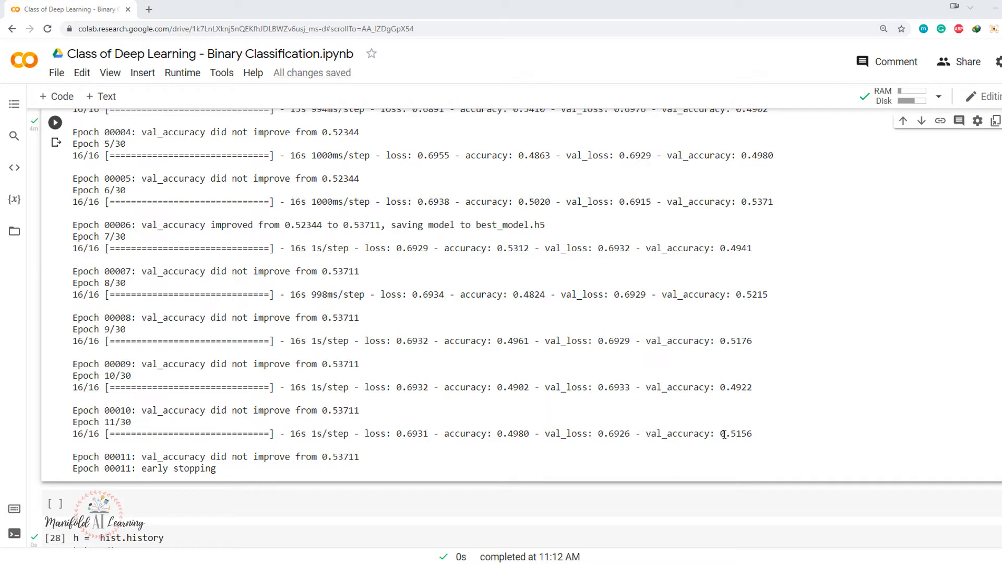
pyautogui.doubleClick(736, 433)
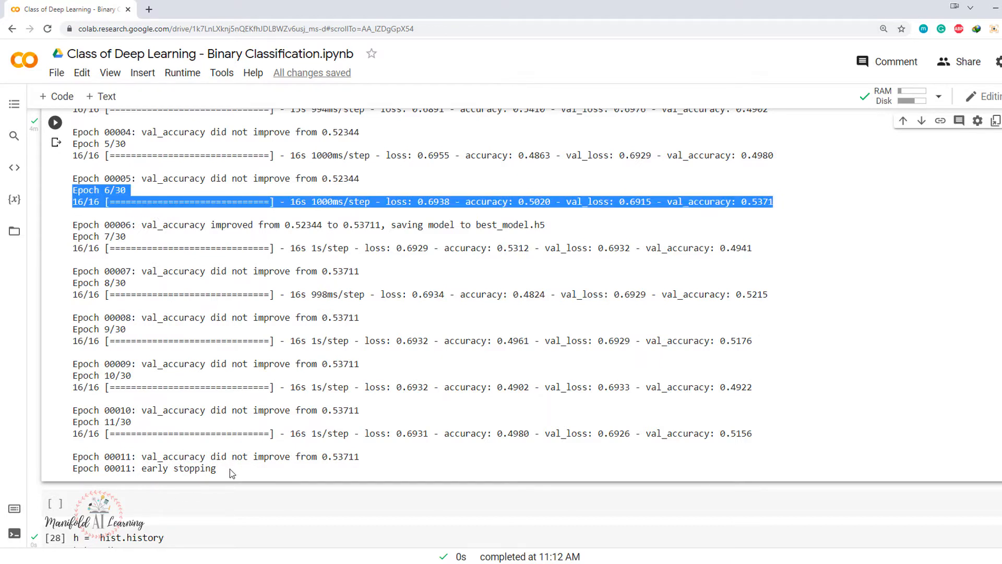
pyautogui.moveTo(428, 399)
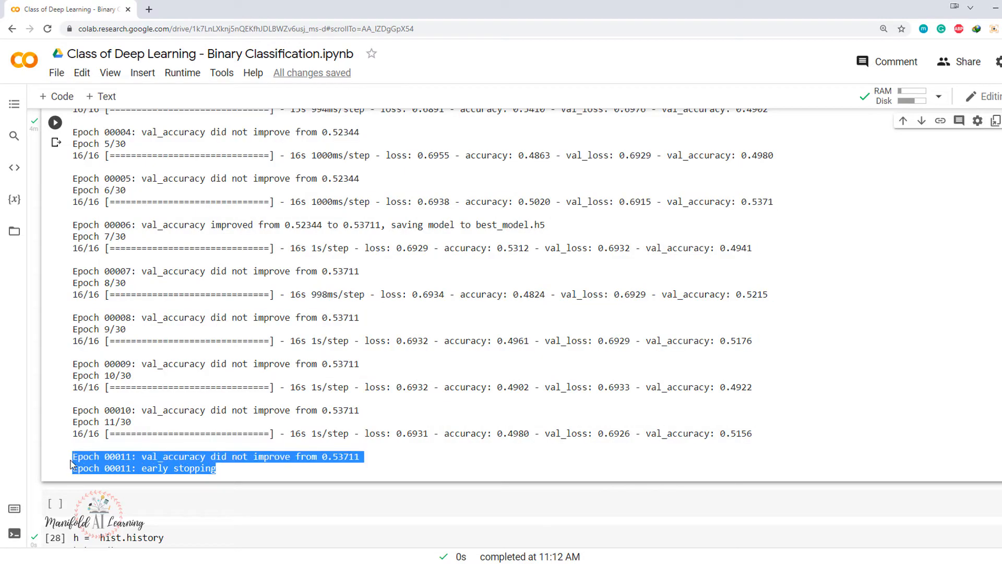
pyautogui.moveTo(40, 318)
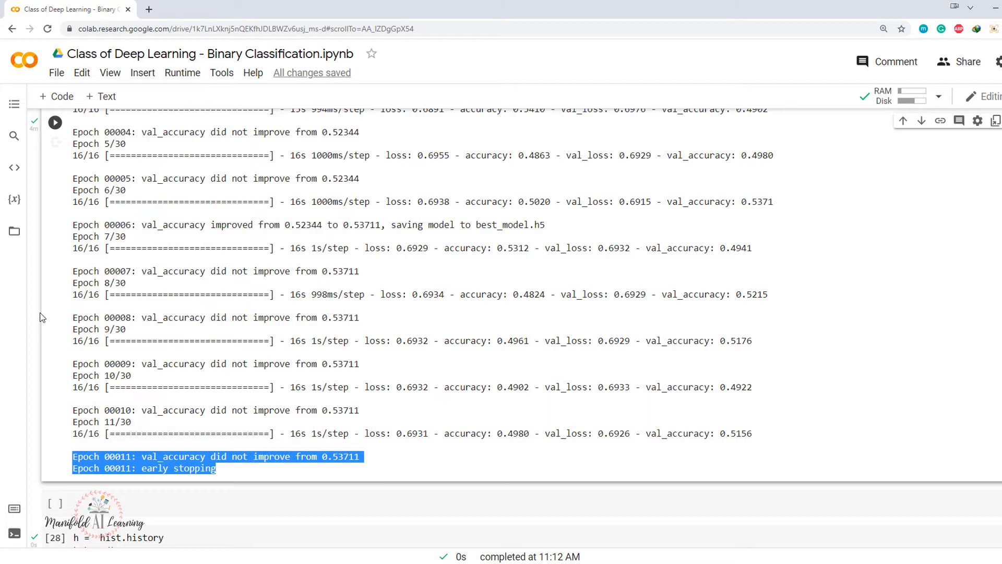
pyautogui.scroll(3)
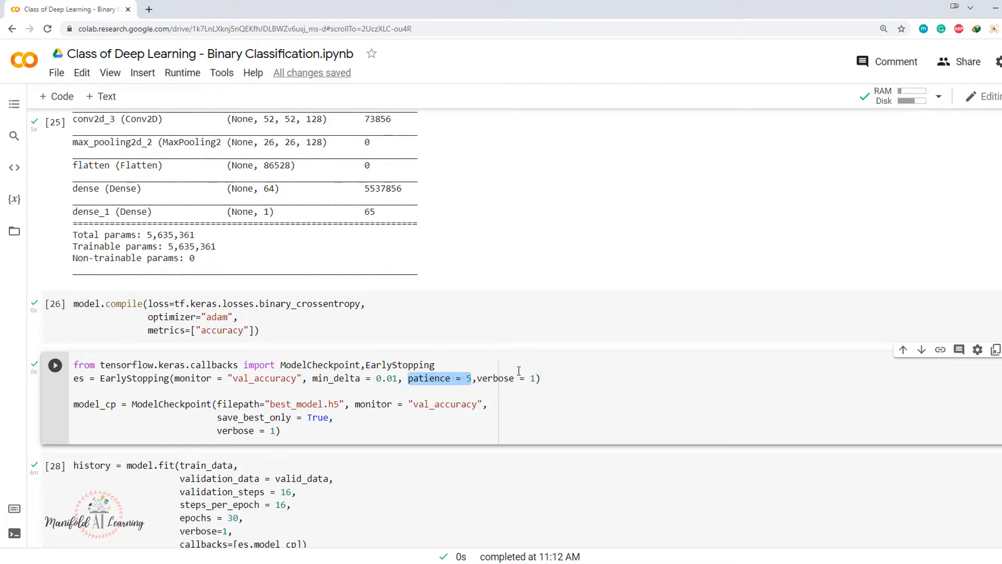
pyautogui.scroll(-3)
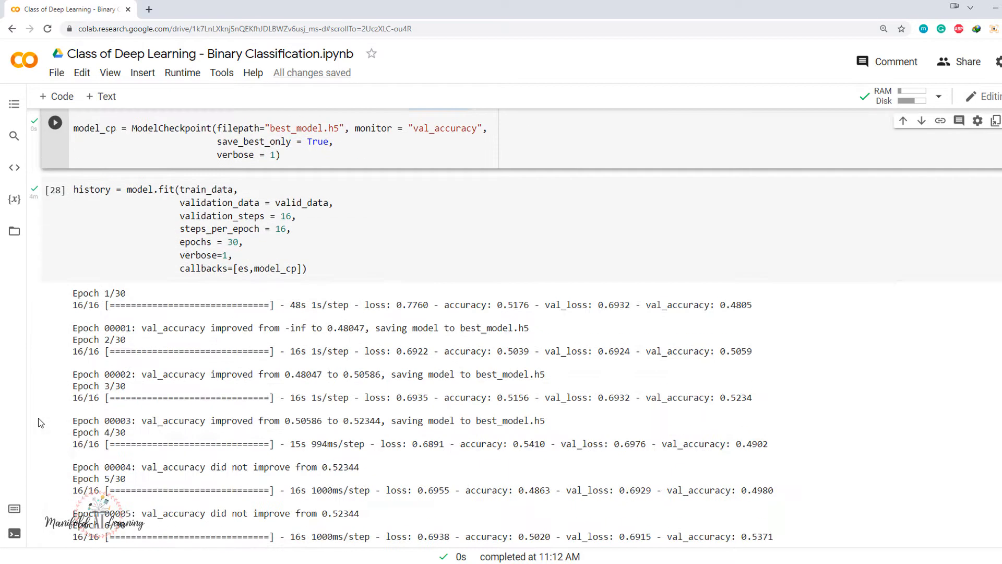
pyautogui.scroll(-3)
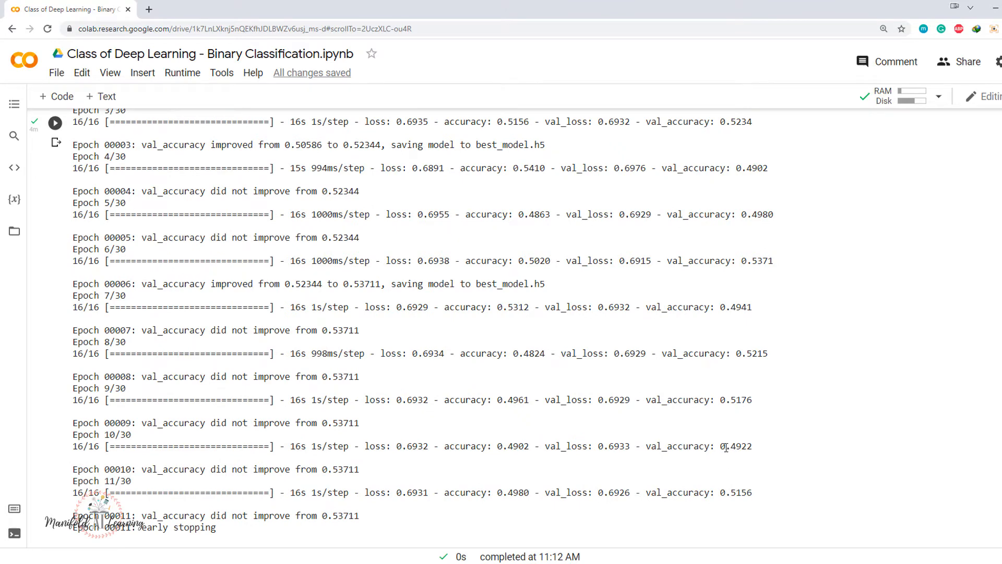
pyautogui.moveTo(715, 372)
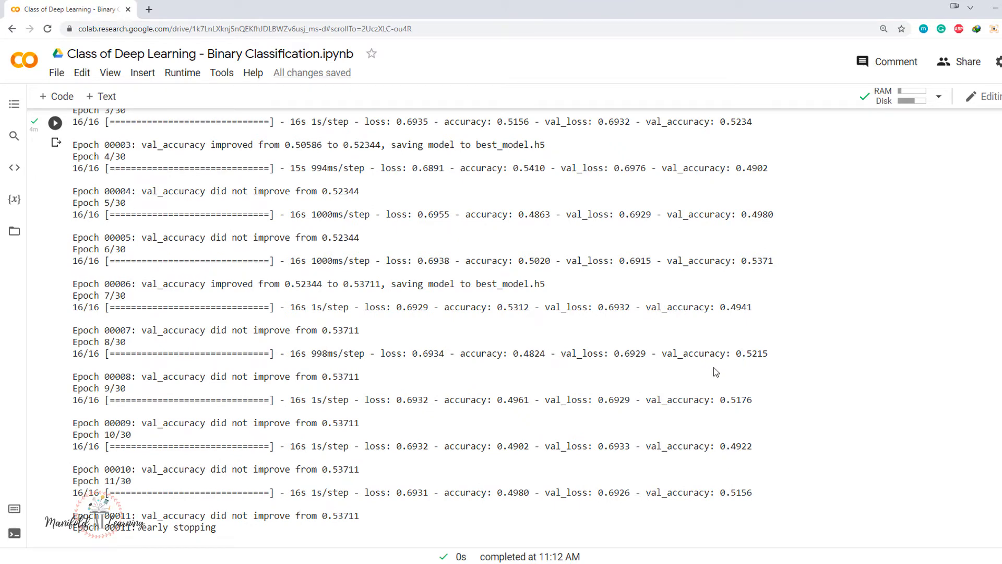
pyautogui.moveTo(737, 320)
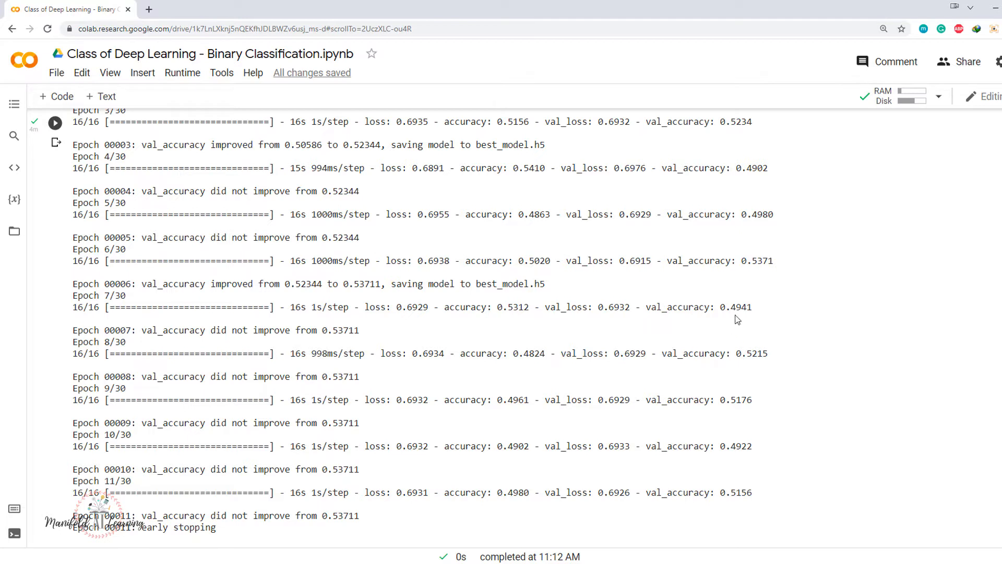
pyautogui.moveTo(712, 341)
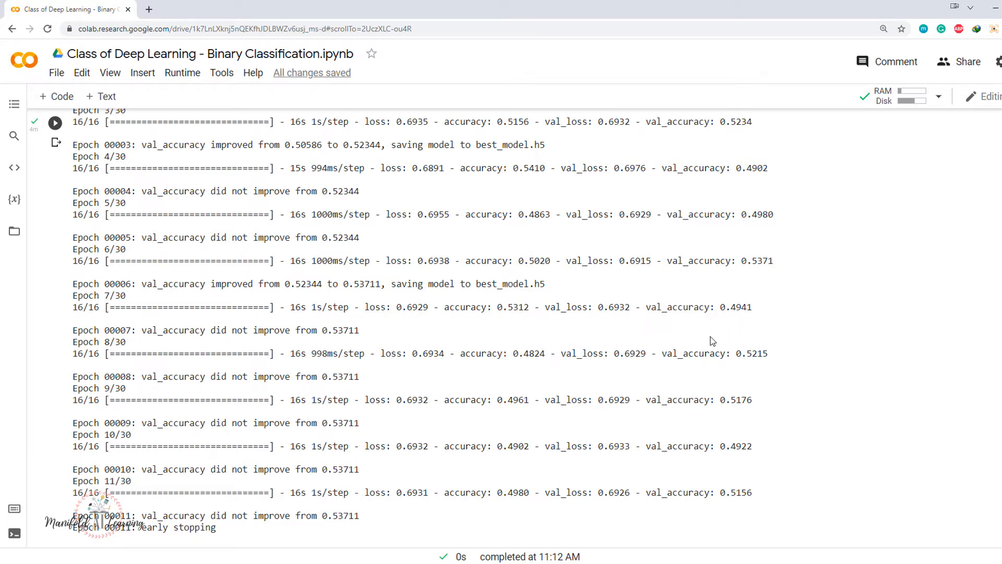
pyautogui.moveTo(351, 505)
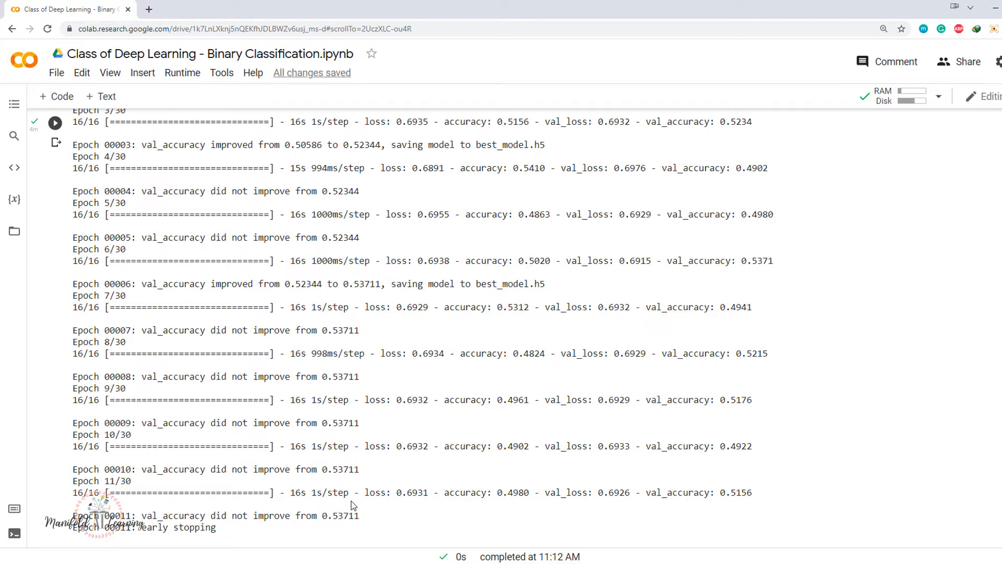
pyautogui.moveTo(230, 531)
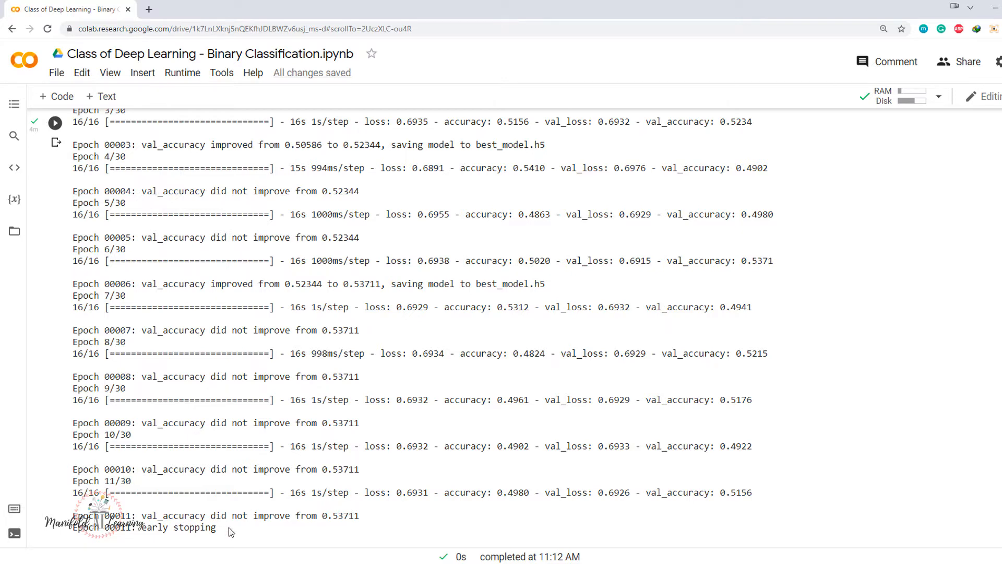
pyautogui.doubleClick(160, 526)
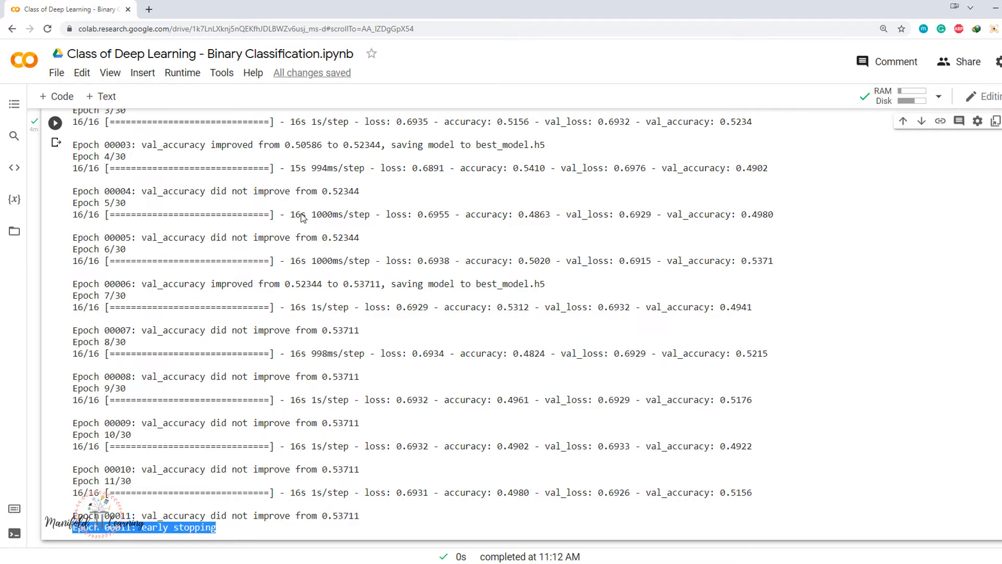
# Highlight val_accuracy, the epoch 6 improvement message and the saved best_model.h5 name.
pyautogui.scroll(3)
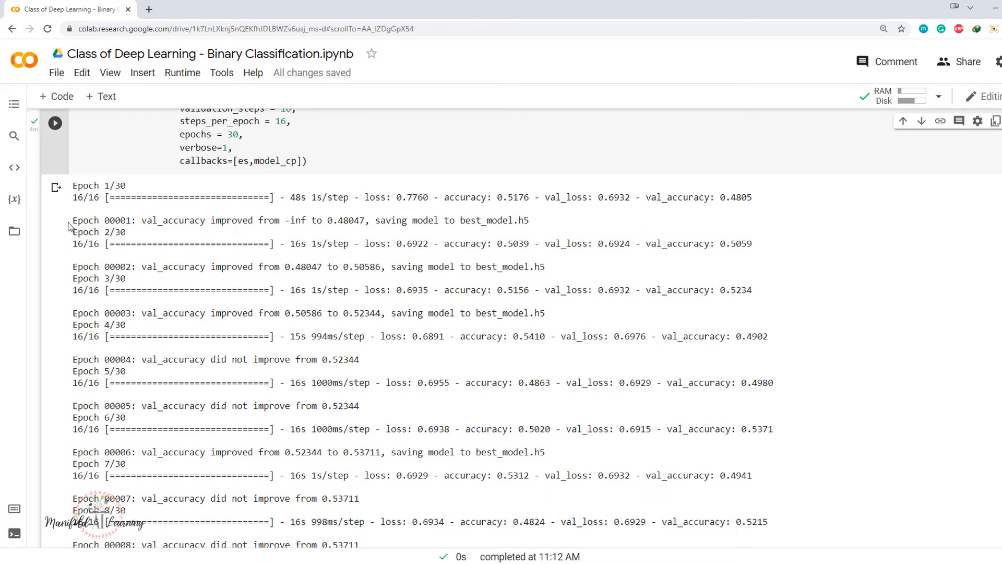
pyautogui.doubleClick(172, 219)
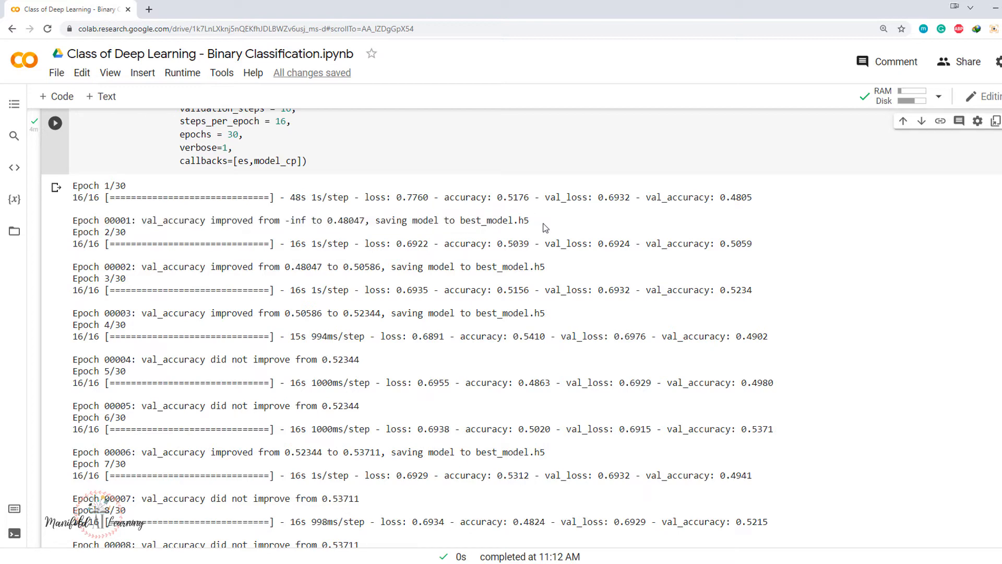
pyautogui.doubleClick(170, 267)
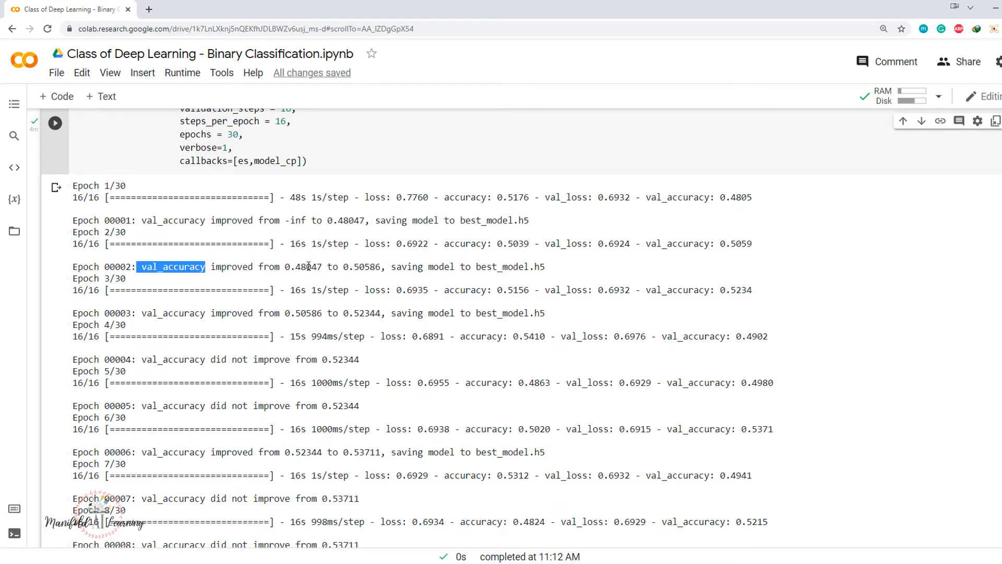
pyautogui.scroll(-3)
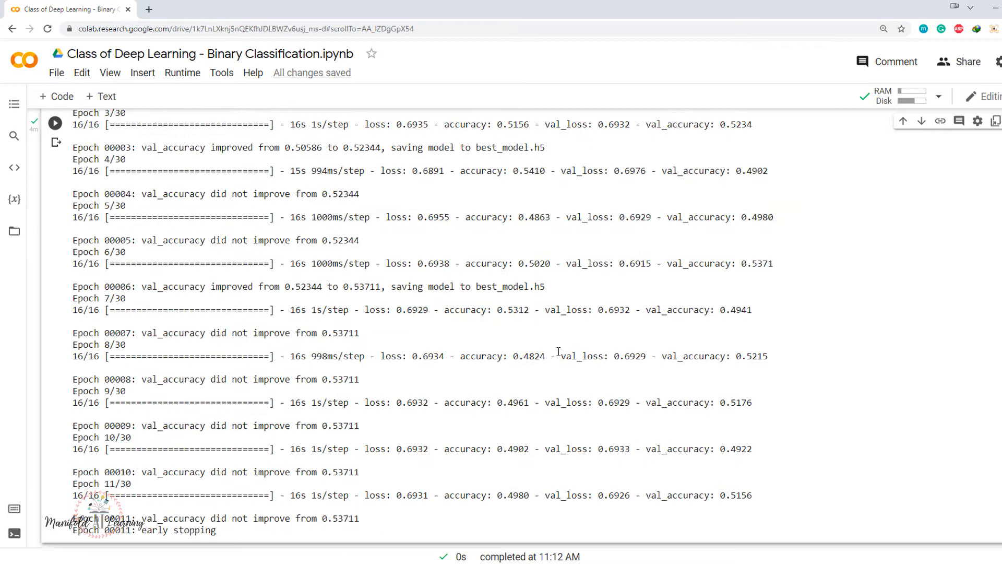
pyautogui.doubleClick(535, 286)
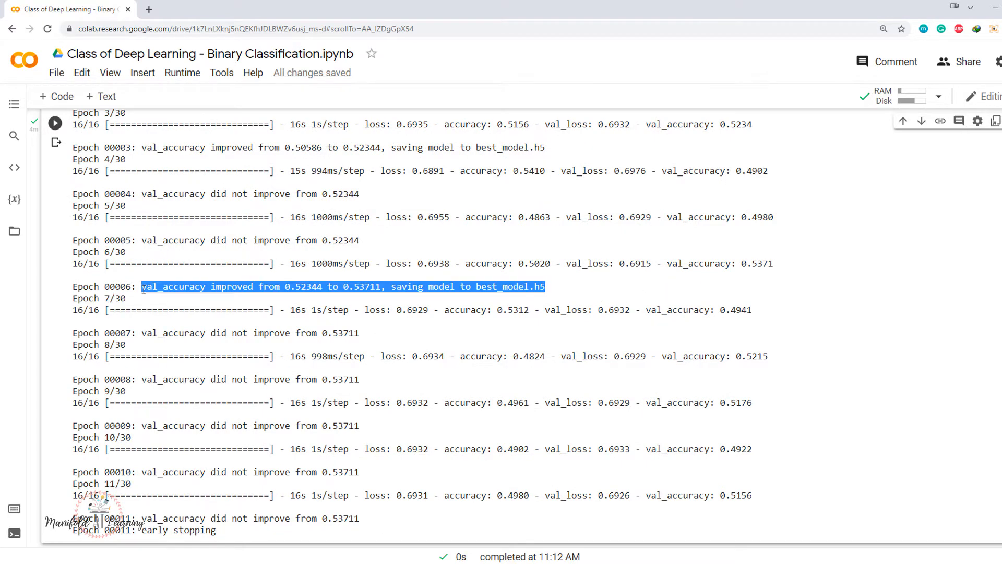
pyautogui.moveTo(803, 316)
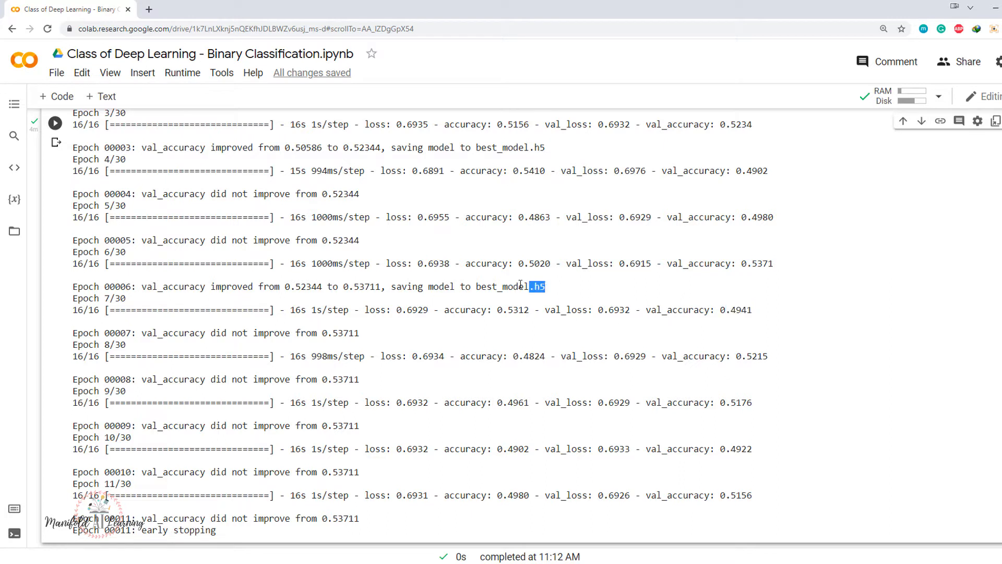
pyautogui.doubleClick(510, 286)
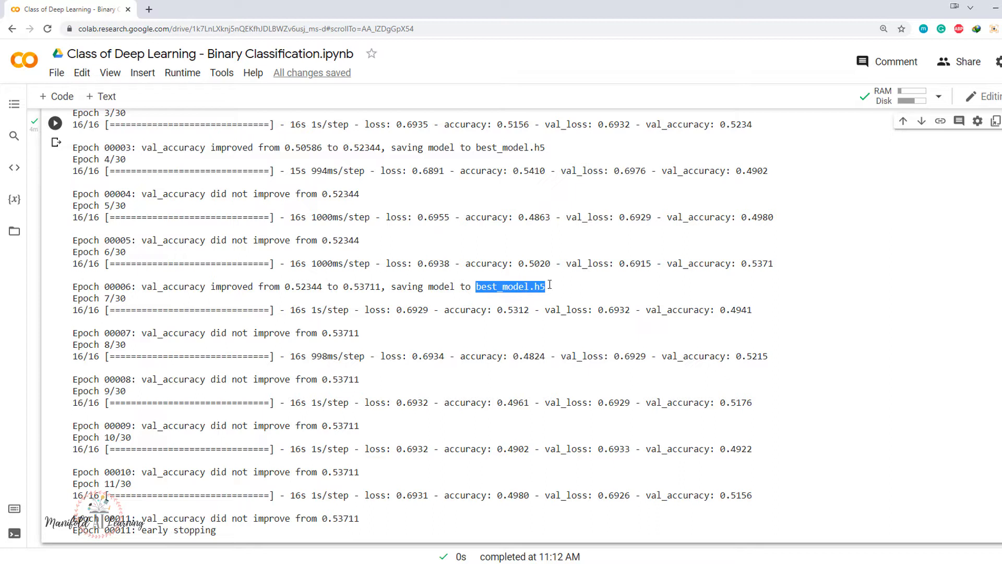
pyautogui.moveTo(557, 288)
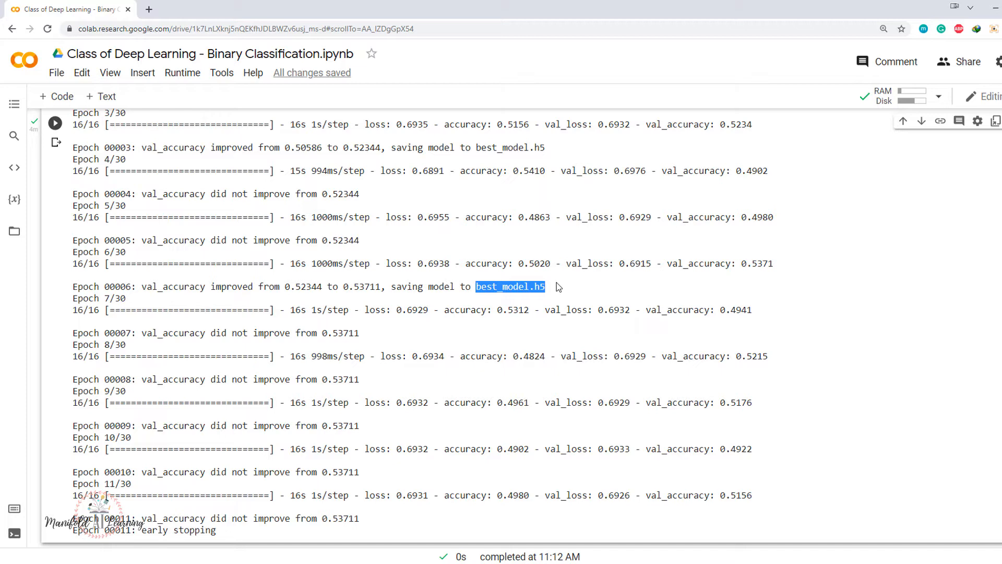
pyautogui.moveTo(213, 286)
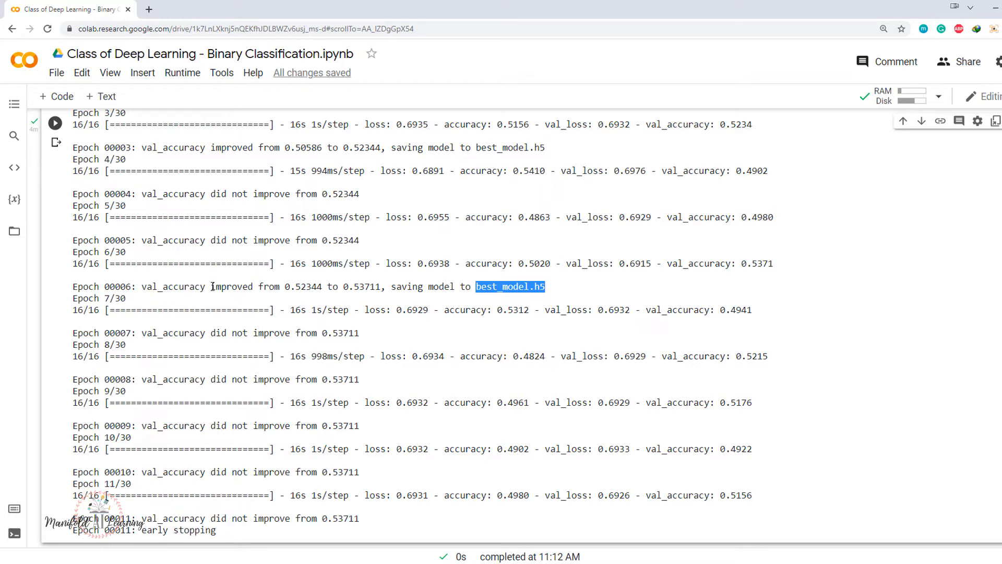
# Check best_model.h5 in the Files pane, then close the file browser.
pyautogui.scroll(3)
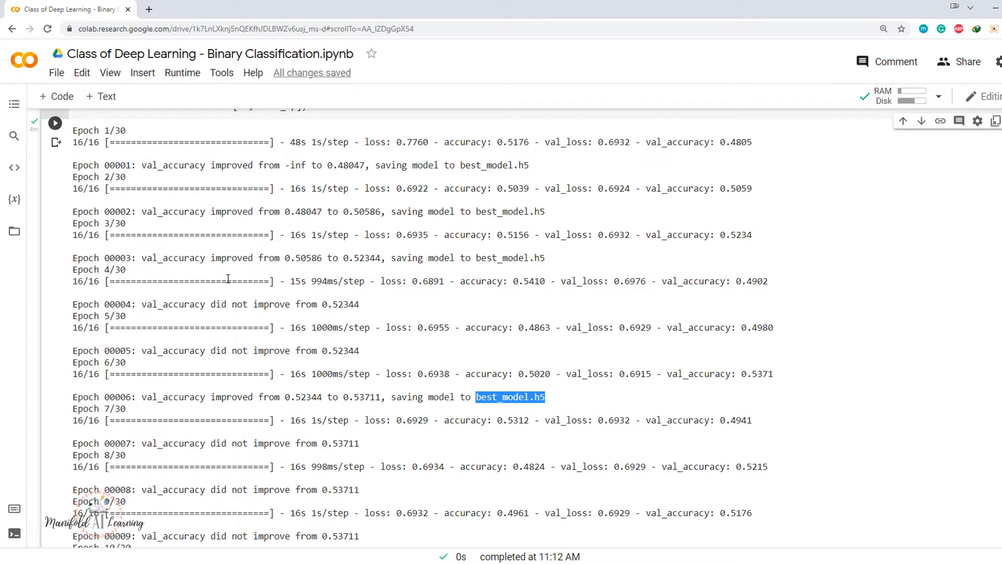
pyautogui.moveTo(307, 350)
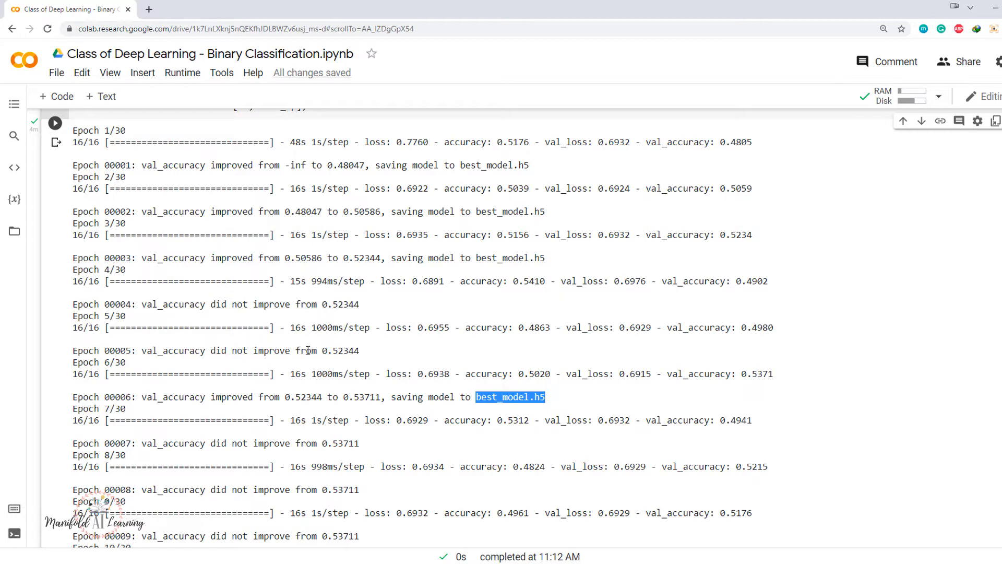
pyautogui.scroll(-3)
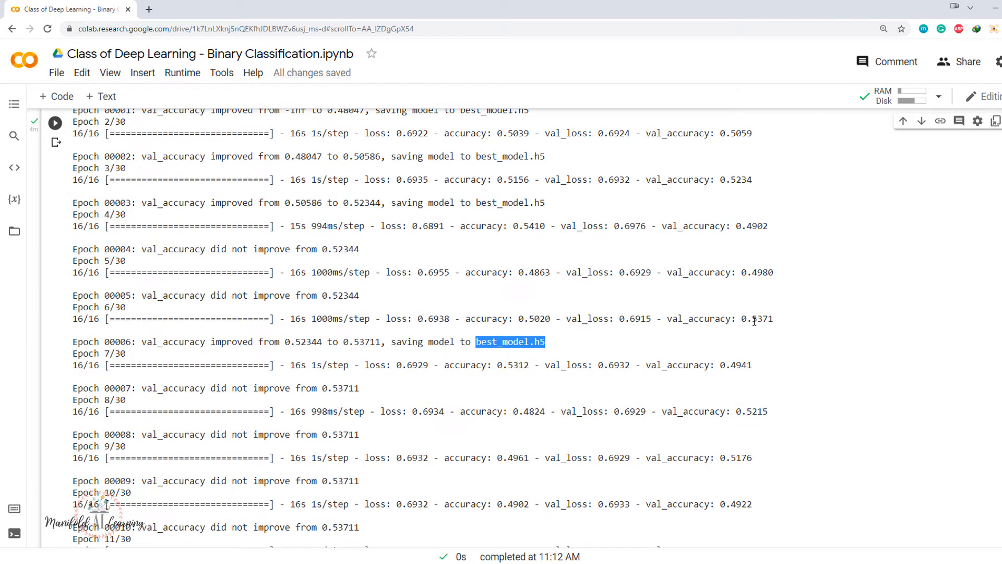
pyautogui.moveTo(722, 313)
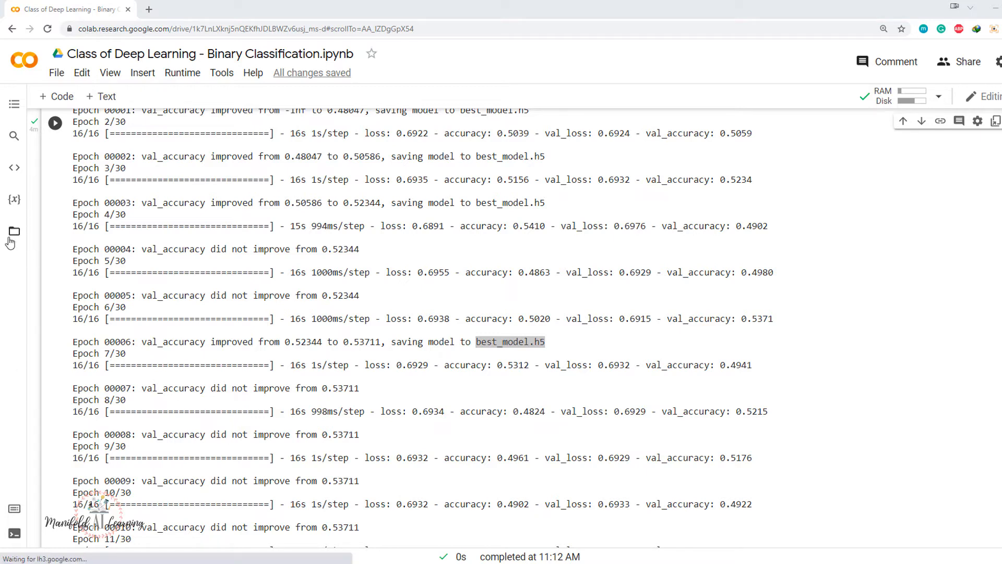
pyautogui.click(13, 232)
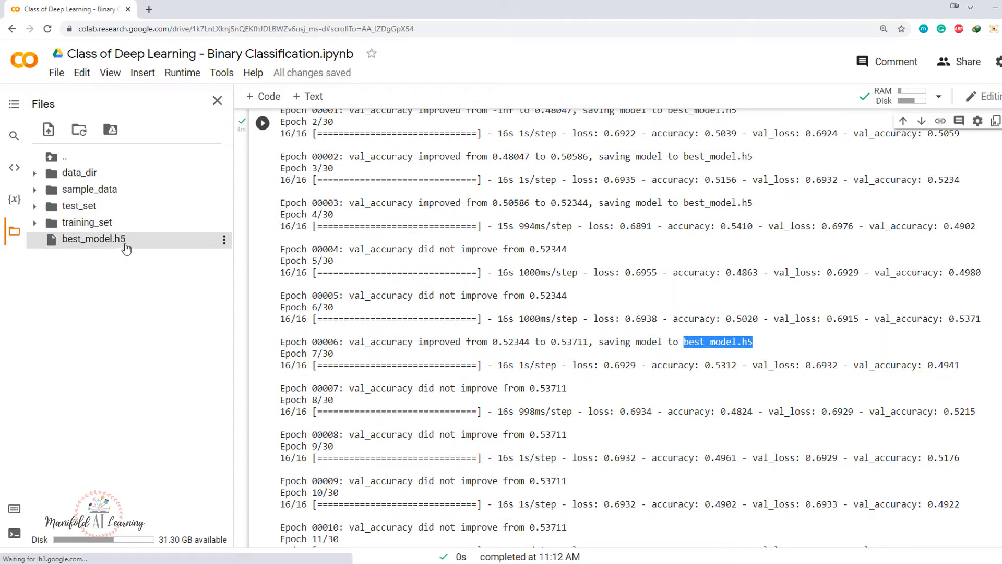
pyautogui.moveTo(58, 248)
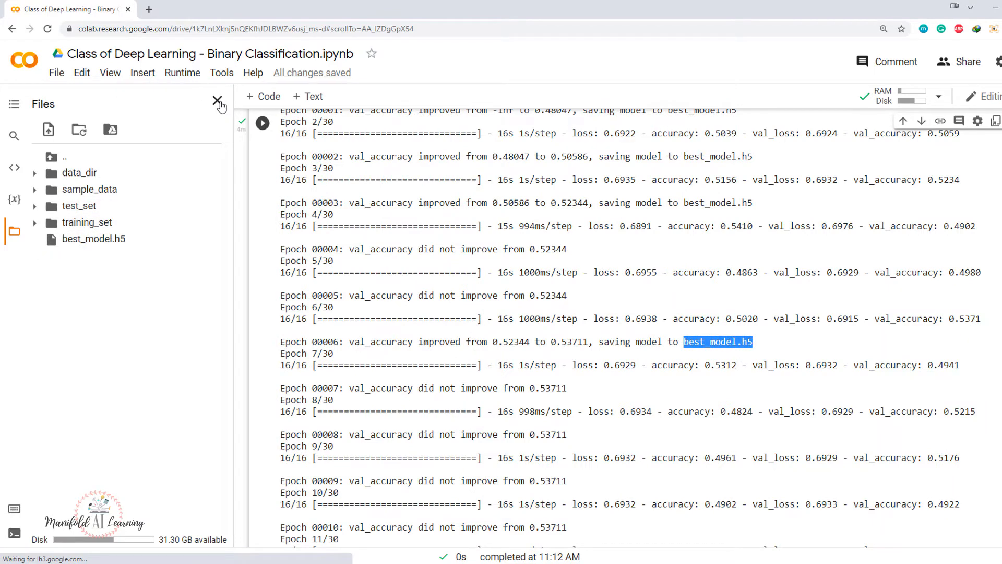
pyautogui.click(219, 104)
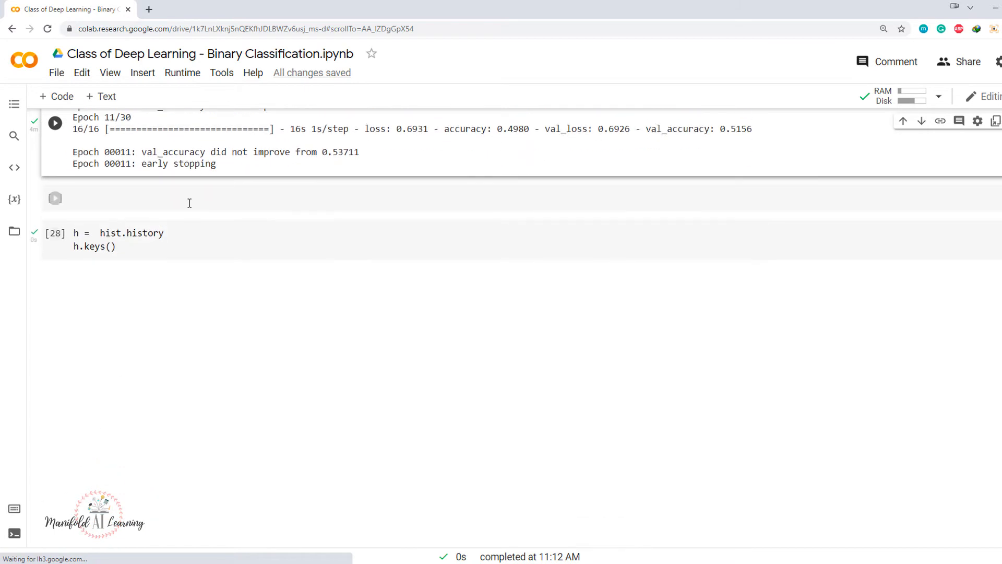
# In the empty cell, type the tensorflow.models load_model import and an empty load_model("") call.
pyautogui.click(199, 199)
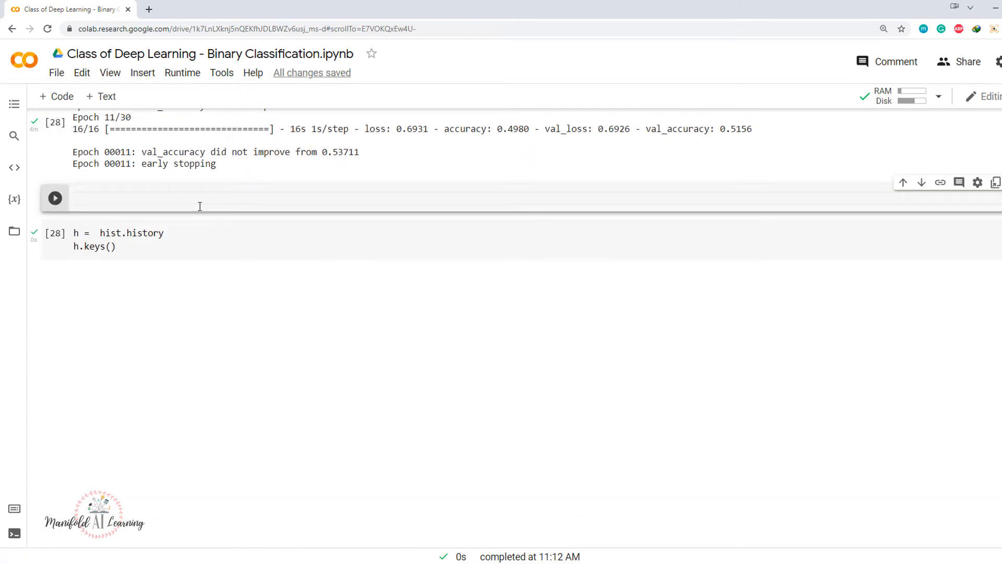
pyautogui.write('from tensorflow.keras')
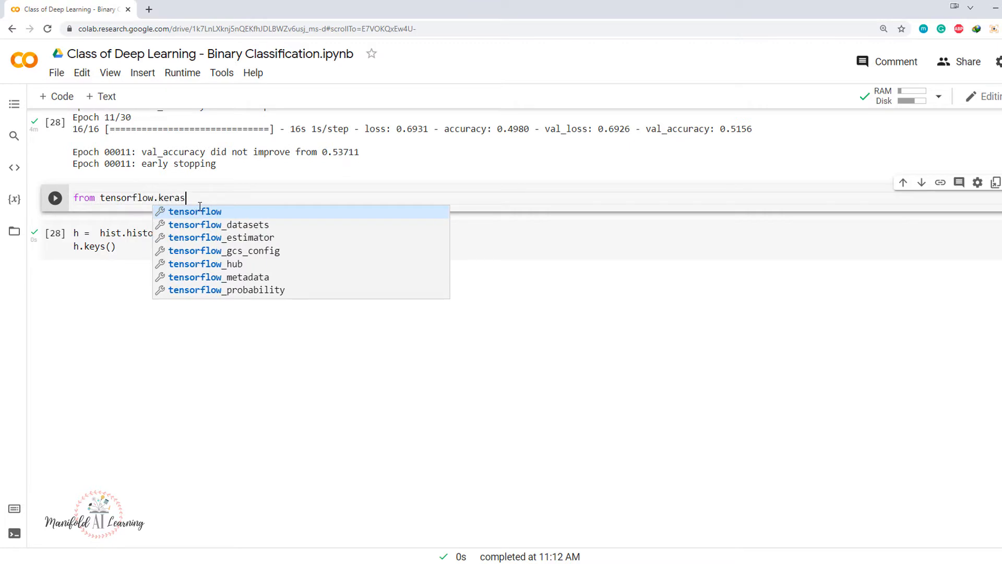
pyautogui.write('.mo')
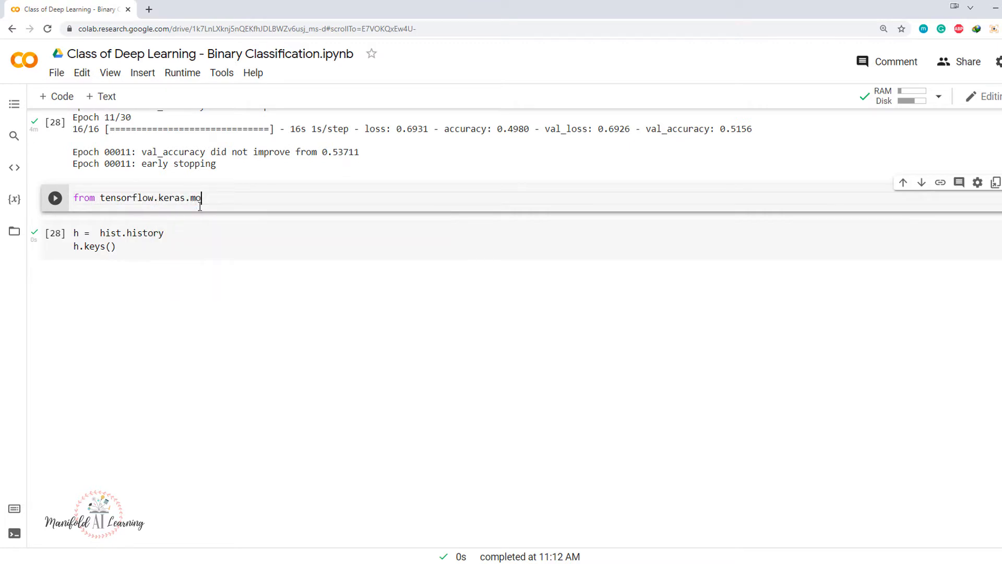
pyautogui.write('dels i')
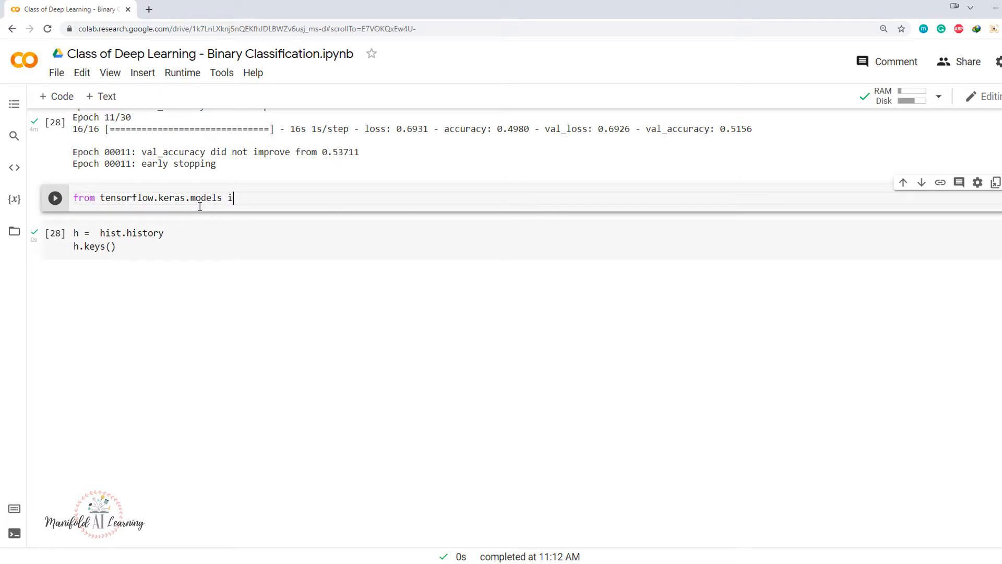
pyautogui.write('mport load_')
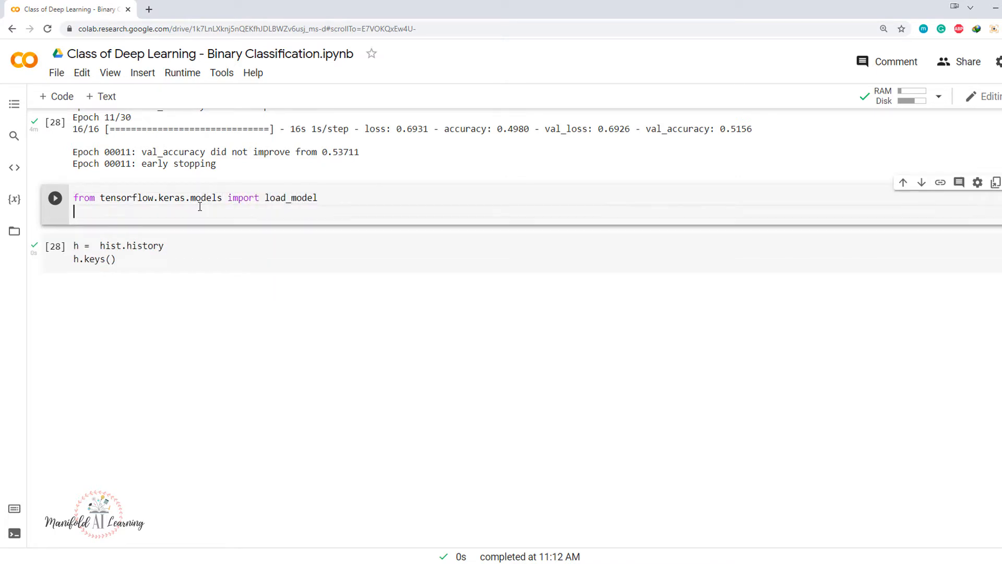
pyautogui.write('model = load')
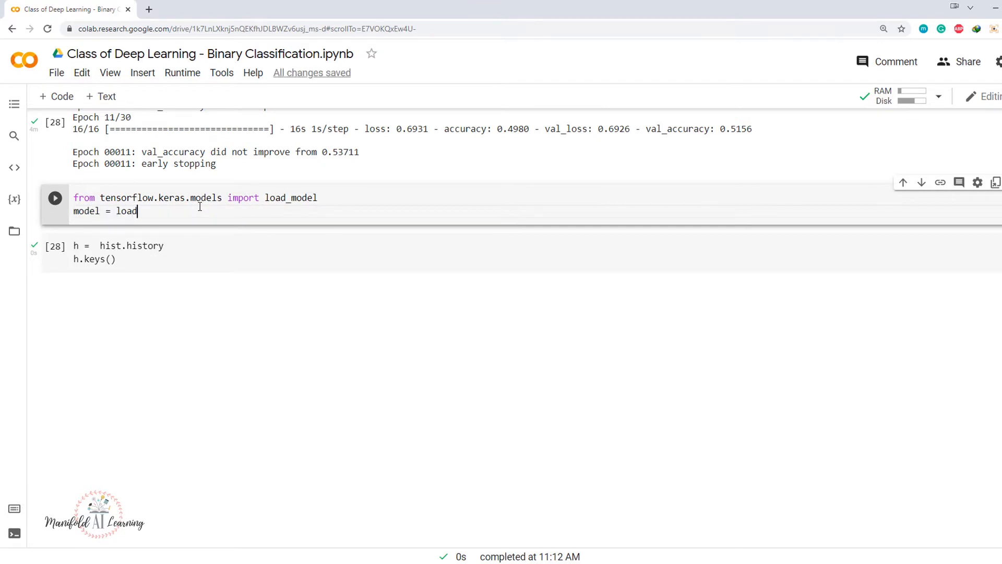
pyautogui.write('_model()')
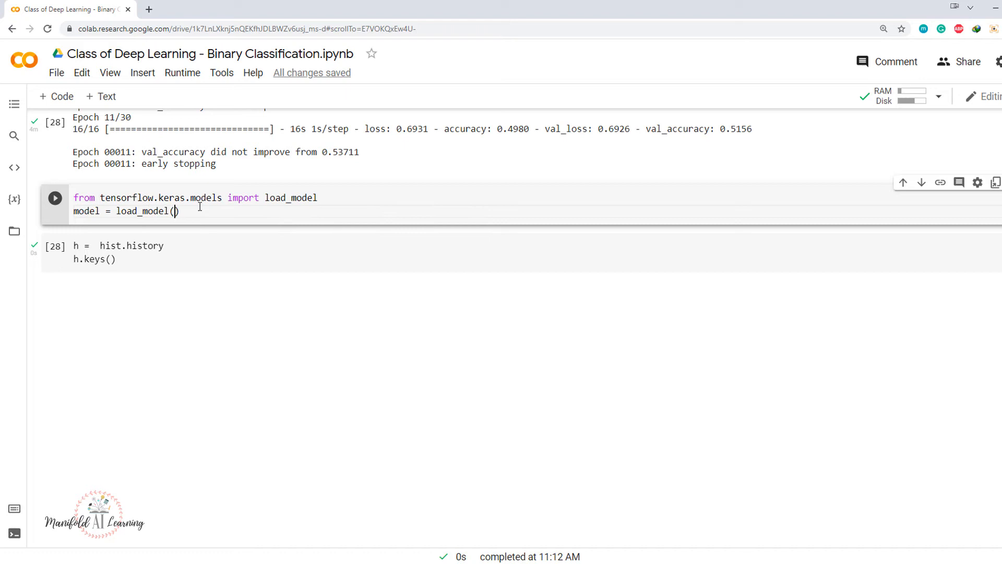
pyautogui.write('""')
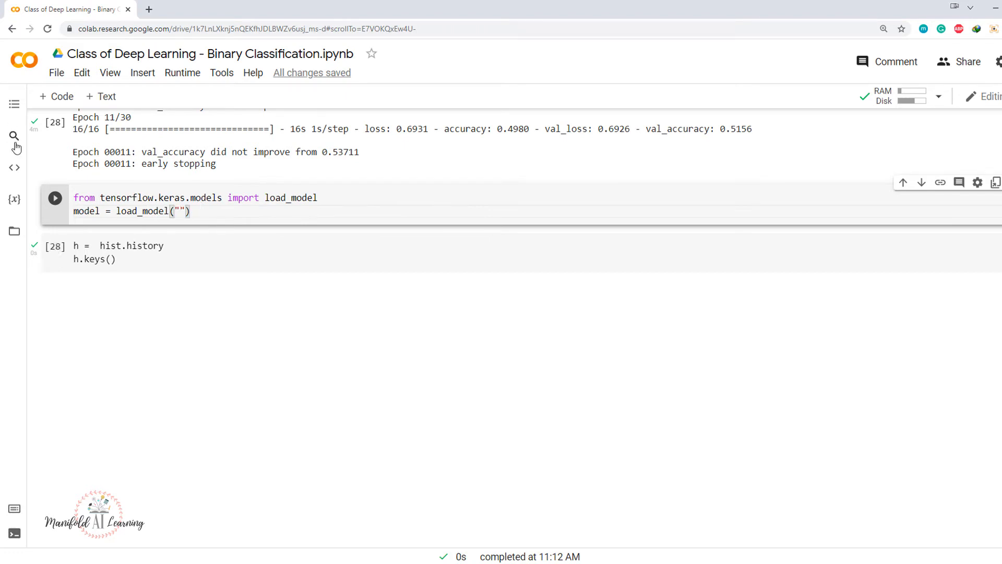
# Fill in the /content/best_model.h5 path from the Files pane and run the cell.
pyautogui.click(14, 231)
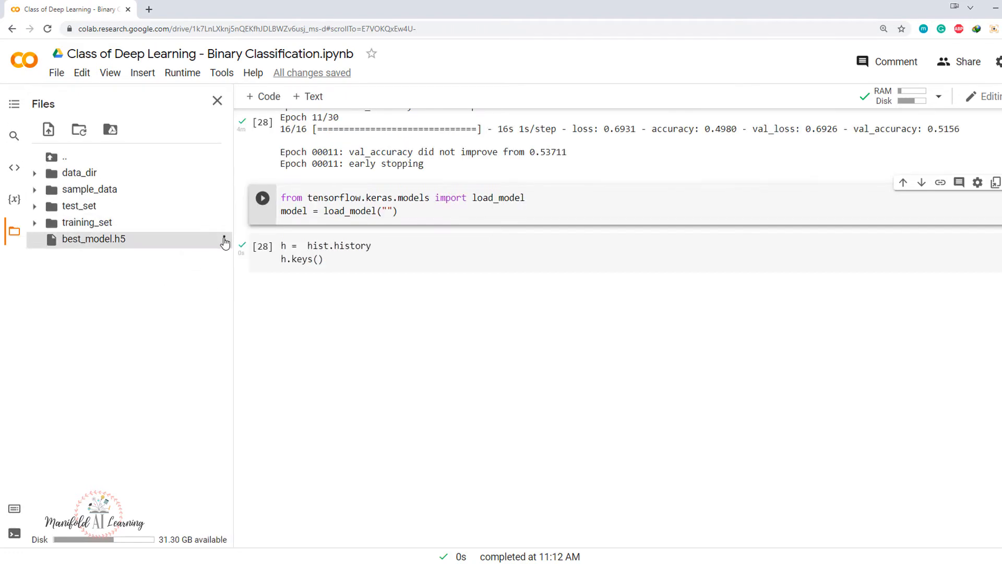
pyautogui.moveTo(382, 229)
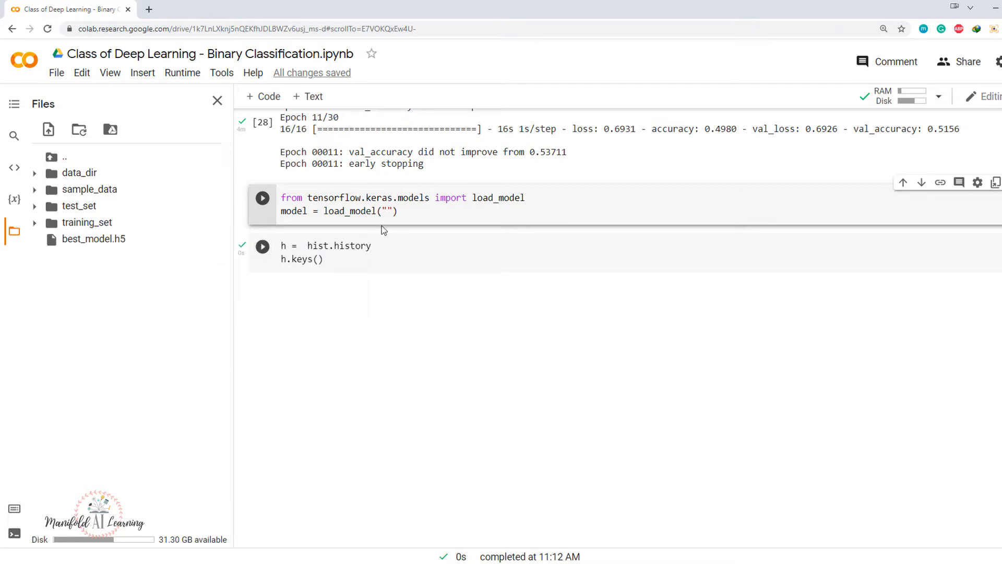
pyautogui.click(217, 101)
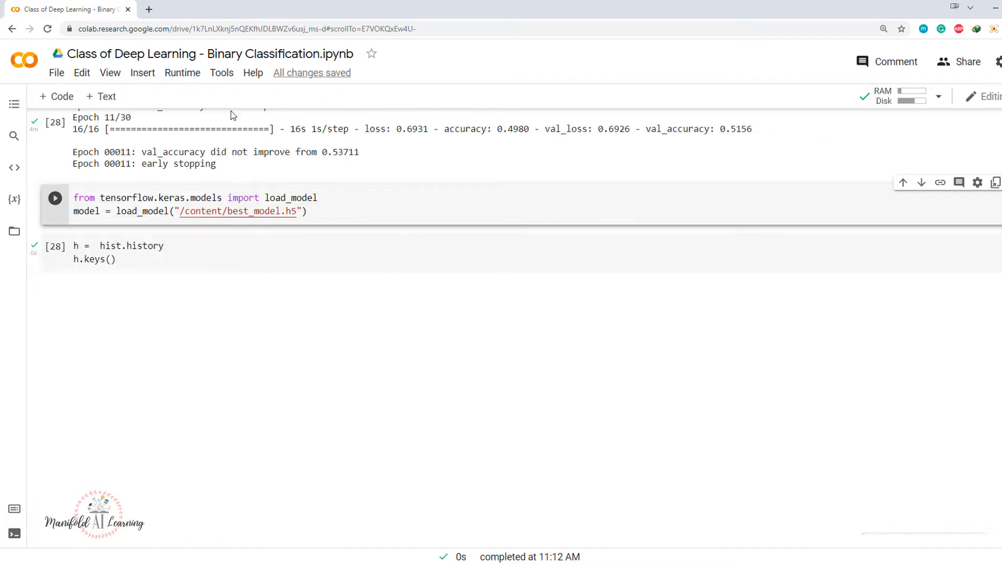
pyautogui.click(54, 197)
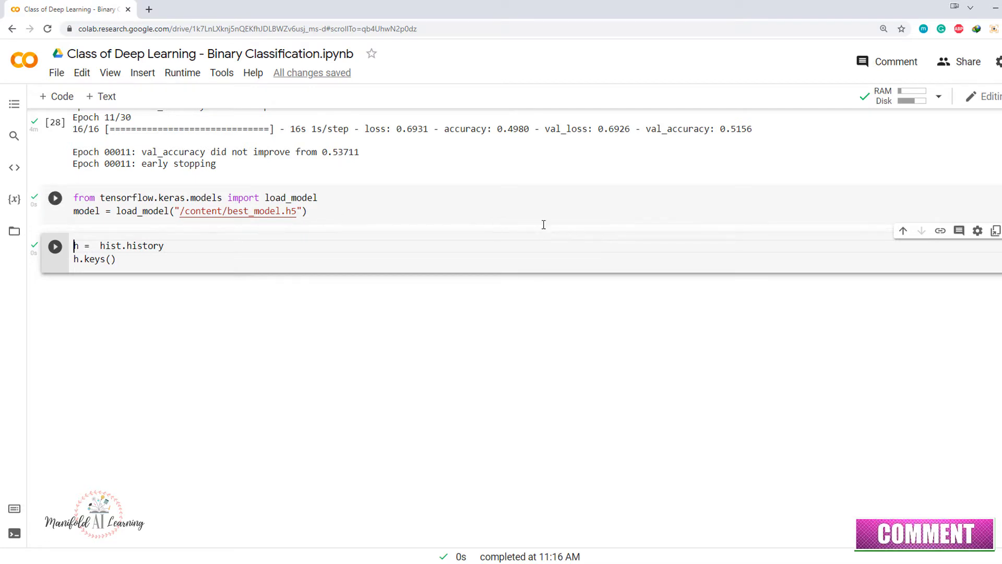
# Add a cell running model.evaluate(test_data), returning loss 0.6925 and accuracy 0.5021.
pyautogui.click(54, 197)
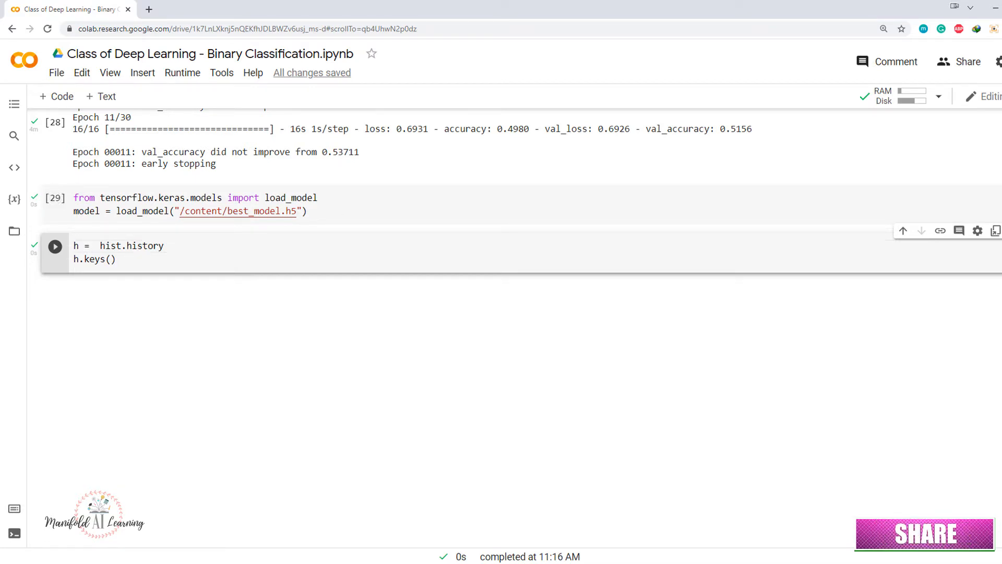
pyautogui.moveTo(513, 227)
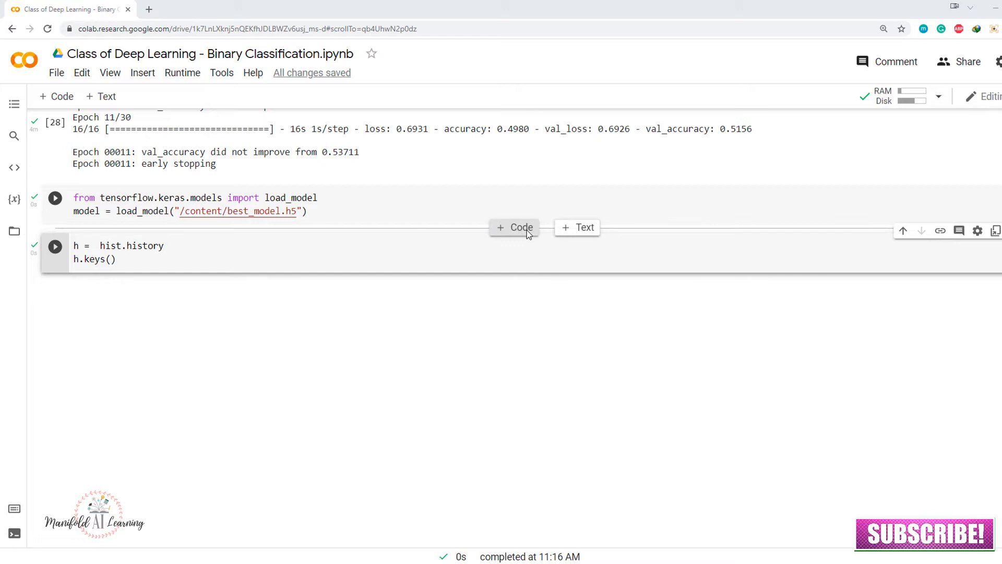
pyautogui.click(515, 228)
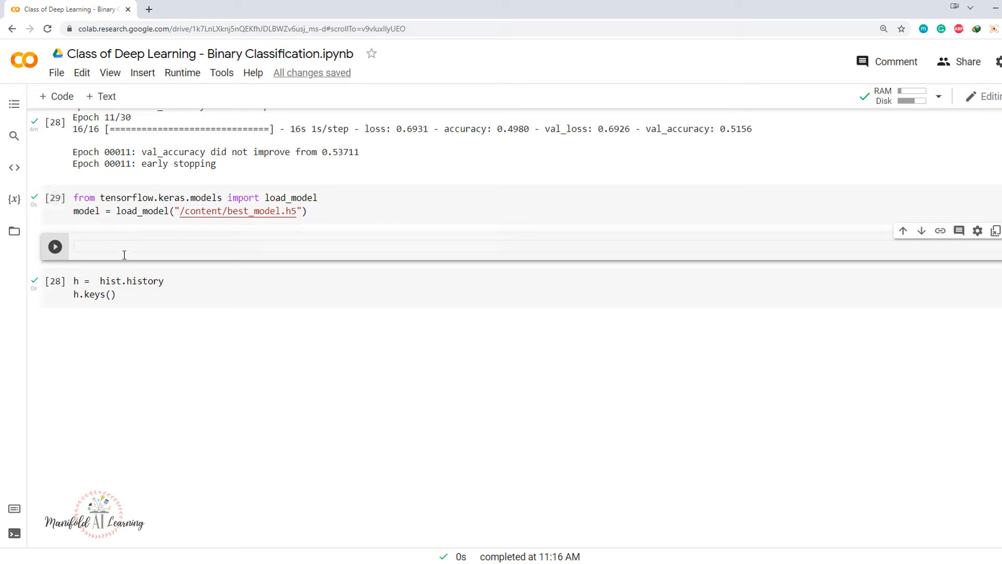
pyautogui.write('model.eval')
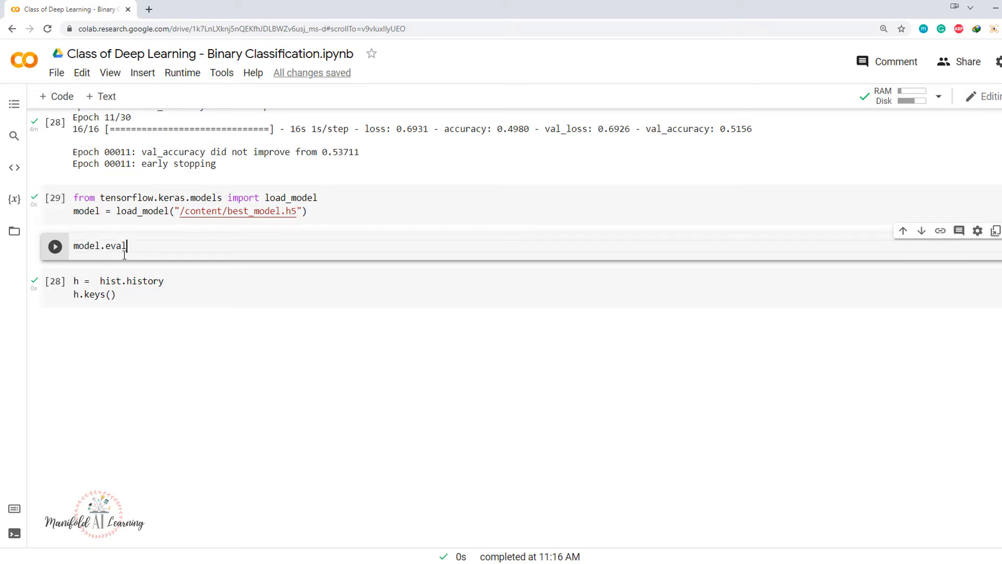
pyautogui.write('uate()')
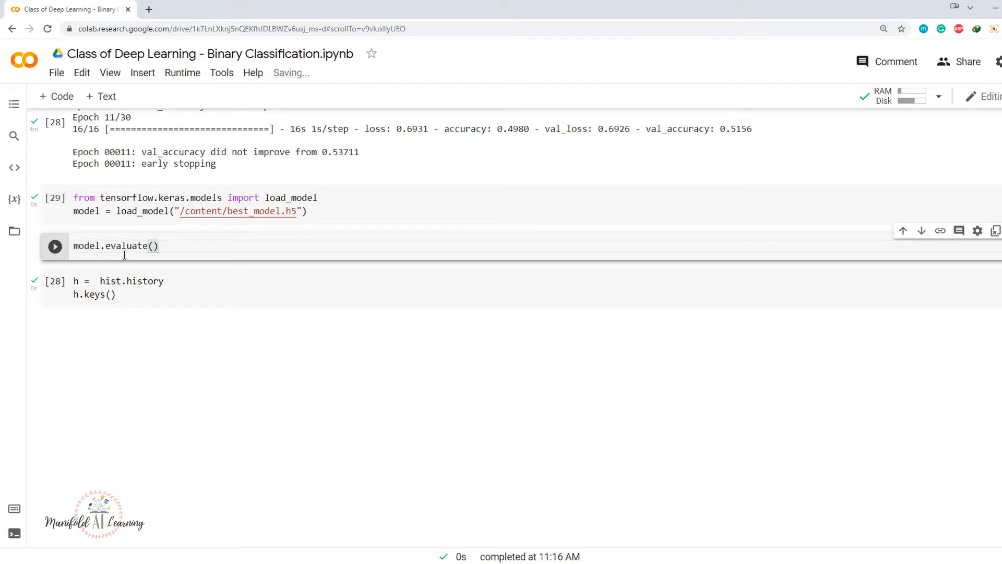
pyautogui.write('test)data')
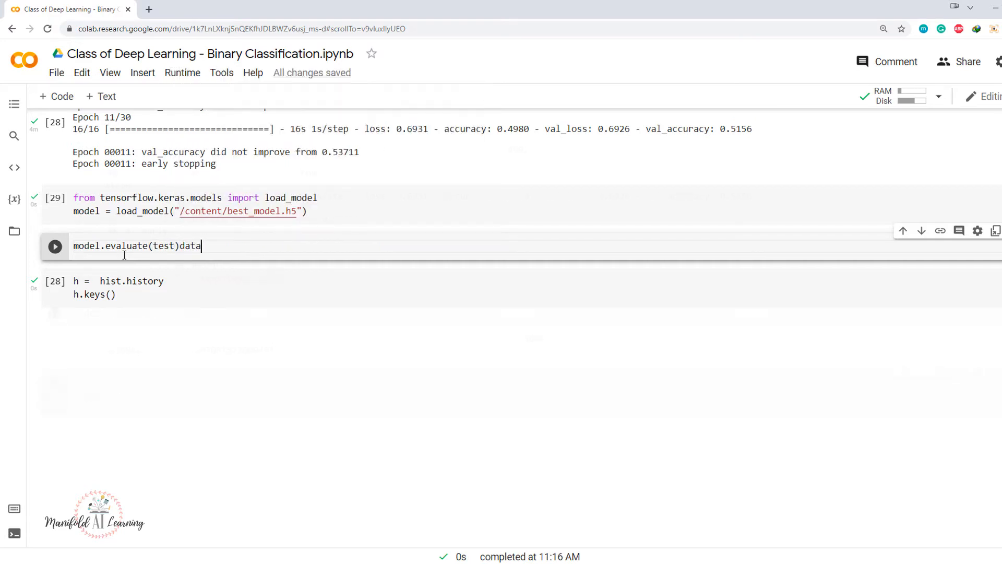
pyautogui.click(54, 245)
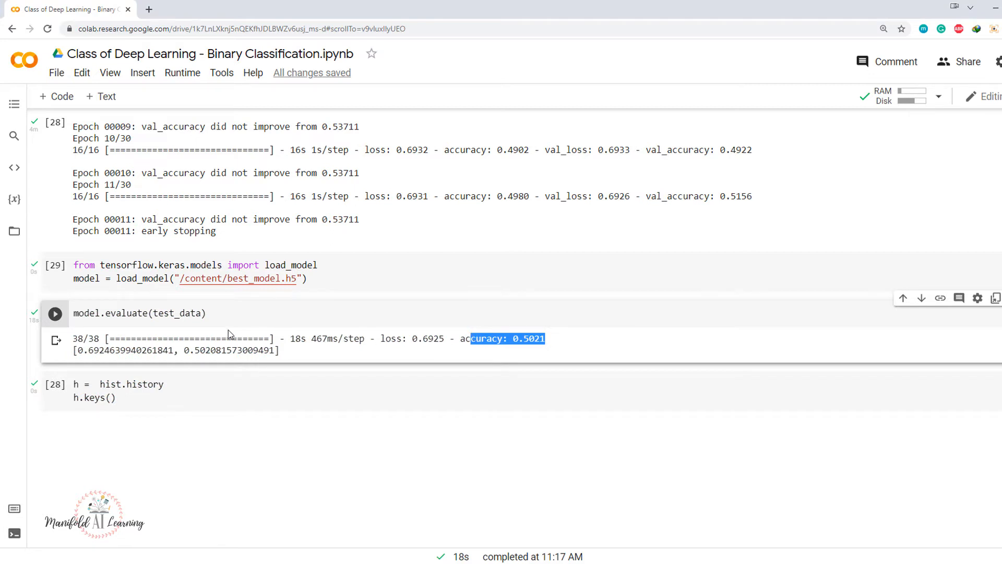
pyautogui.moveTo(144, 417)
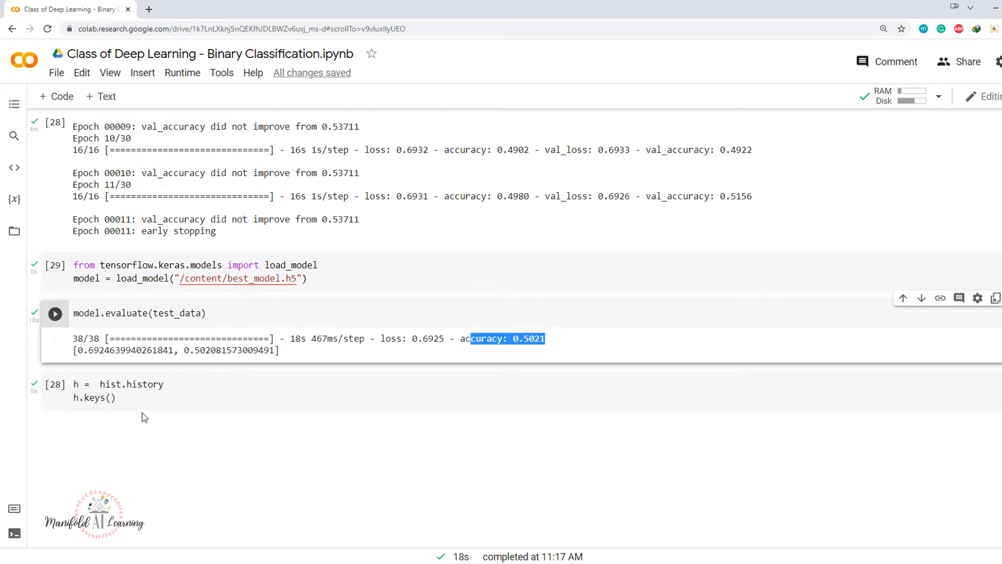
# Change hist.history to history.history in the h cell, then check the fit cell.
pyautogui.click(114, 398)
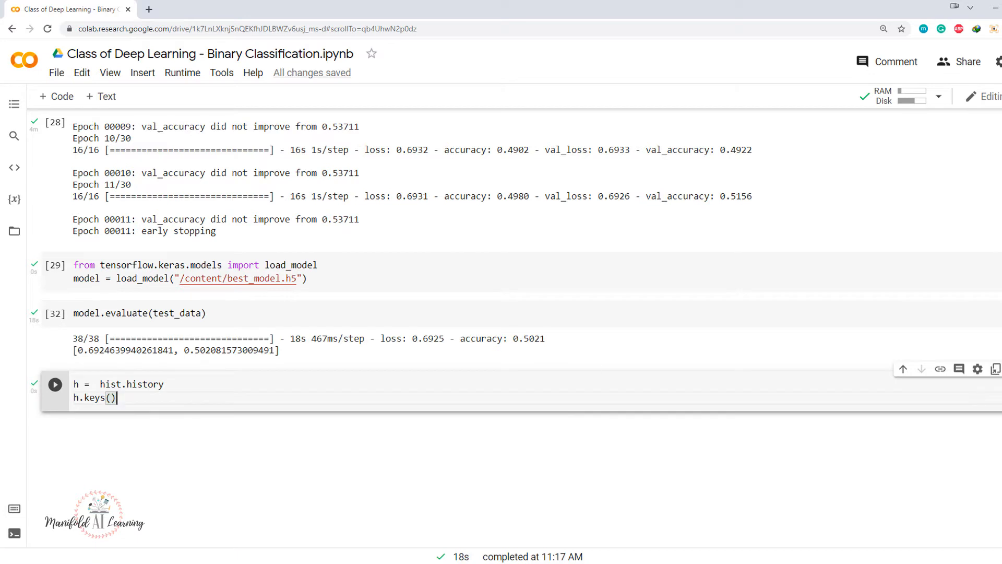
pyautogui.moveTo(255, 374)
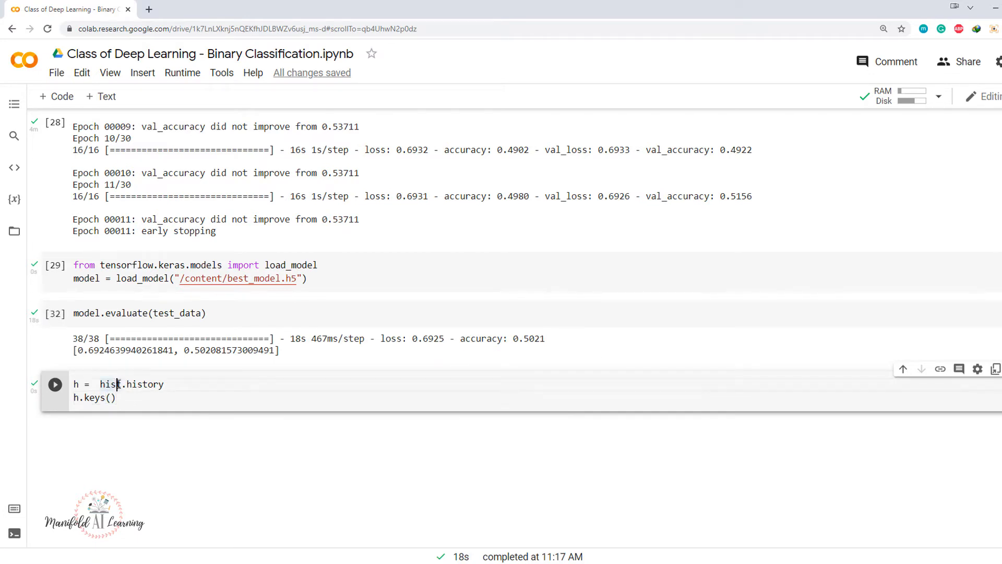
pyautogui.write('ory')
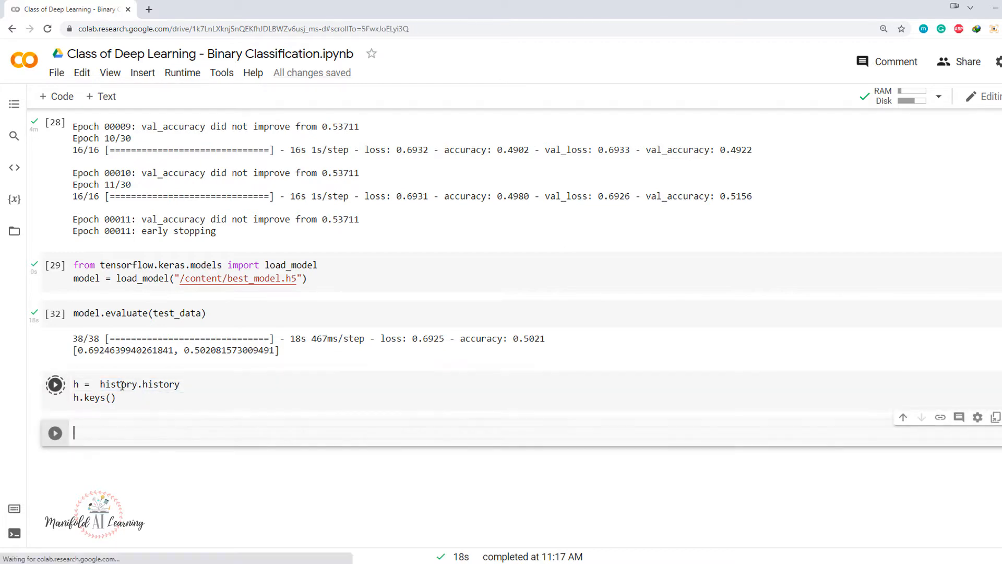
pyautogui.scroll(3)
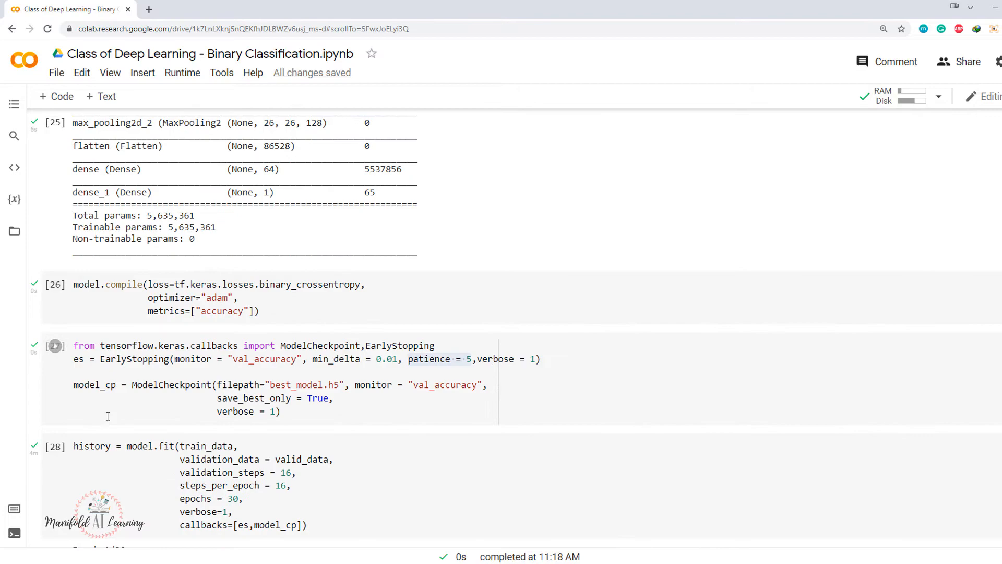
pyautogui.scroll(-3)
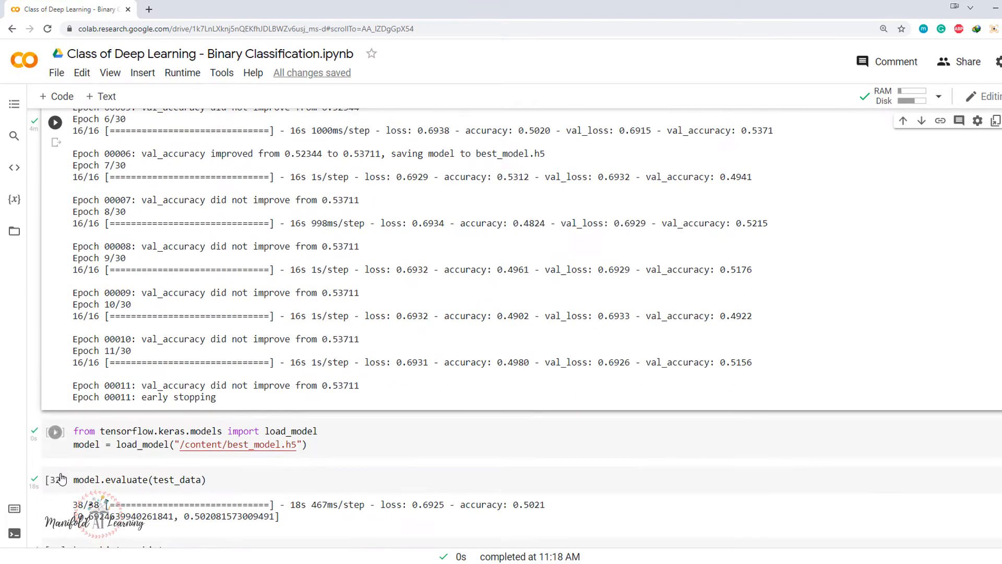
pyautogui.scroll(-3)
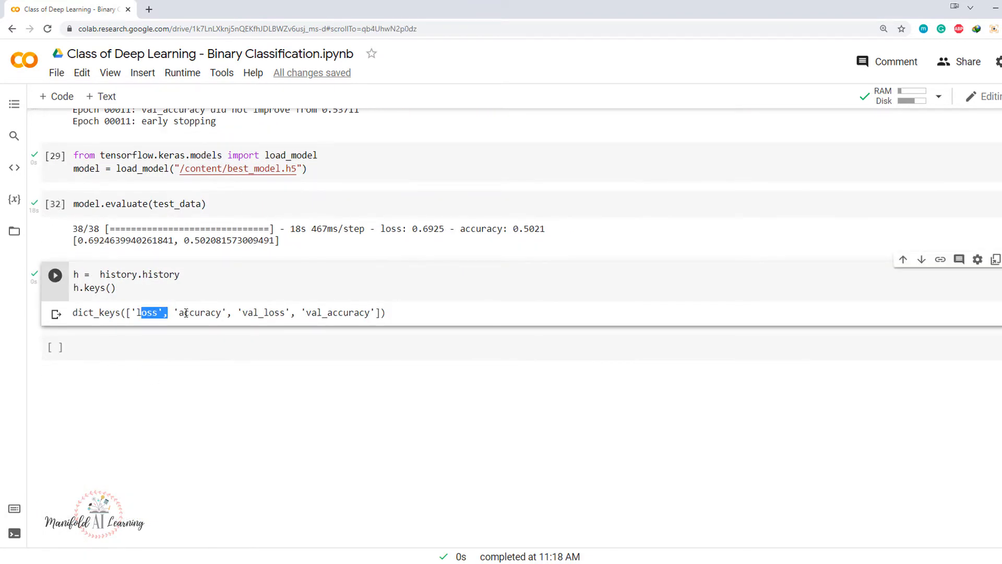
pyautogui.moveTo(374, 304)
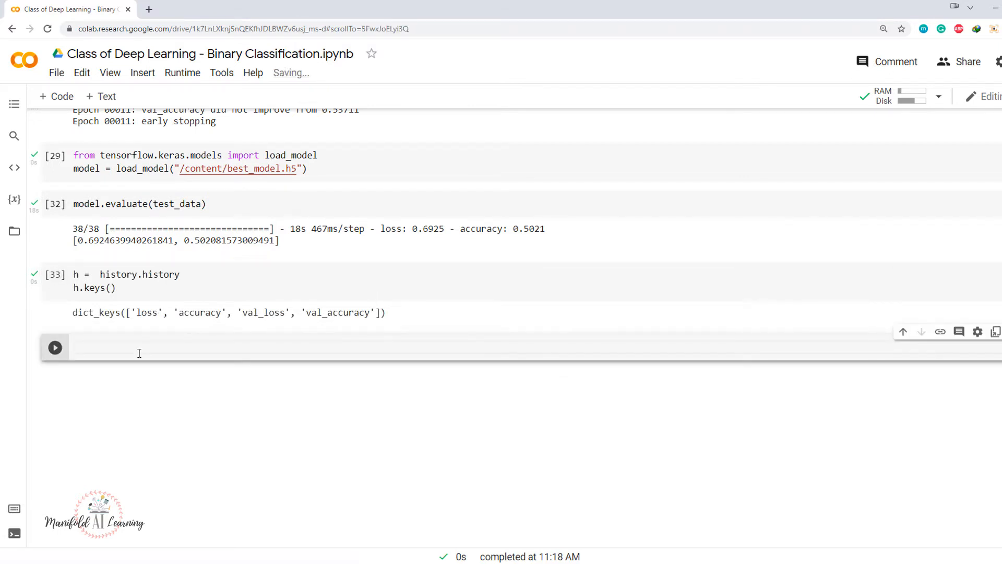
# Type import matplotlib.pyplot as plt in a new code cell.
pyautogui.write('im')
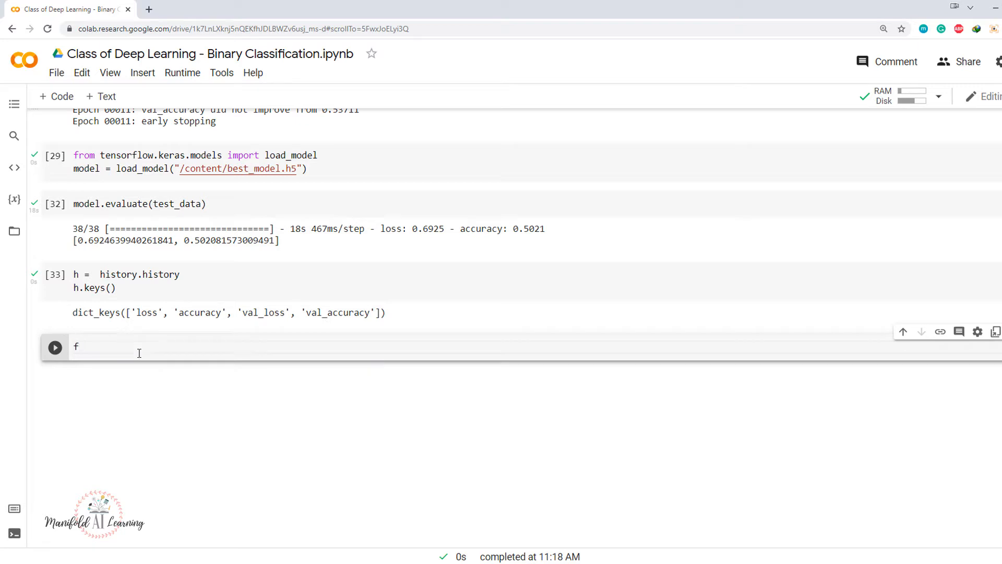
pyautogui.write('import matpl')
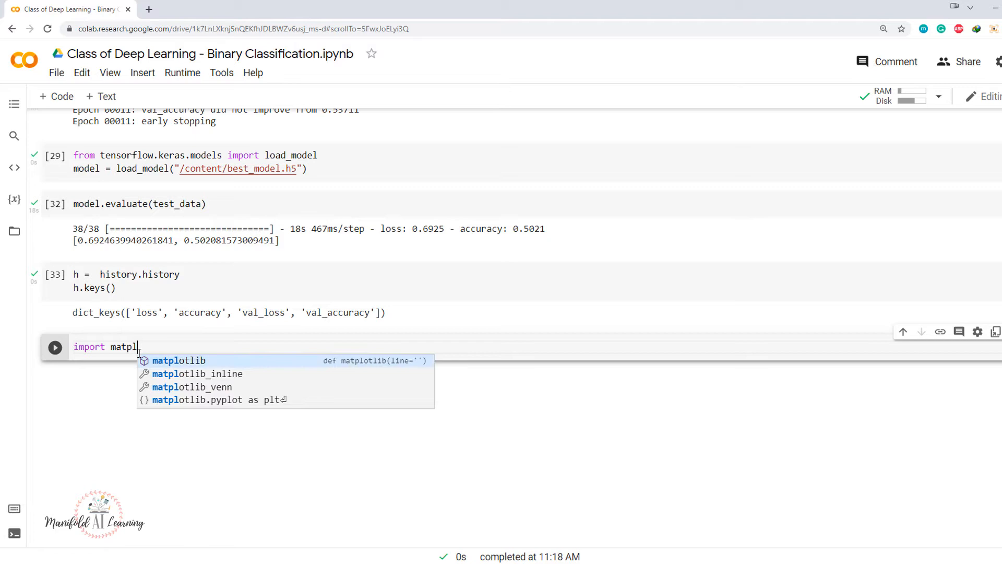
pyautogui.write('i')
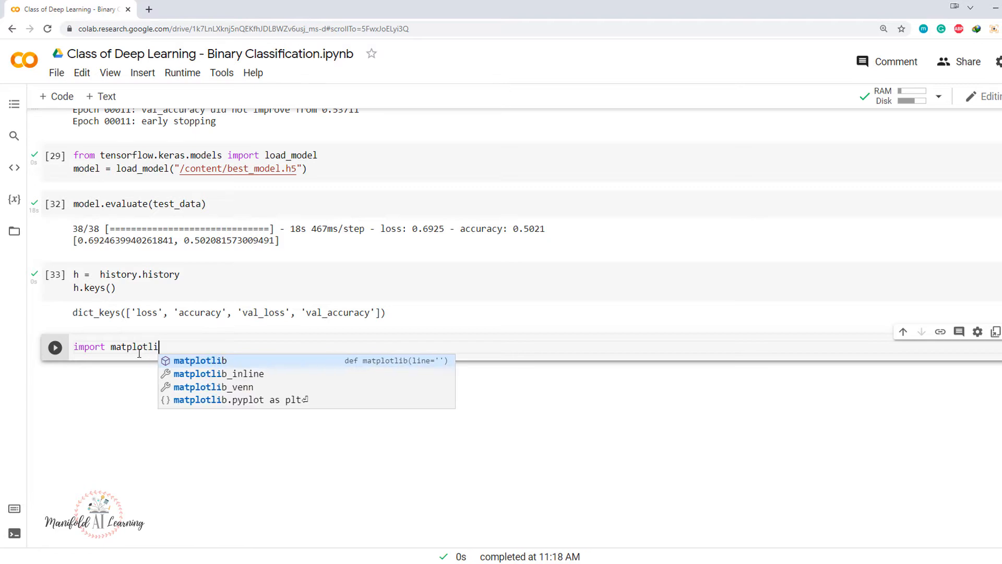
pyautogui.write('.pyplot as')
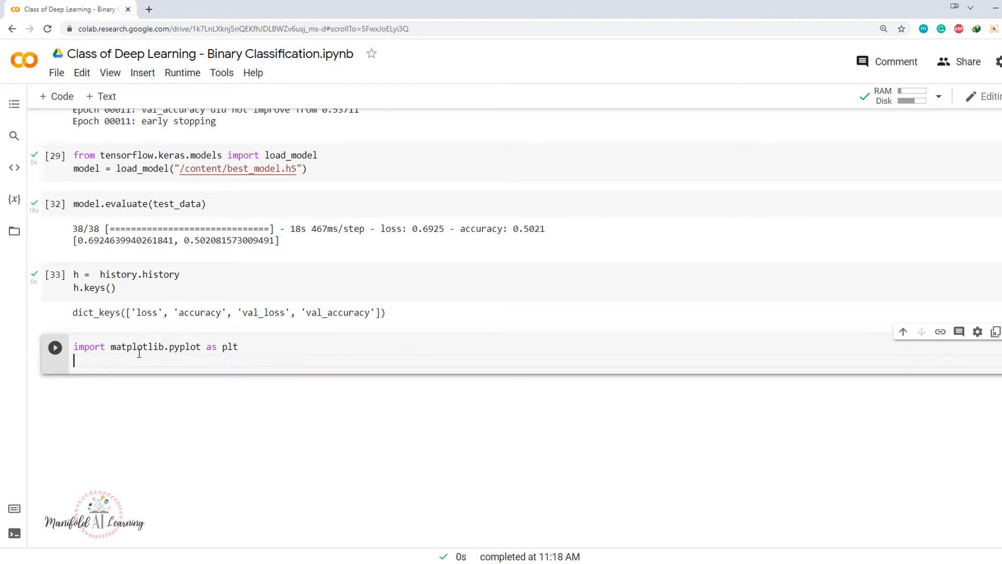
pyautogui.write('plt.show')
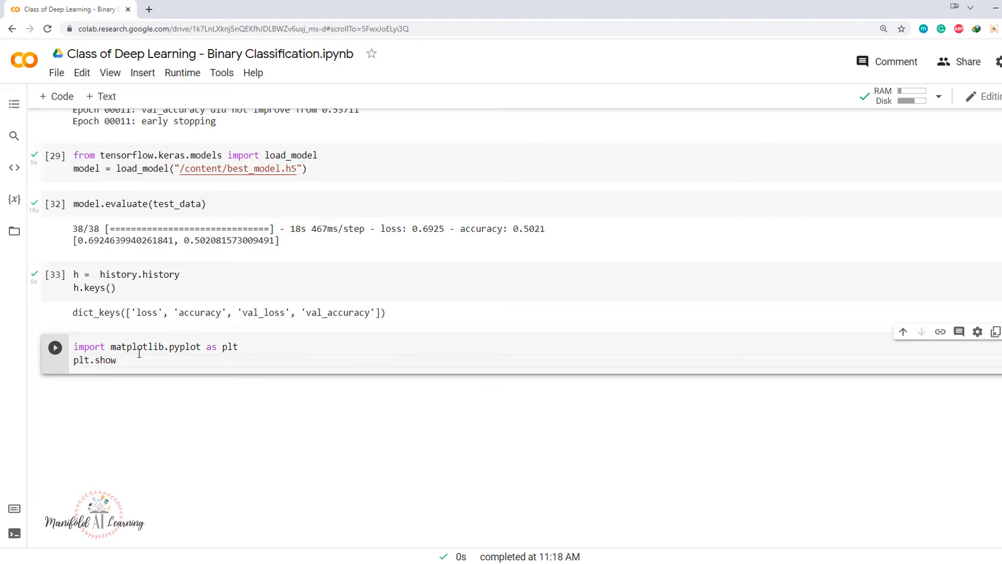
pyautogui.press('Backspace')
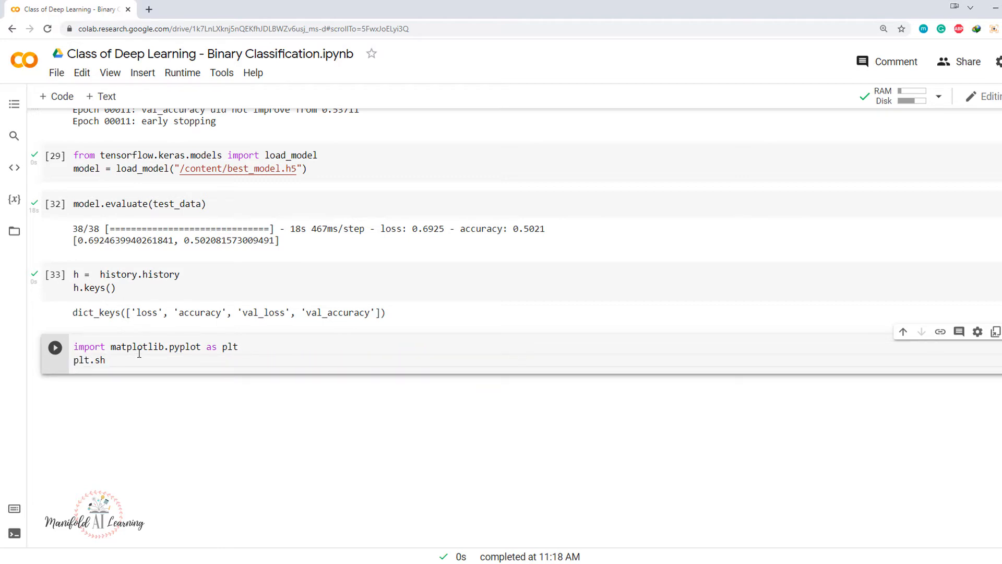
# Plot the accuracy history in yellow.
pyautogui.write('plot(')
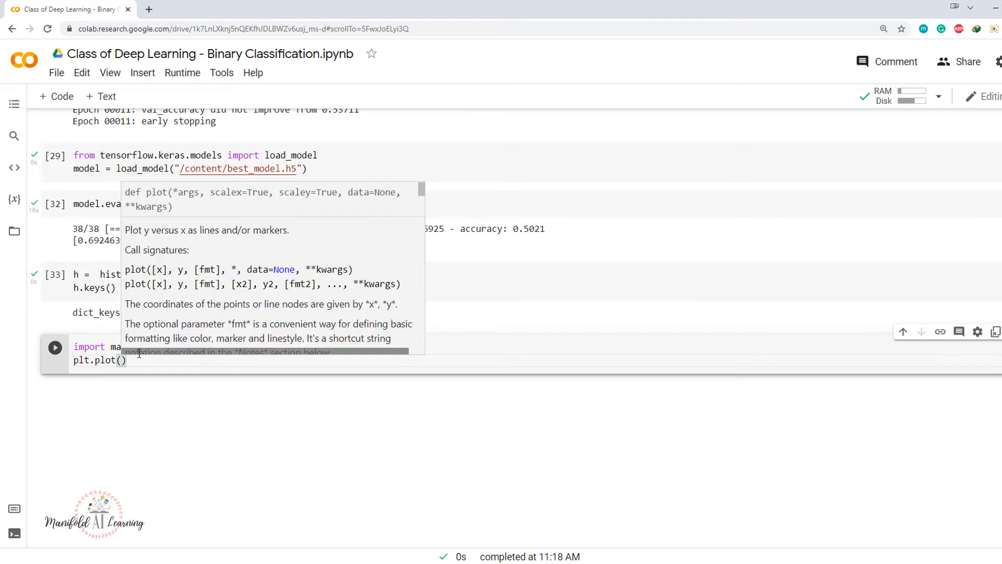
pyautogui.write('history["a')
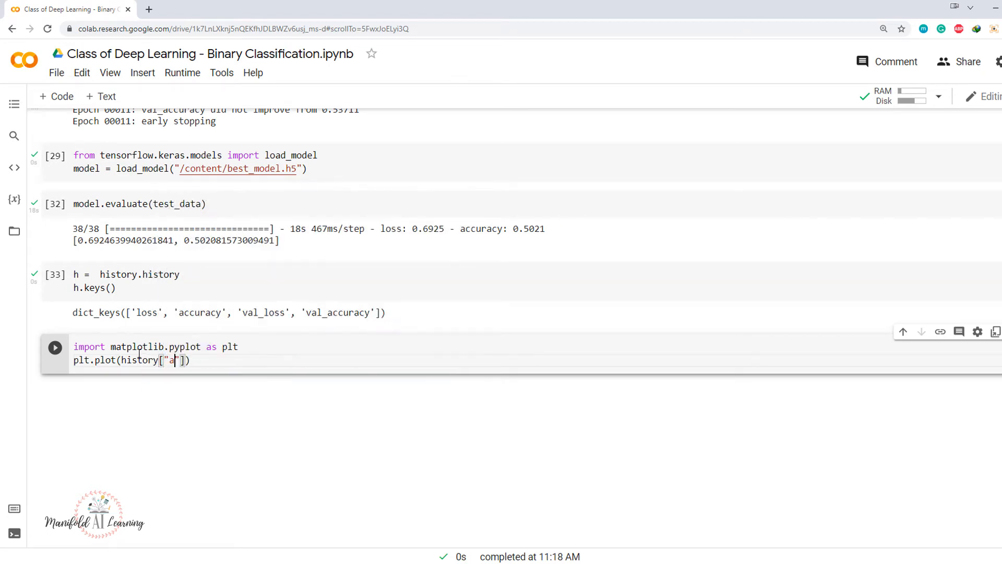
pyautogui.write('cc')
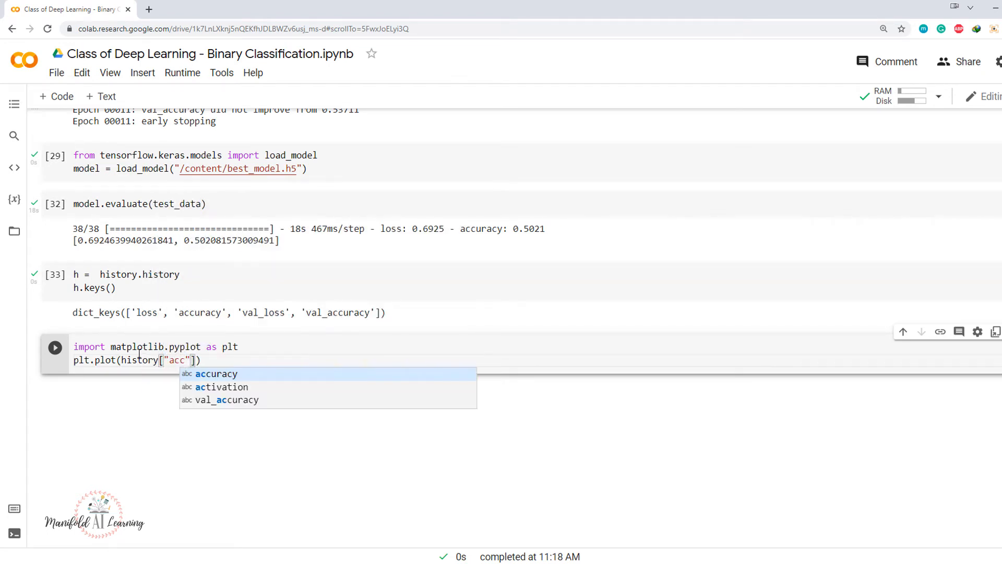
pyautogui.click(216, 373)
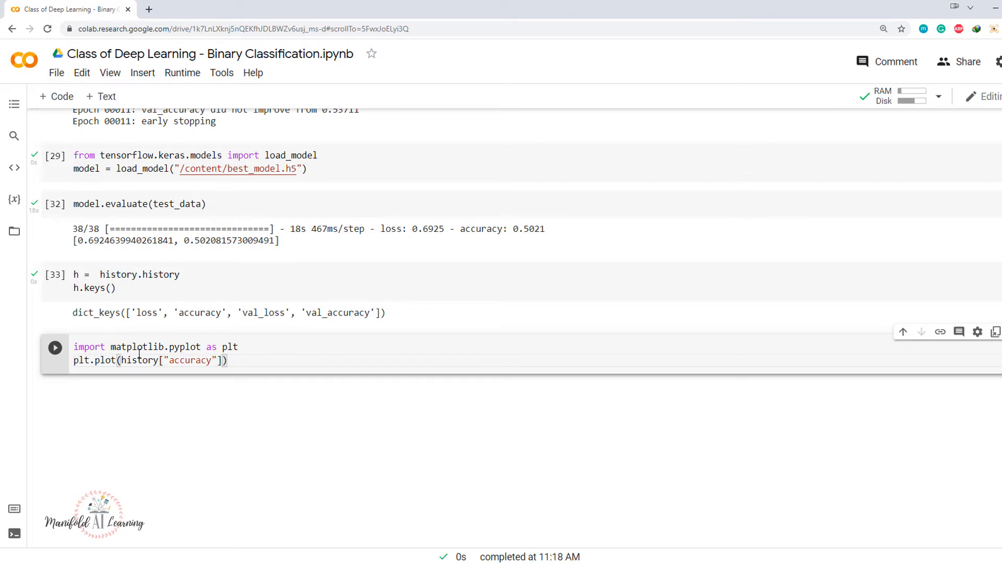
pyautogui.write(',')
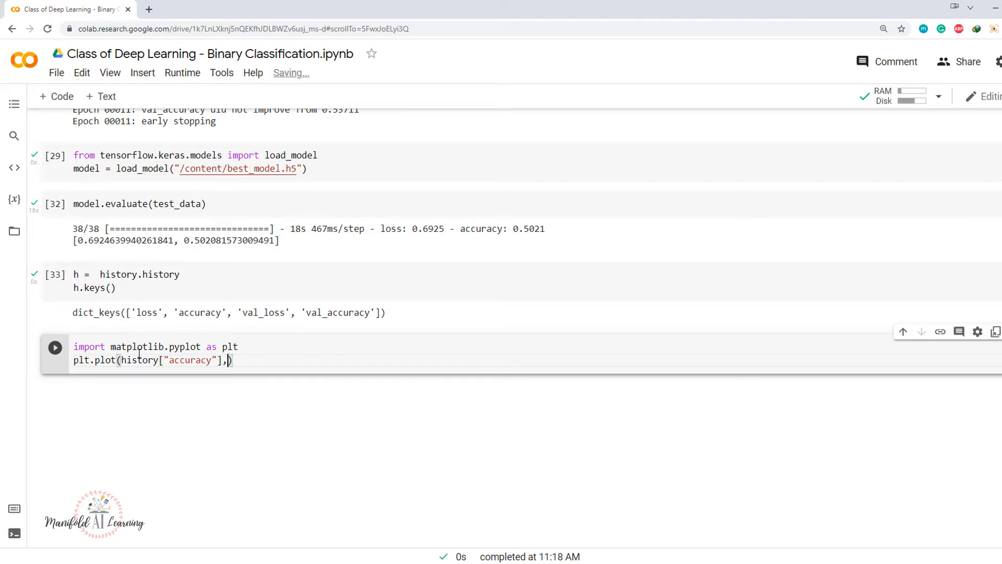
pyautogui.write('c = "')
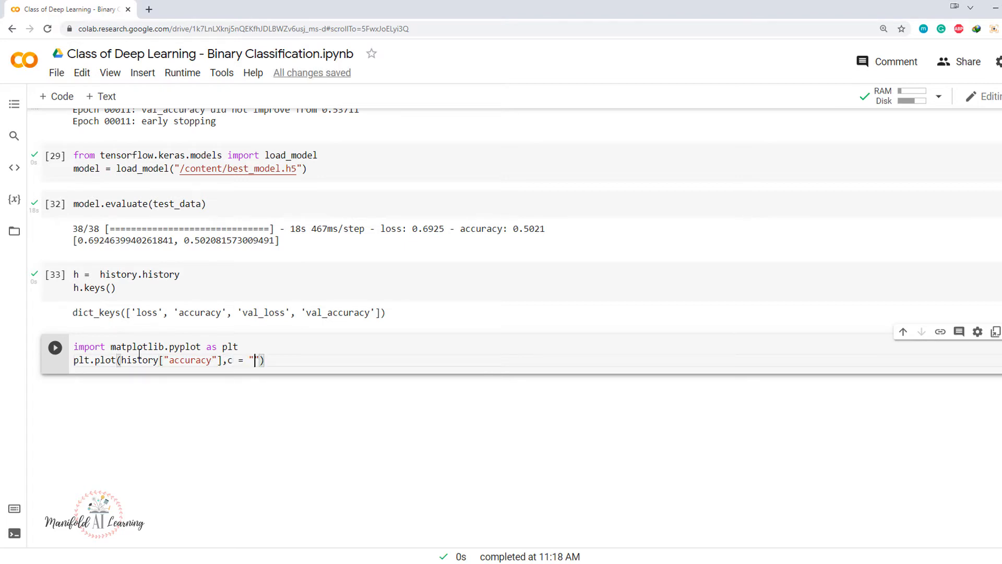
pyautogui.write('yellow')
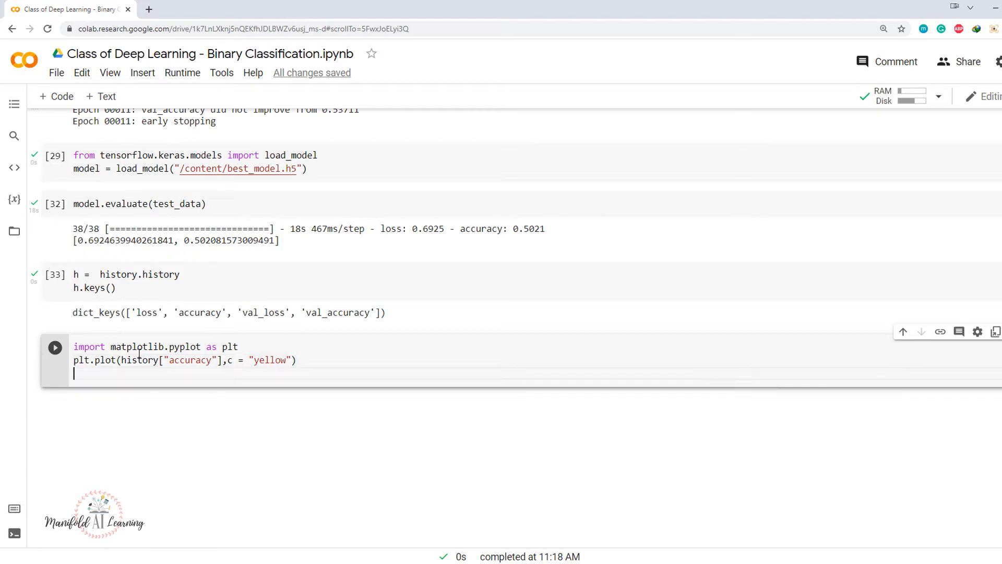
# Add a red val_accuracy plot line and plt.show(), then run the cell.
pyautogui.tripleClick(184, 360)
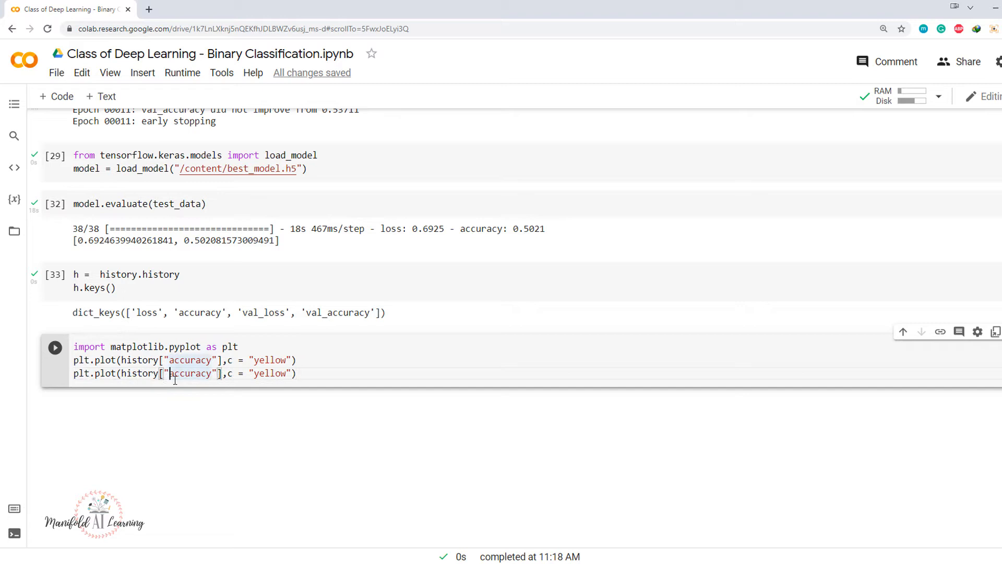
pyautogui.write('val_')
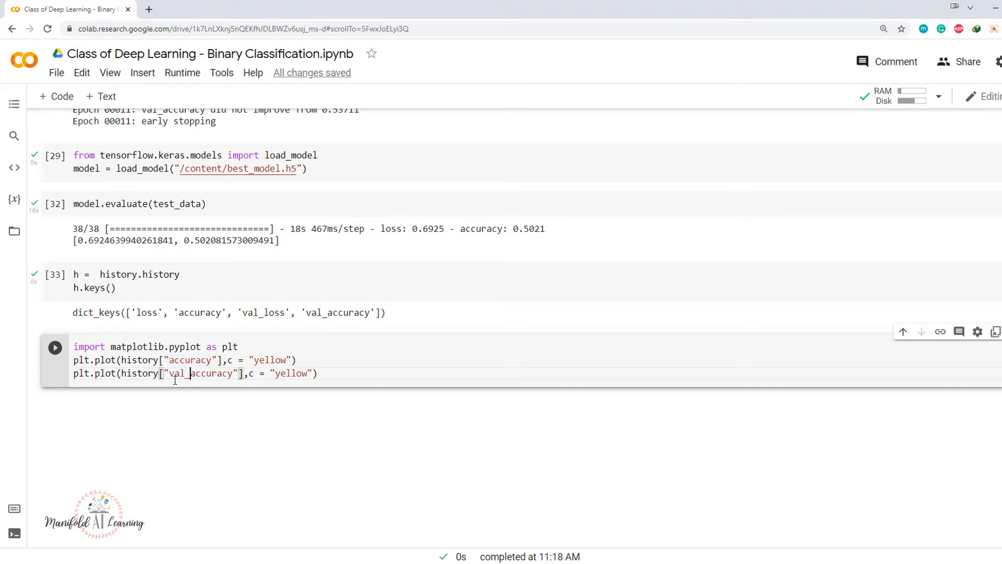
pyautogui.write('red')
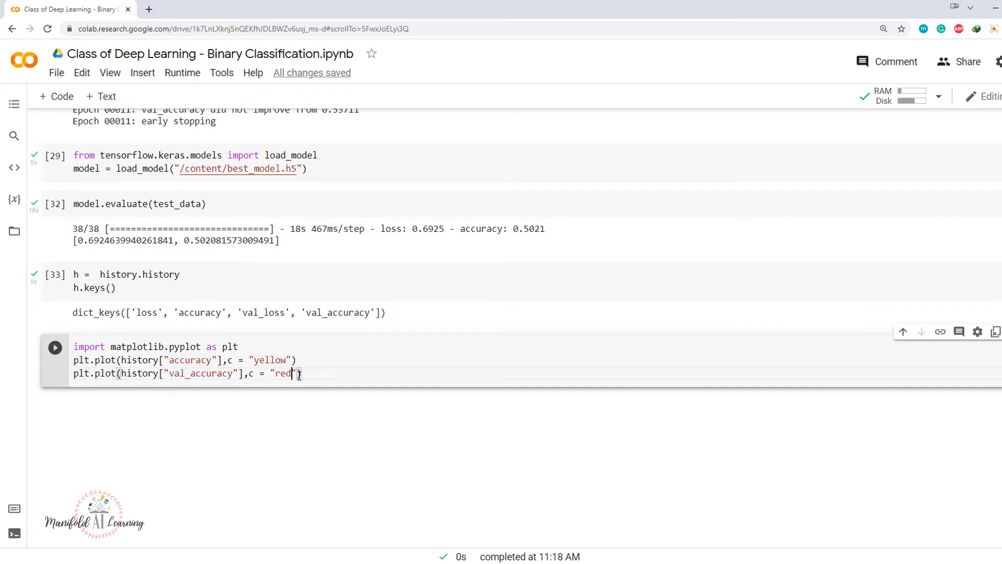
pyautogui.press('Return')
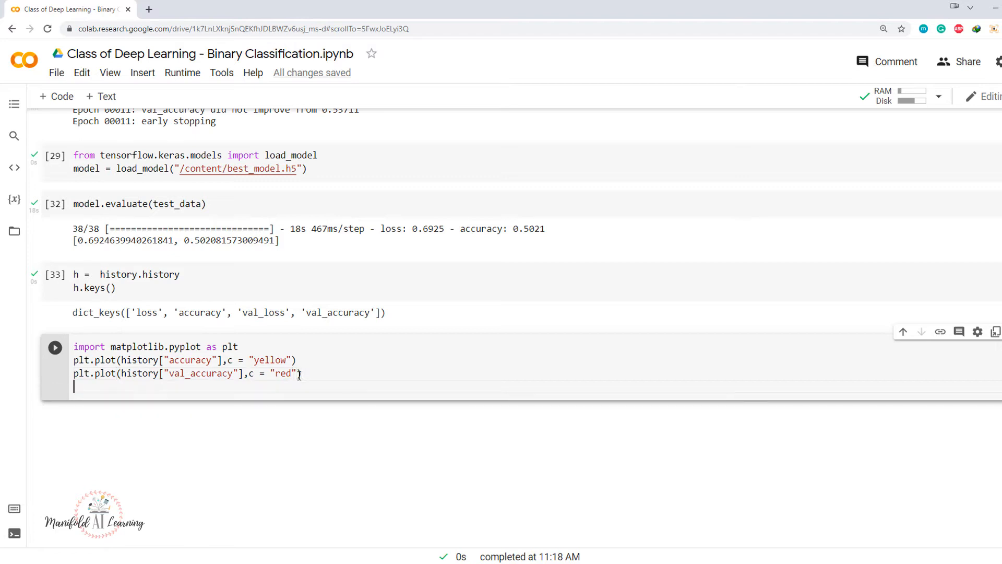
pyautogui.write('plt.show()')
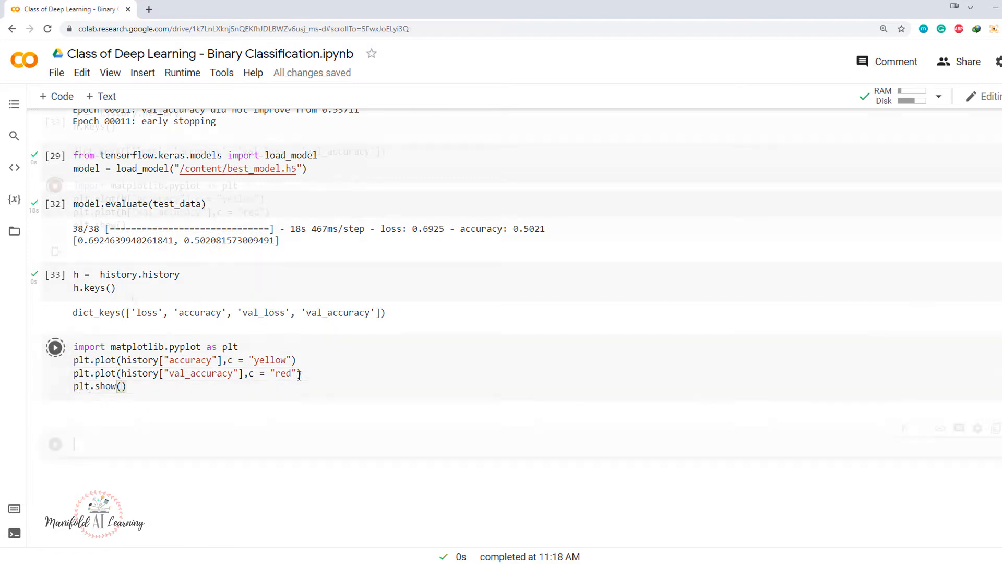
pyautogui.click(54, 347)
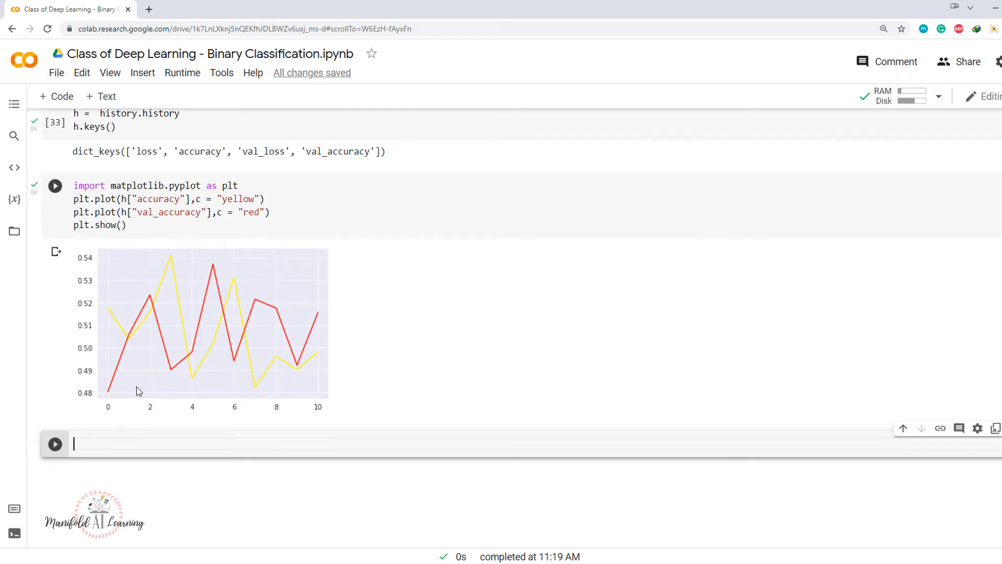
pyautogui.moveTo(187, 428)
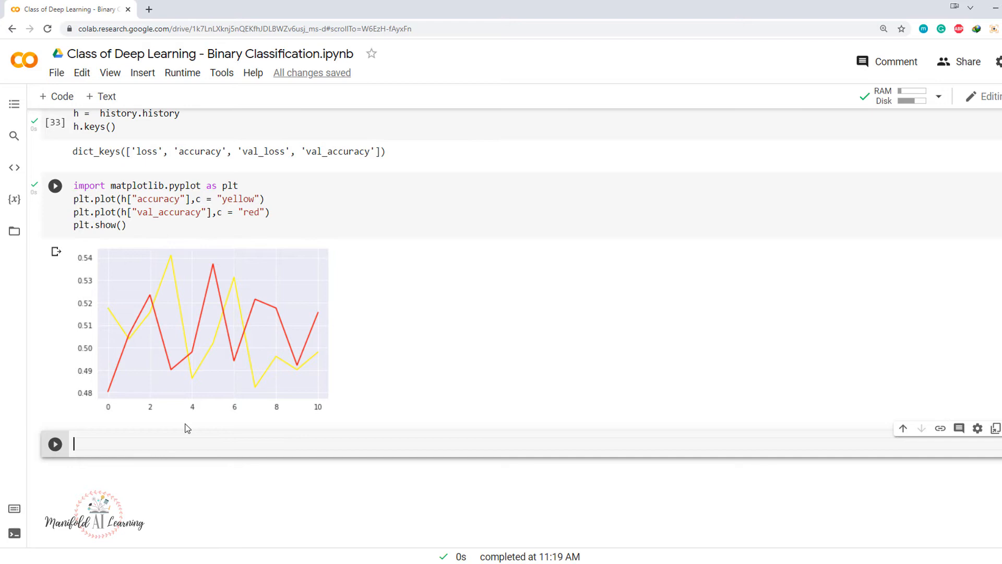
pyautogui.moveTo(144, 306)
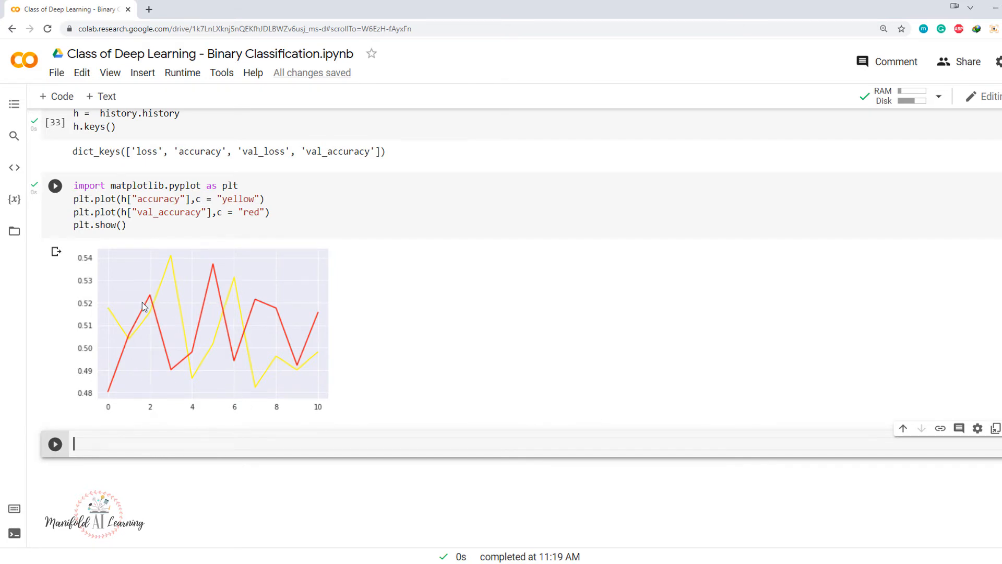
pyautogui.moveTo(344, 361)
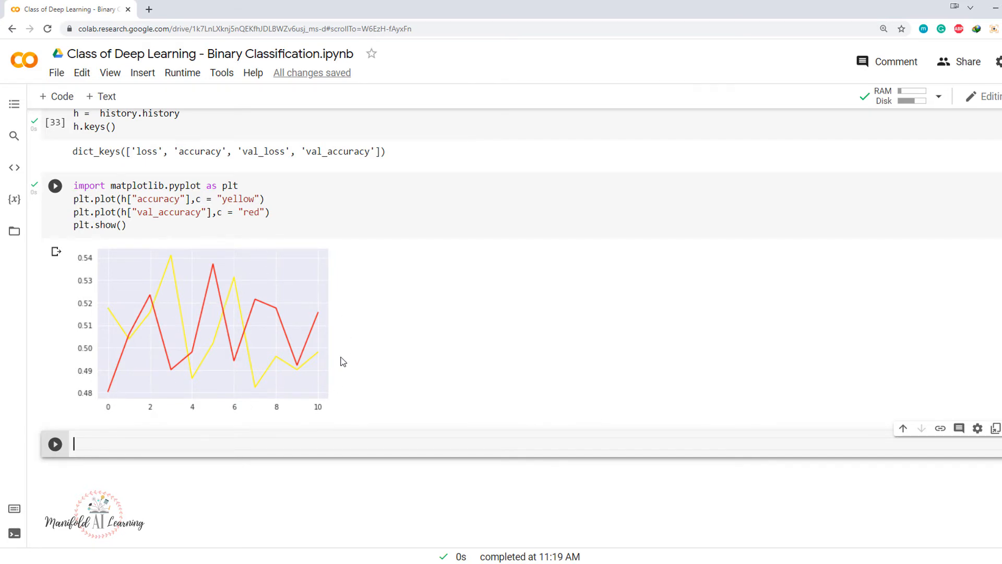
pyautogui.moveTo(234, 356)
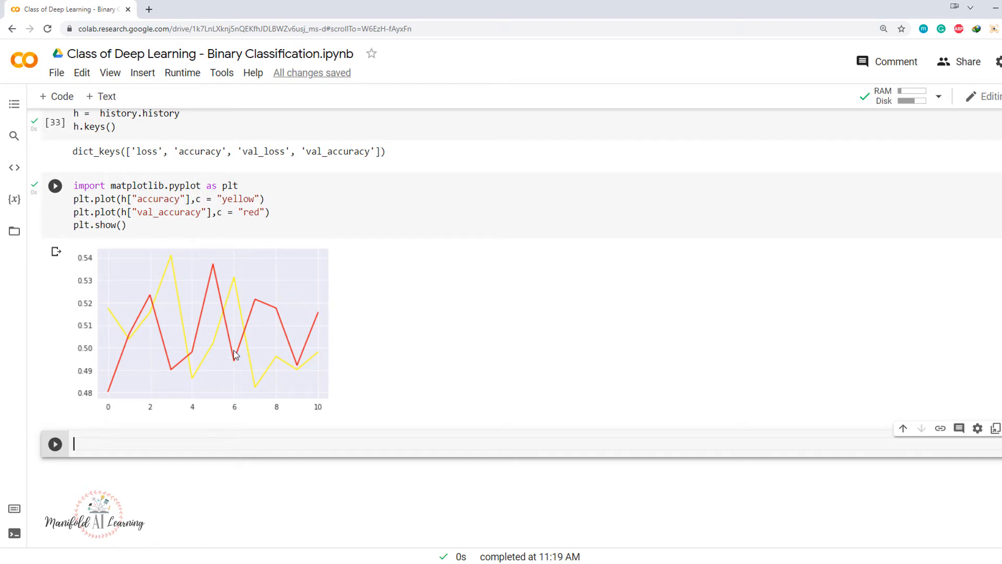
# Move to the empty cell below the accuracy chart.
pyautogui.click(54, 185)
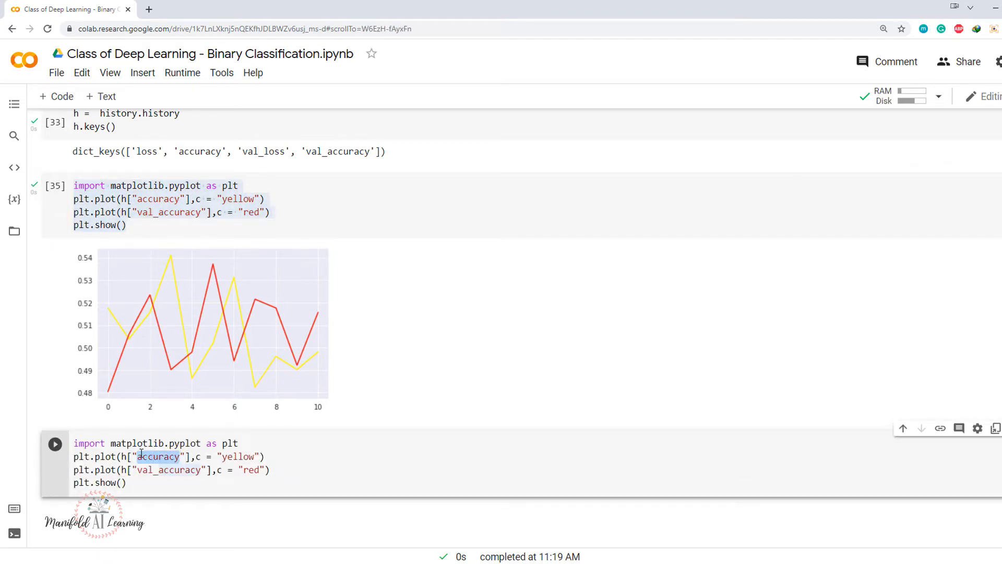
# Switch the copied plot to loss (yellow) and val_loss (red) and rerun it.
pyautogui.write('losss')
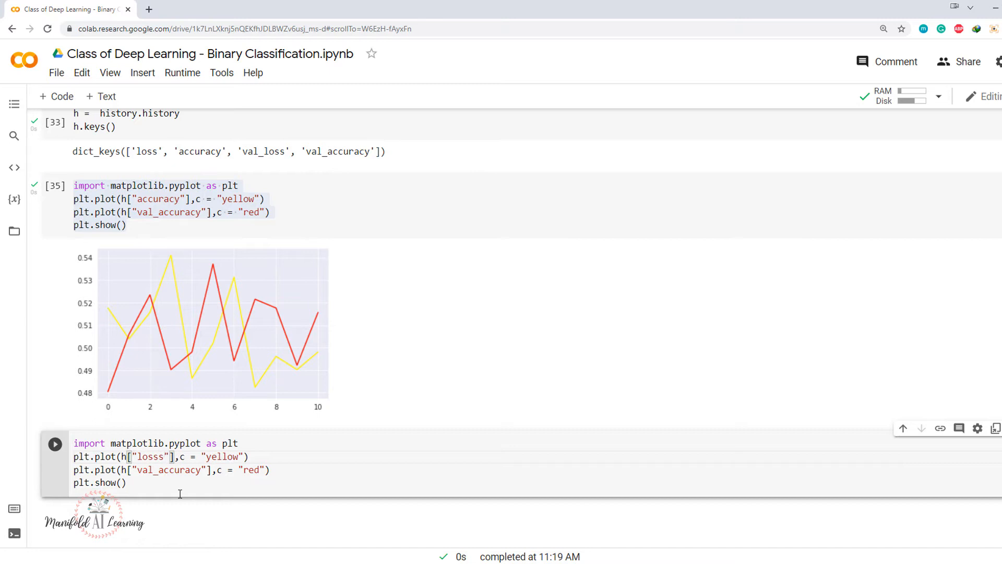
pyautogui.doubleClick(169, 470)
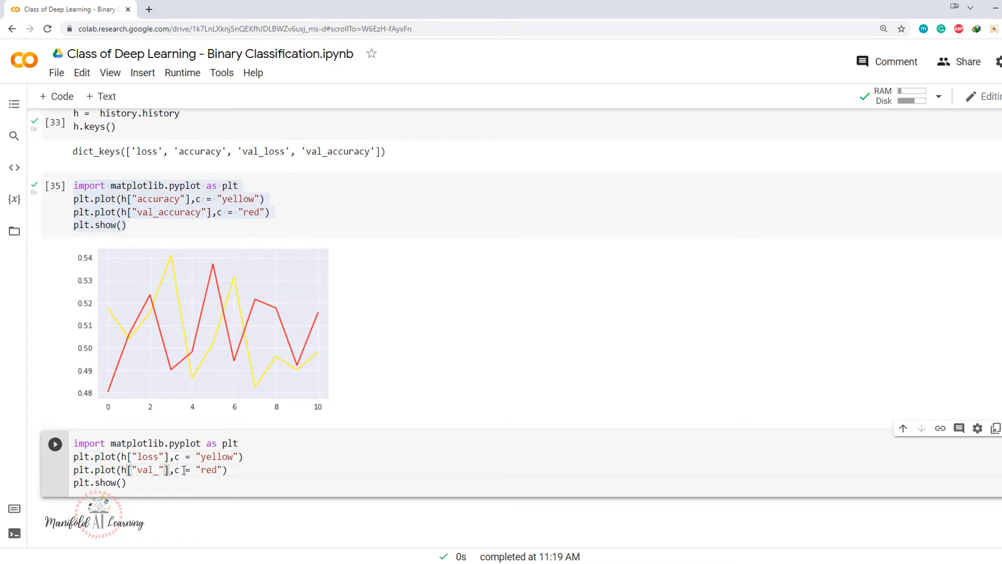
pyautogui.click(54, 443)
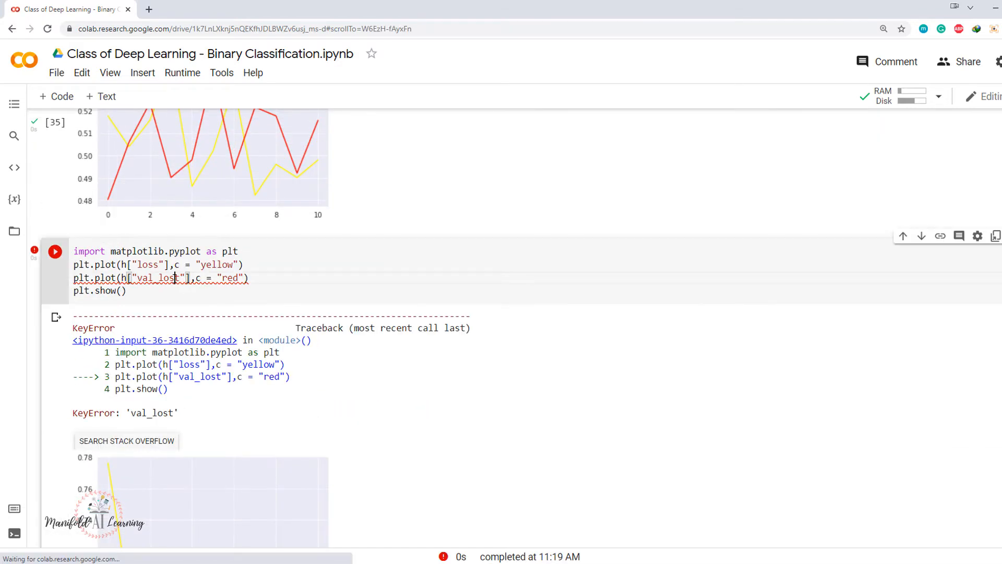
pyautogui.write('s')
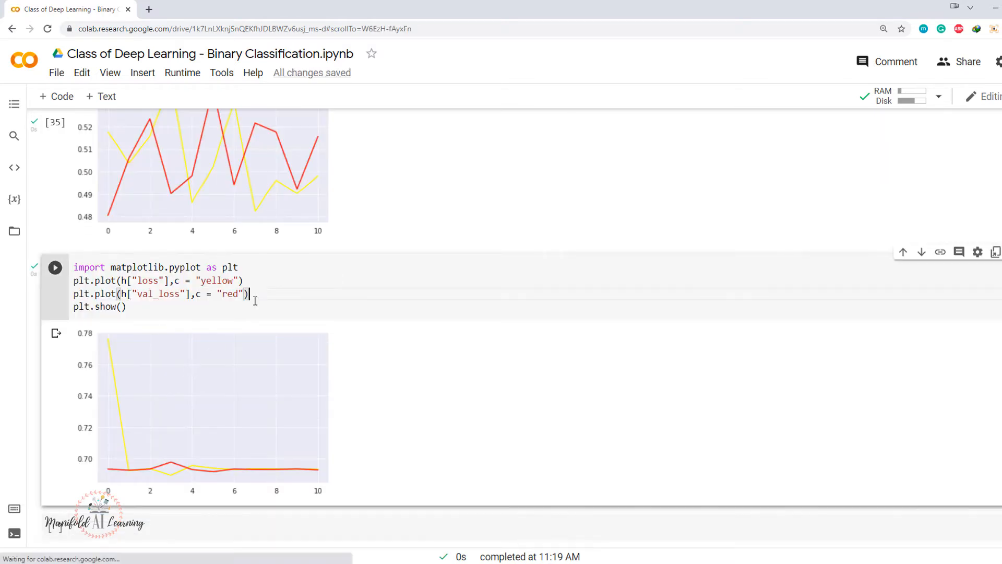
pyautogui.press('ctrl+s')
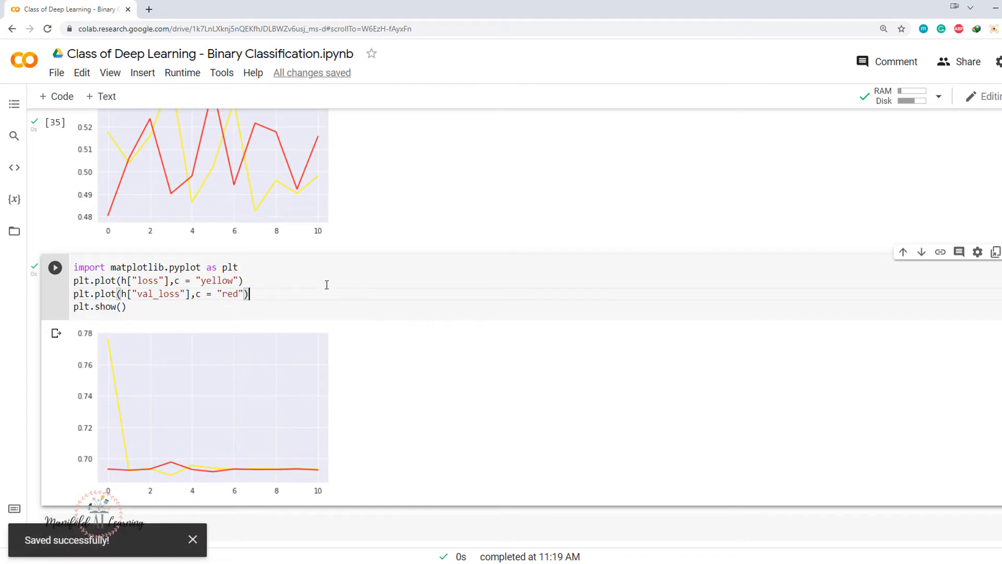
pyautogui.moveTo(523, 464)
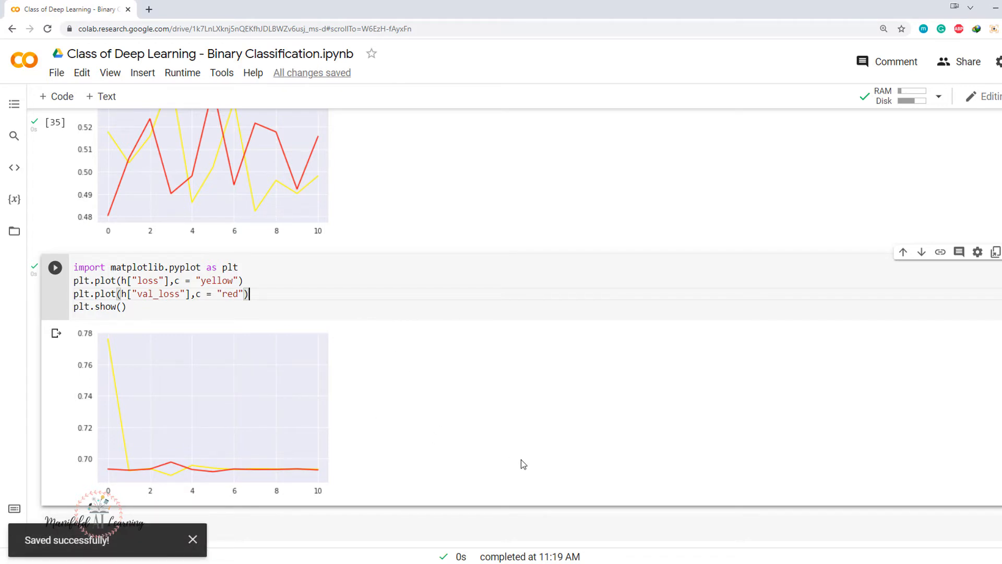
pyautogui.scroll(-3)
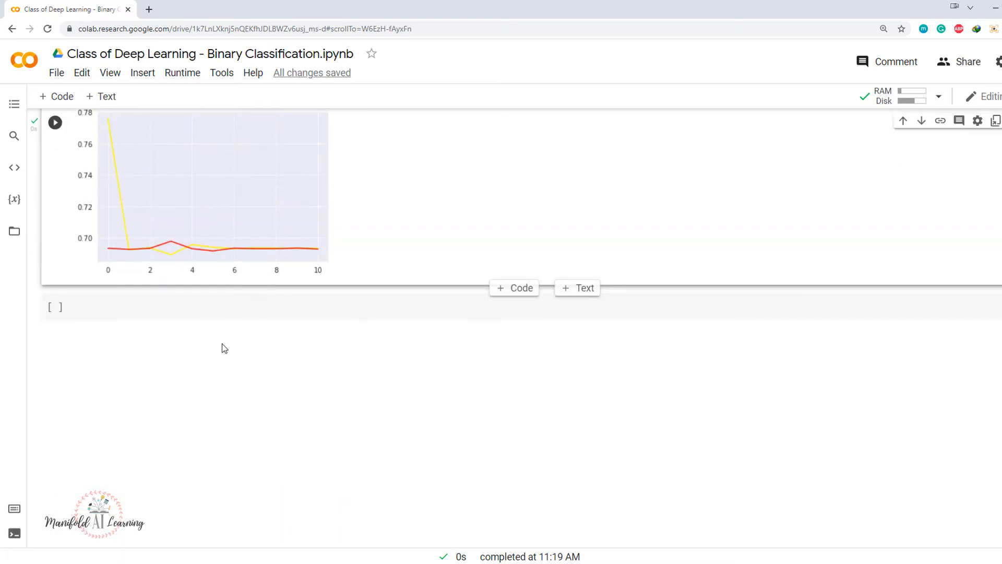
# Write comments '#Ways to model', '# Add dropout layer' and '# Increase number of layers and neurons'.
pyautogui.write('#')
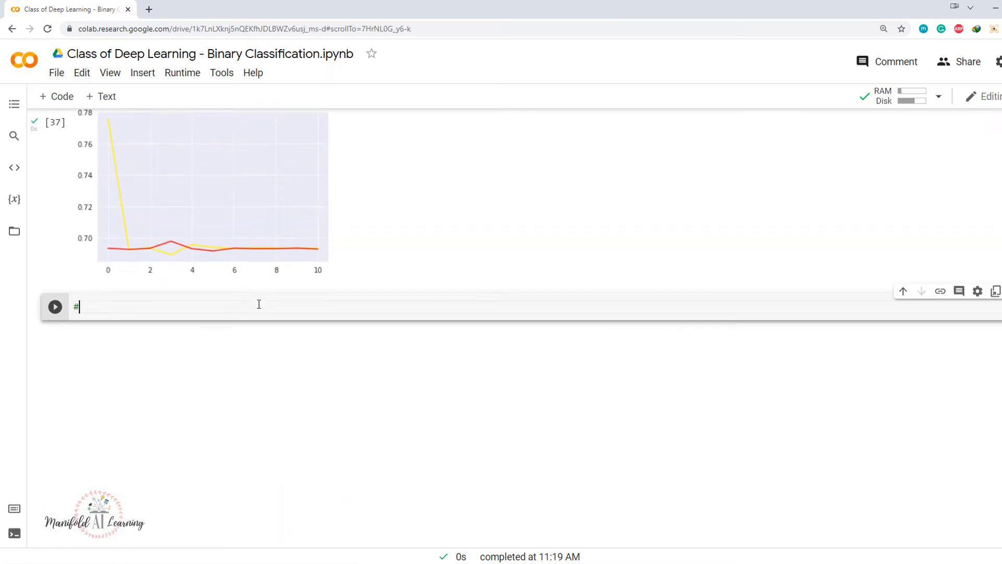
pyautogui.write('Ways to m')
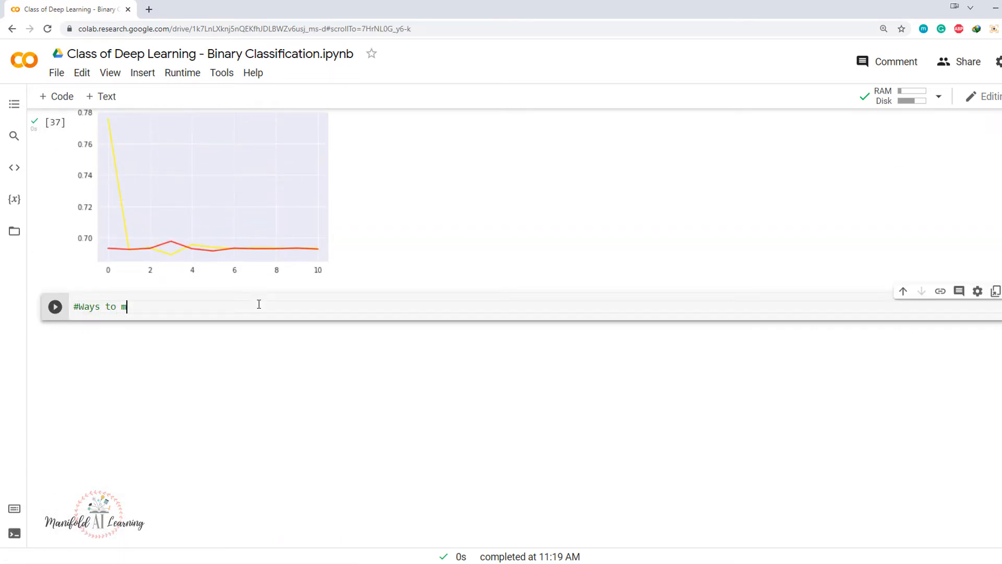
pyautogui.write('odel')
pyautogui.write('# Add d')
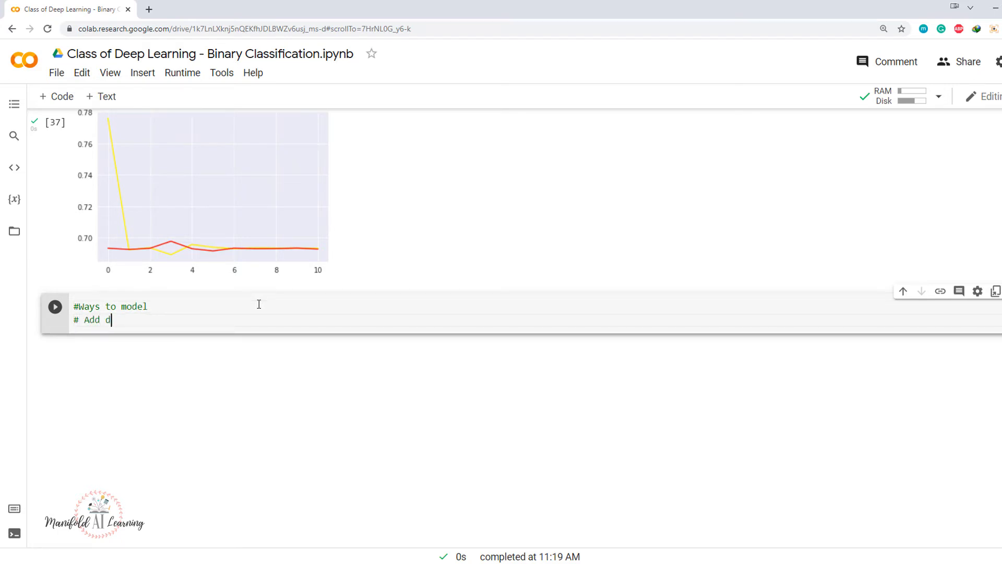
pyautogui.write('ropout')
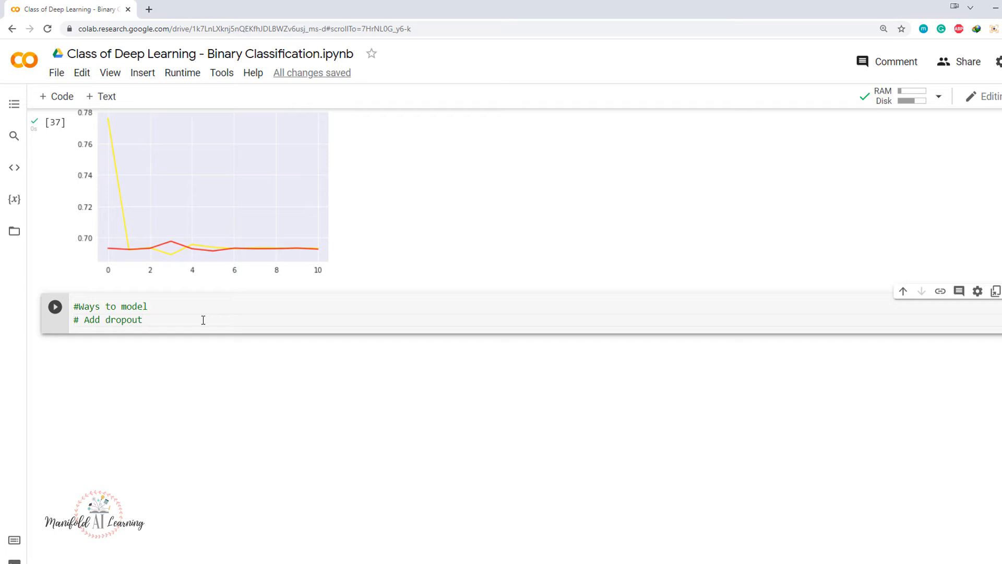
pyautogui.moveTo(158, 340)
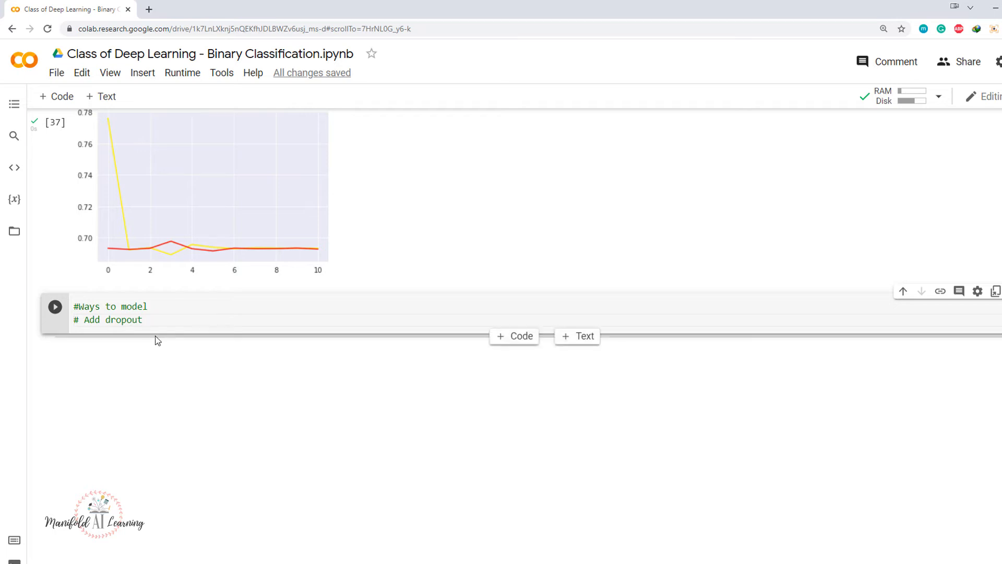
pyautogui.write('layer')
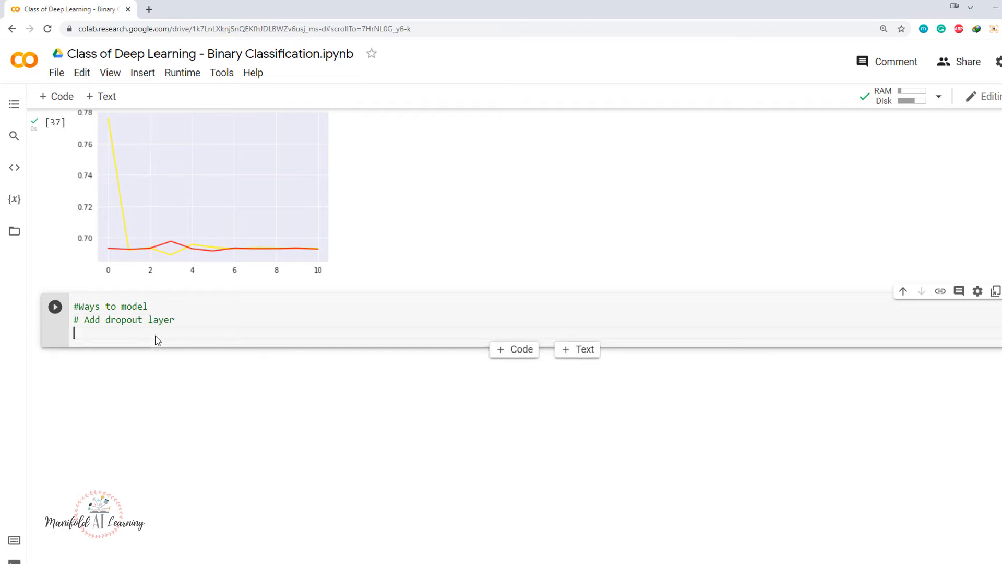
pyautogui.write('#')
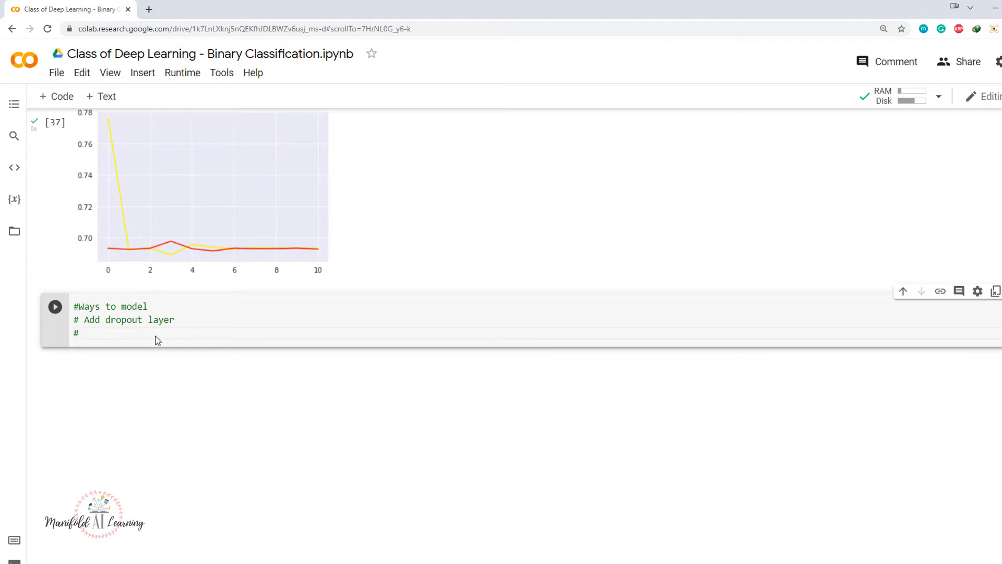
pyautogui.write('Increa')
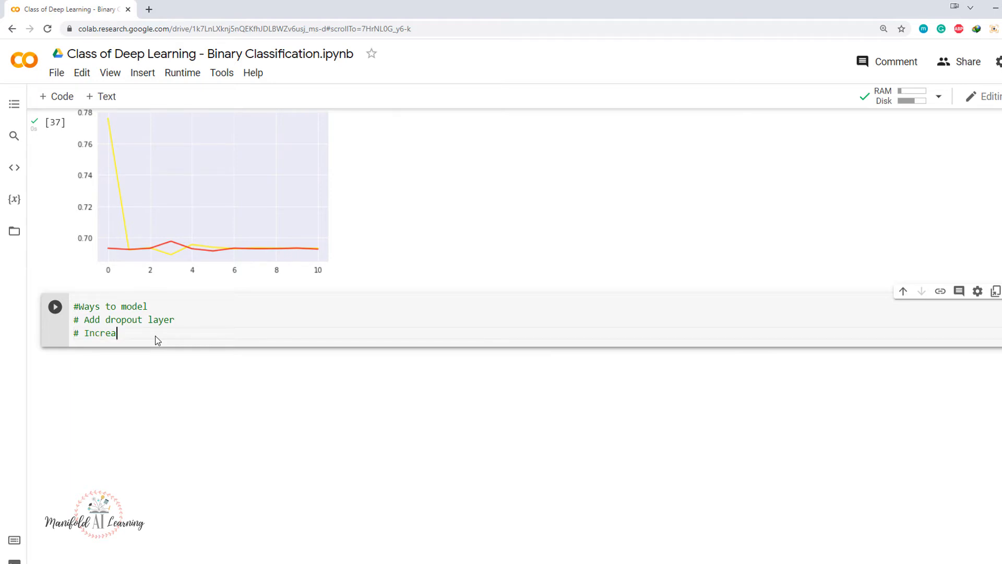
pyautogui.write('se nu')
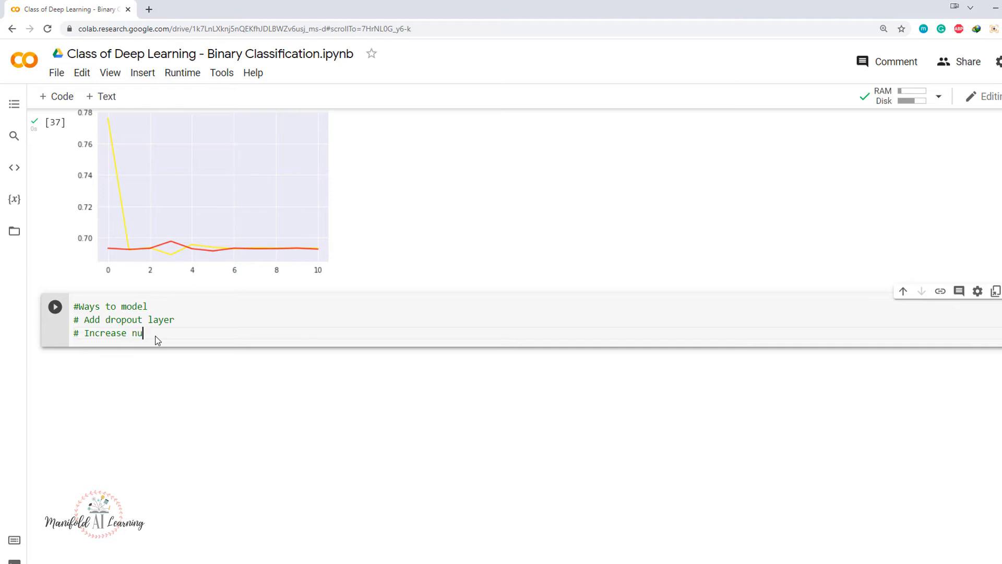
pyautogui.write('mber of layers an')
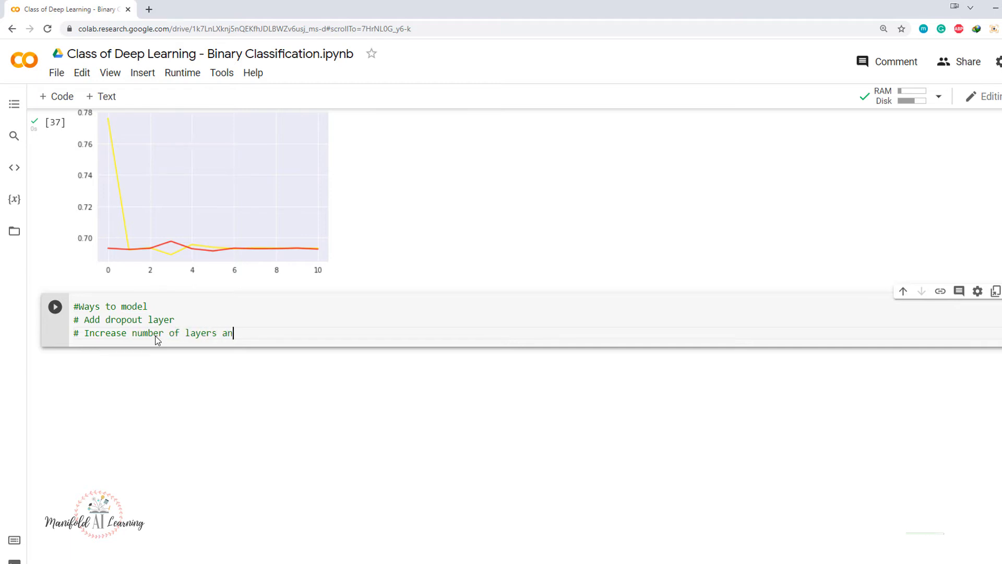
pyautogui.write('d number of')
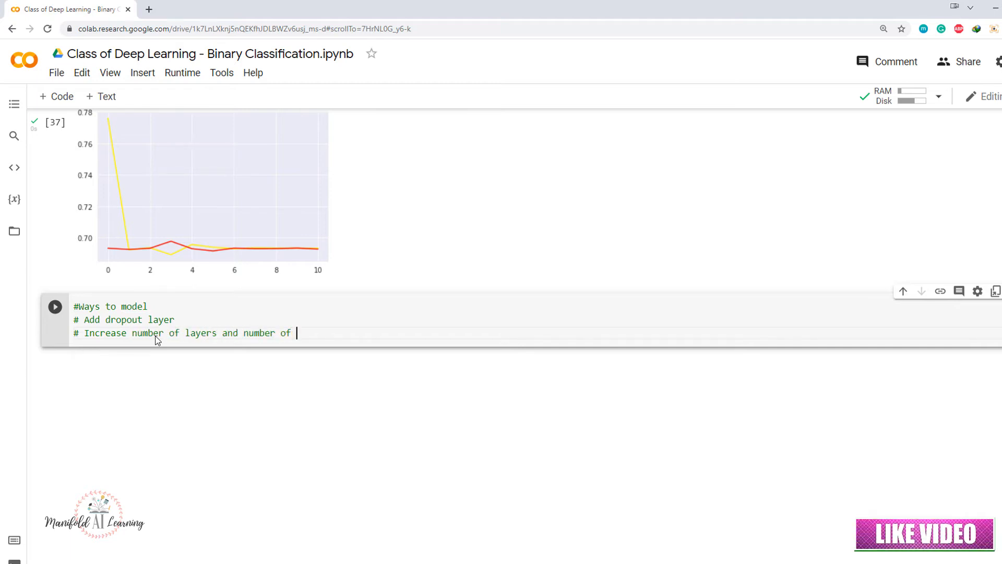
pyautogui.write('neurons')
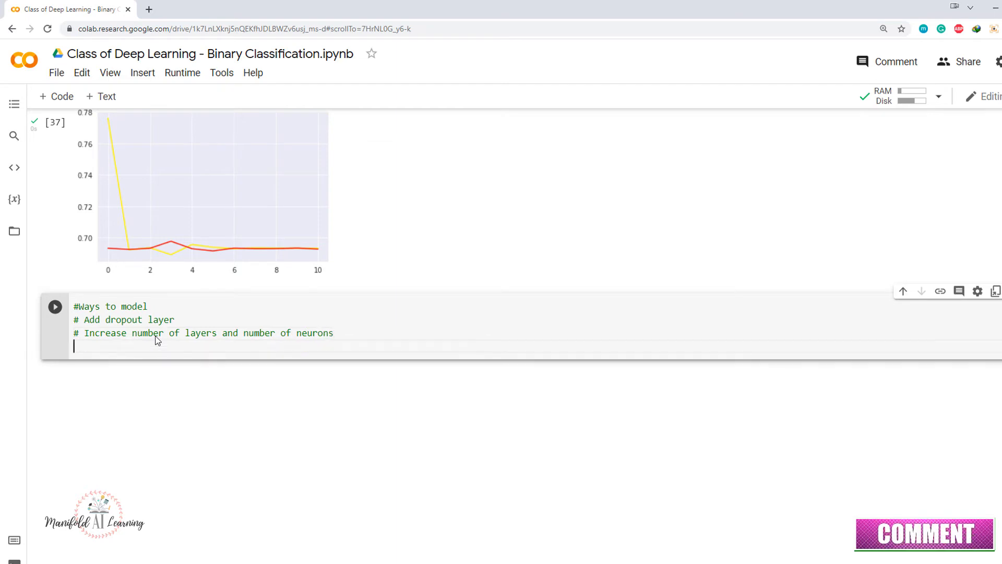
# Add comments '# Train on entire dataset' and batch size at the maximum RAM allows.
pyautogui.write('#')
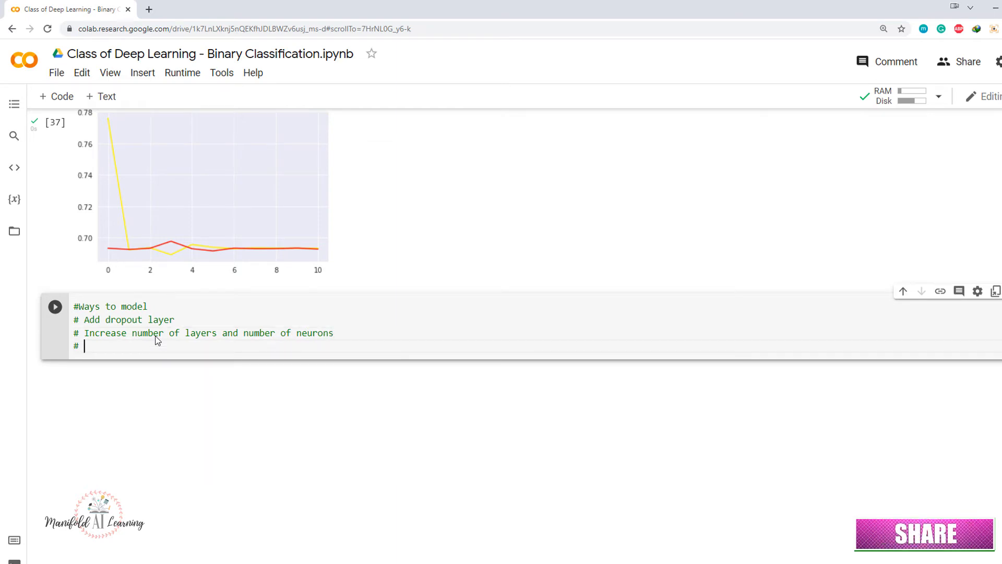
pyautogui.write('Tra')
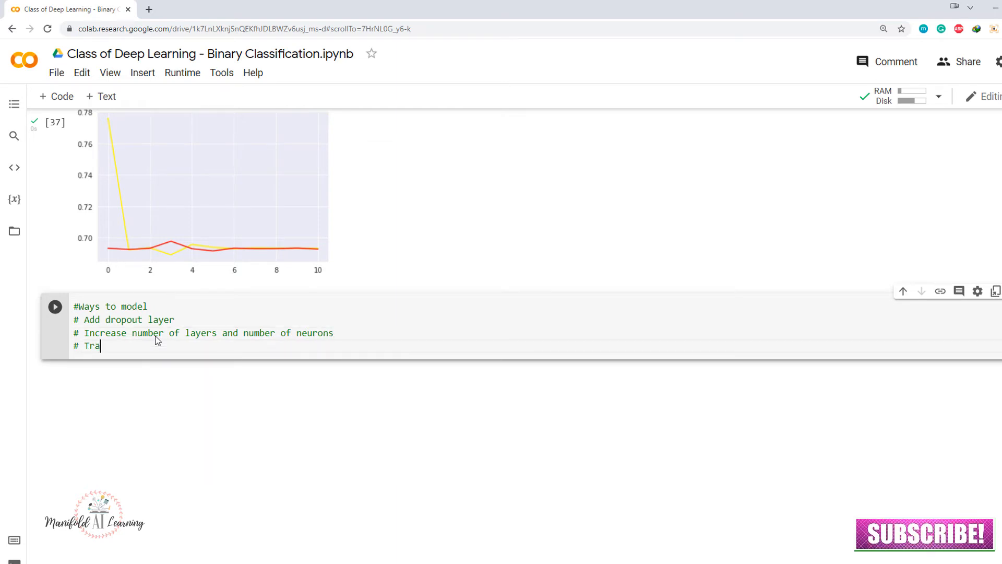
pyautogui.write('in')
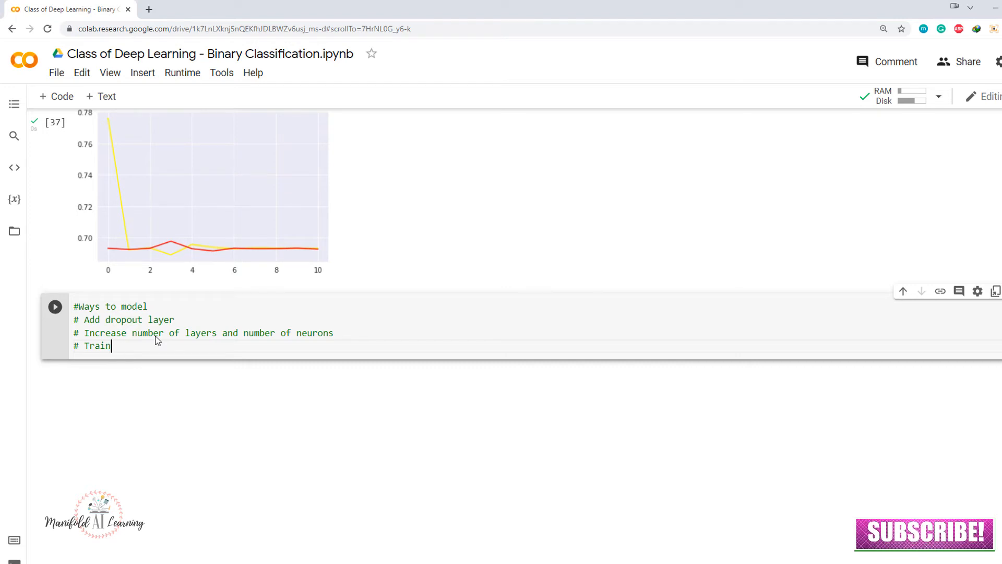
pyautogui.write('on entire dataset')
pyautogui.write('#')
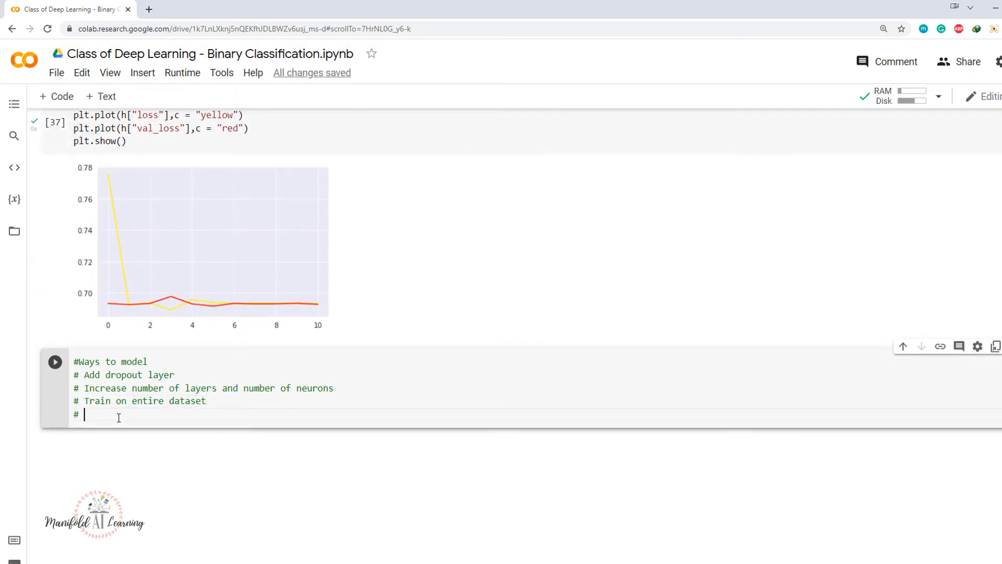
pyautogui.write('b')
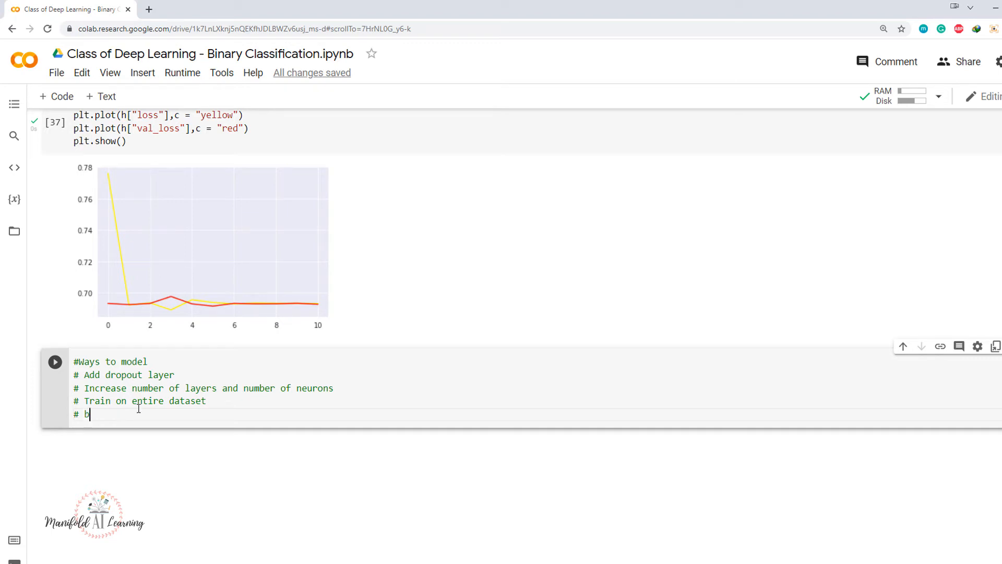
pyautogui.write('atch size')
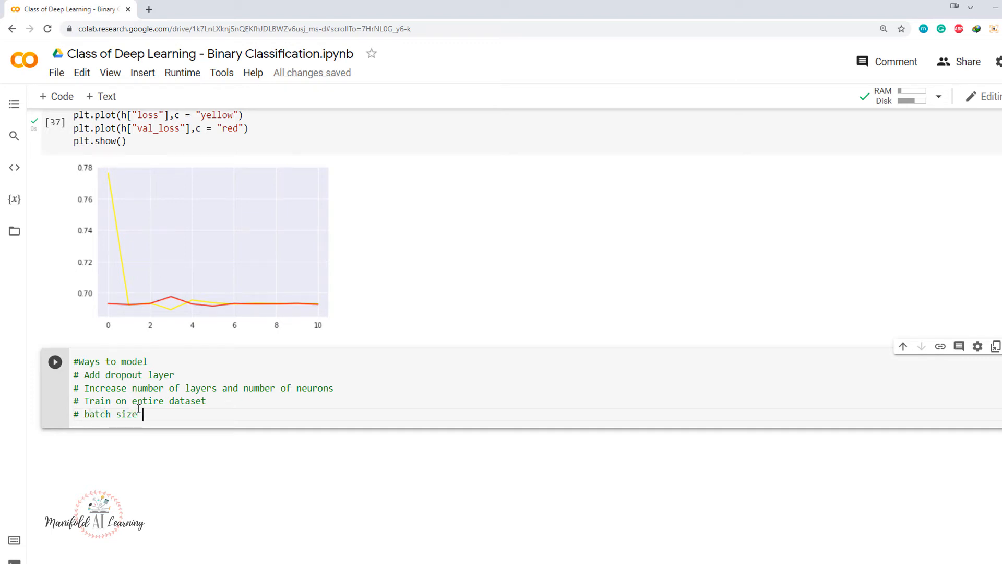
pyautogui.write('= which can be acco')
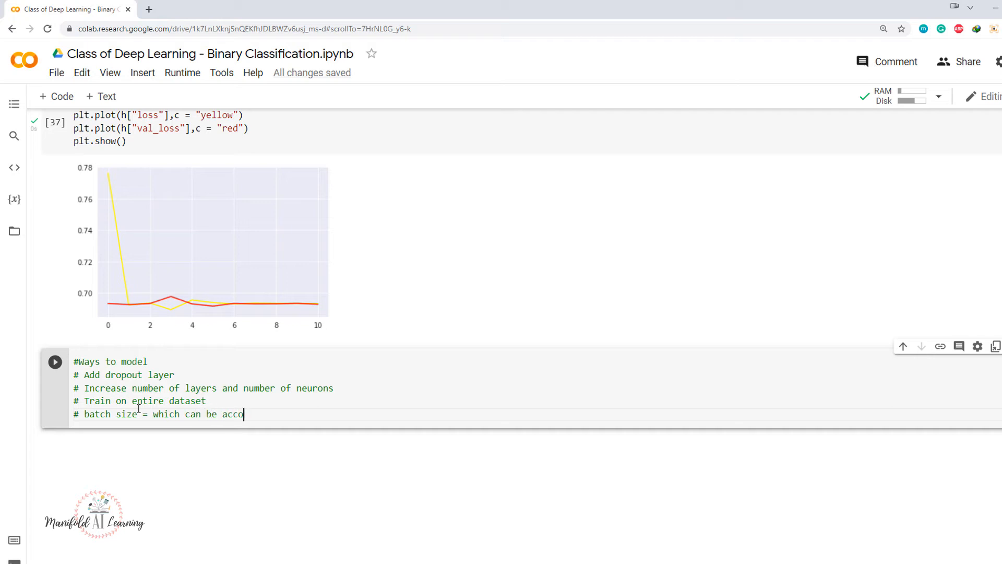
pyautogui.write('modated a')
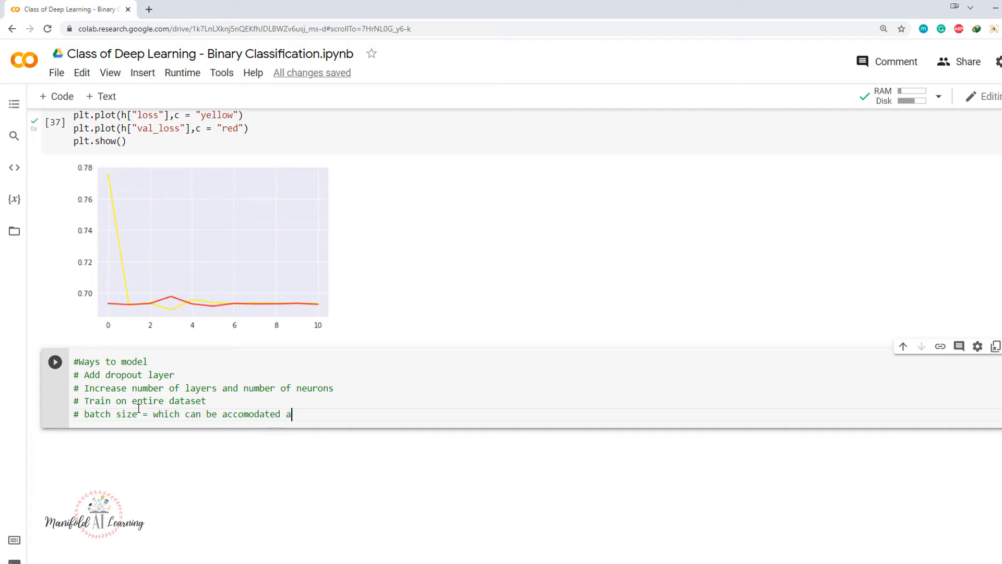
pyautogui.write('maximum o')
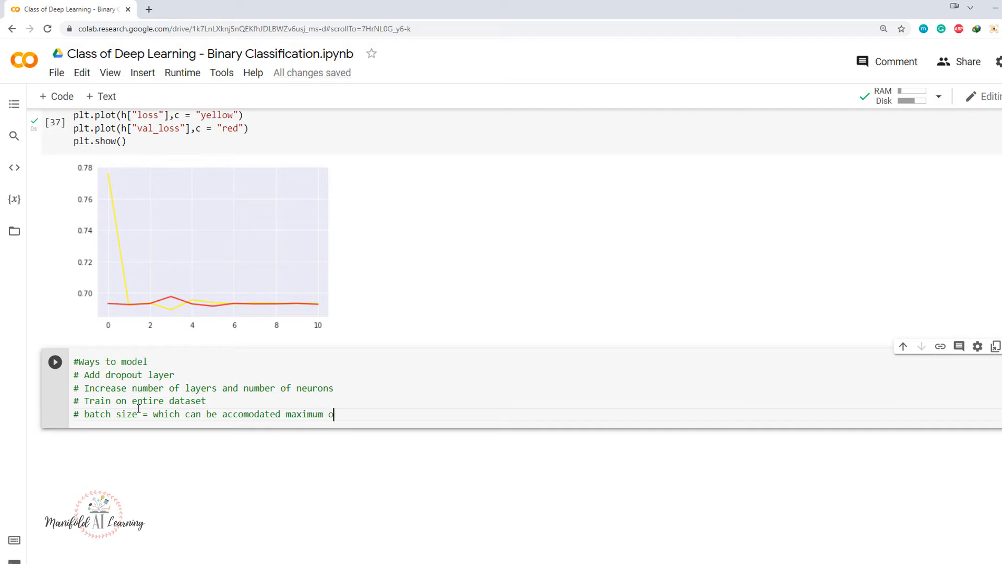
pyautogui.write('n my t')
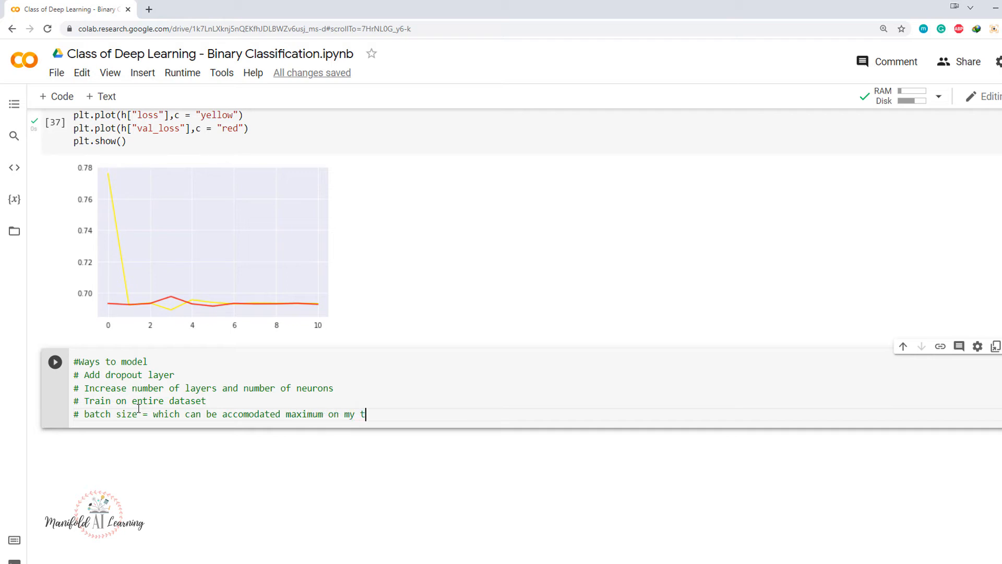
pyautogui.write('RAM')
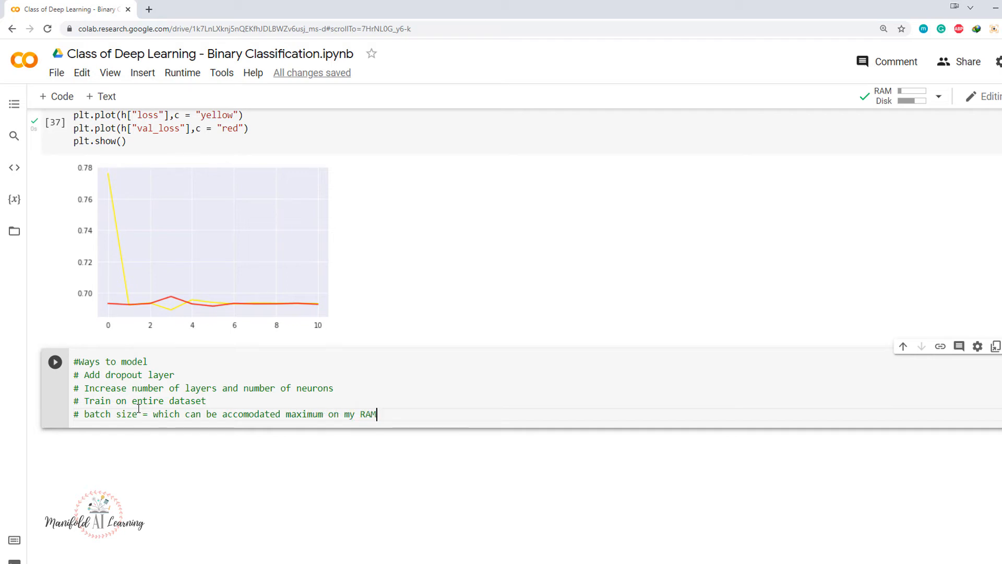
pyautogui.press('ctrl+s')
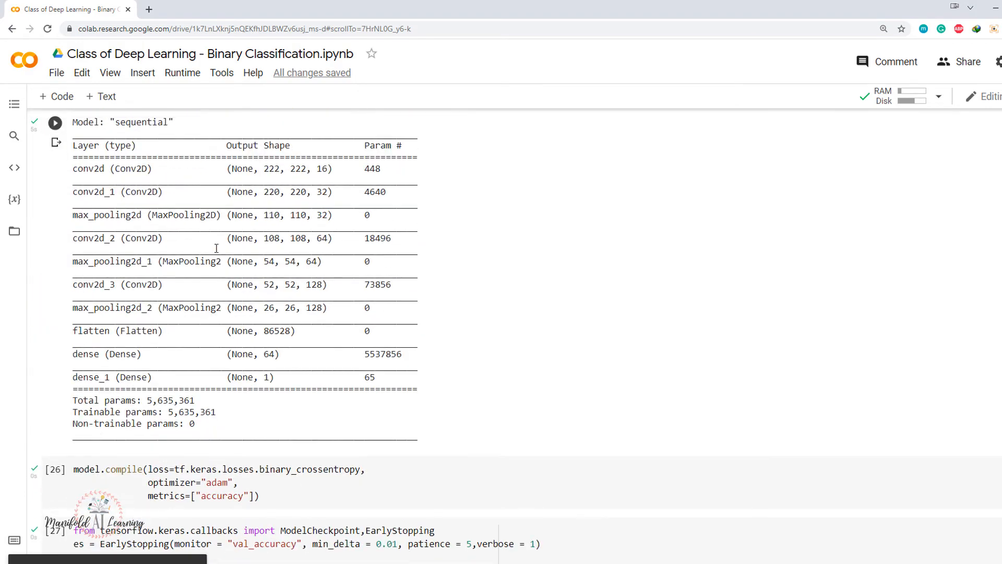
# Scroll down to the Build Model cell below the improvement comments.
pyautogui.scroll(-3)
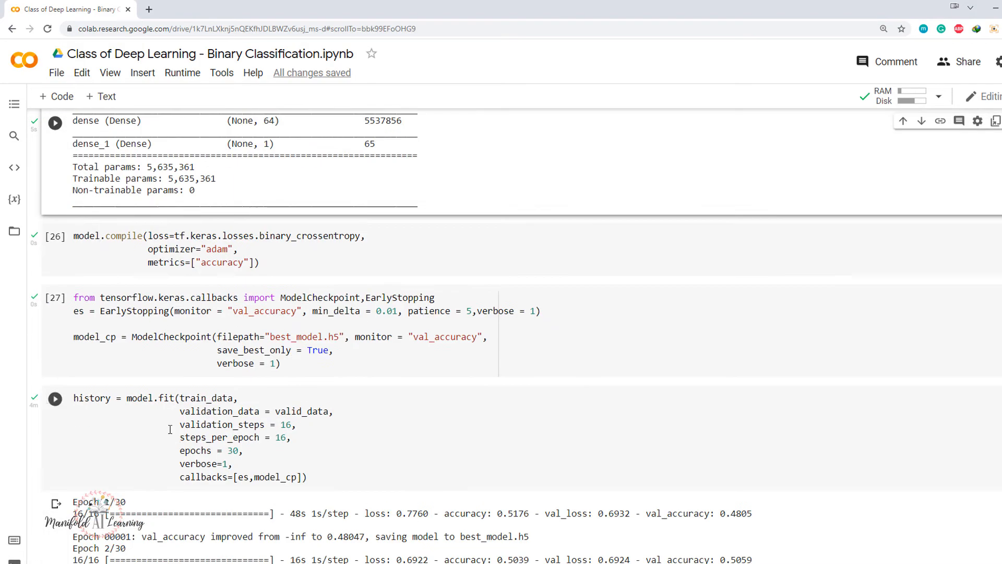
pyautogui.scroll(-3)
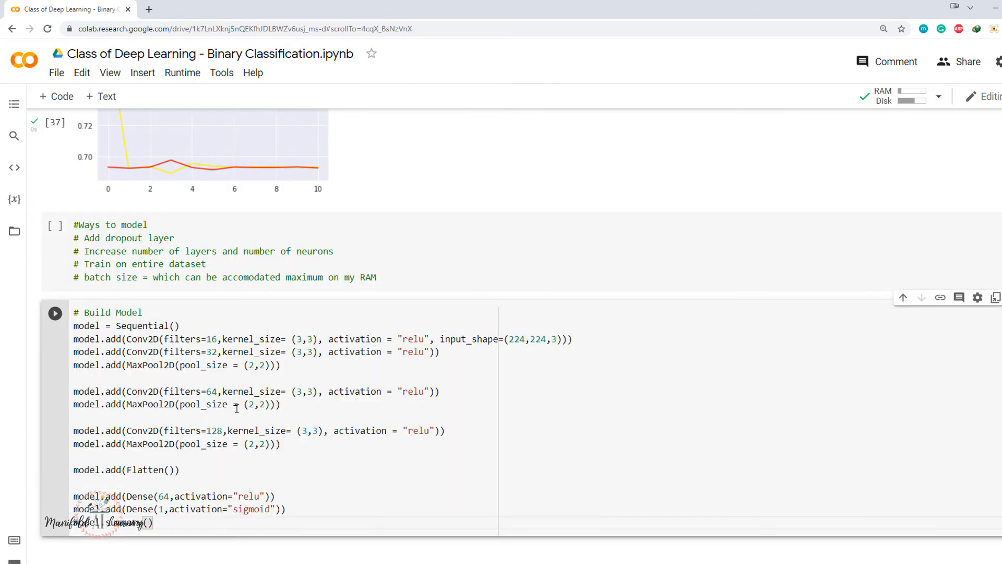
pyautogui.moveTo(237, 408)
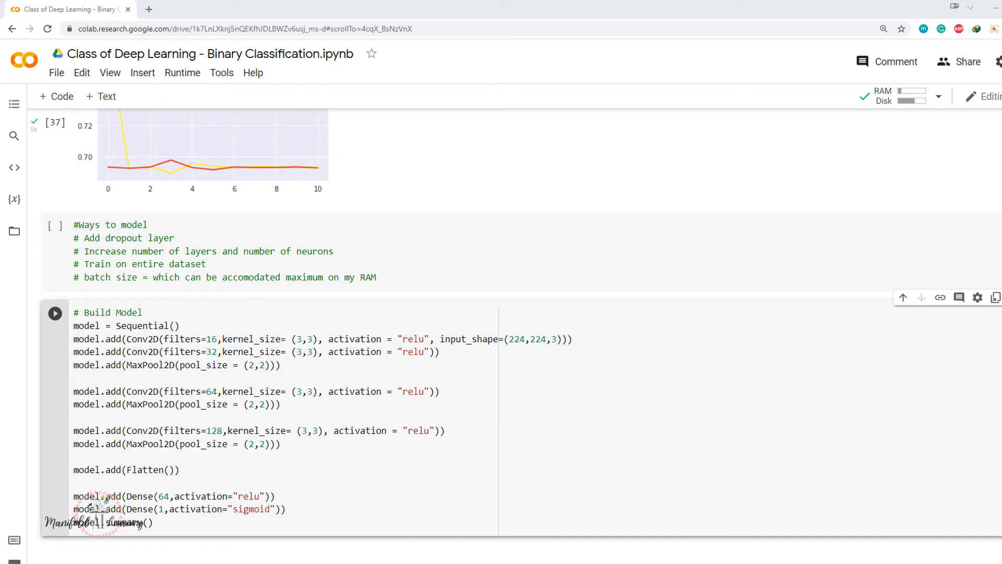
pyautogui.scroll(-3)
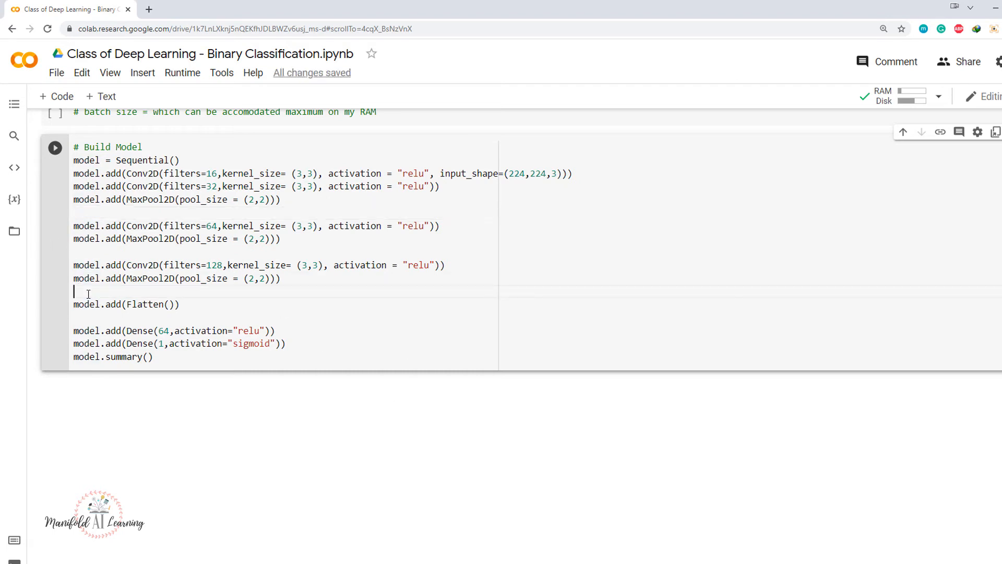
# Add Dropout(rate=0.3) after the last pooling layer.
pyautogui.write('model.add()')
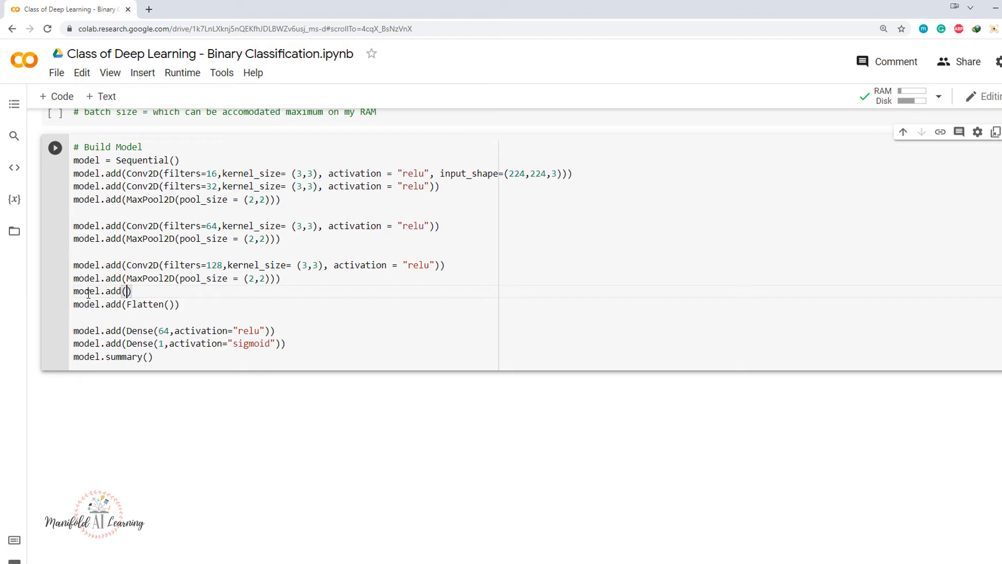
pyautogui.write('Dropout')
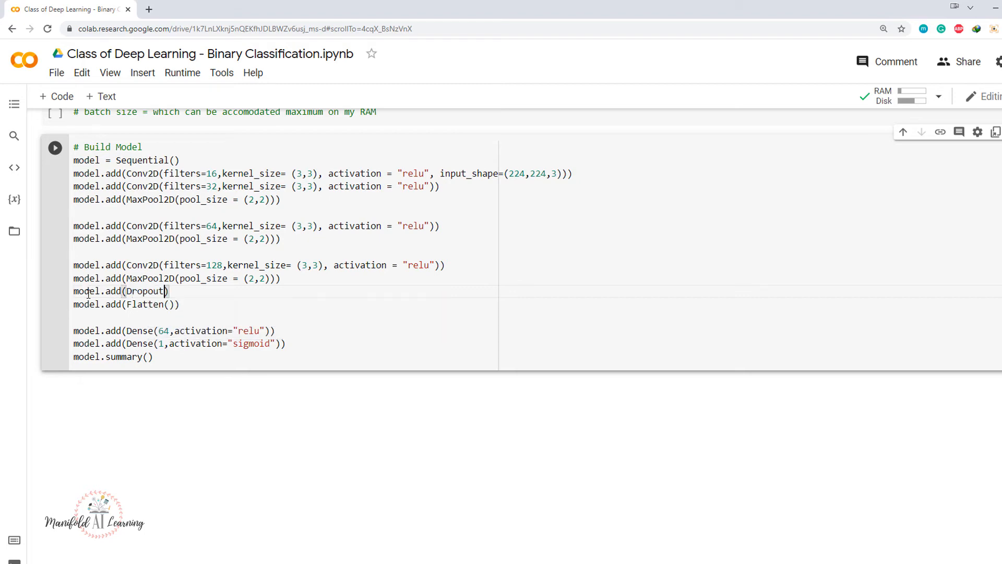
pyautogui.write('(')
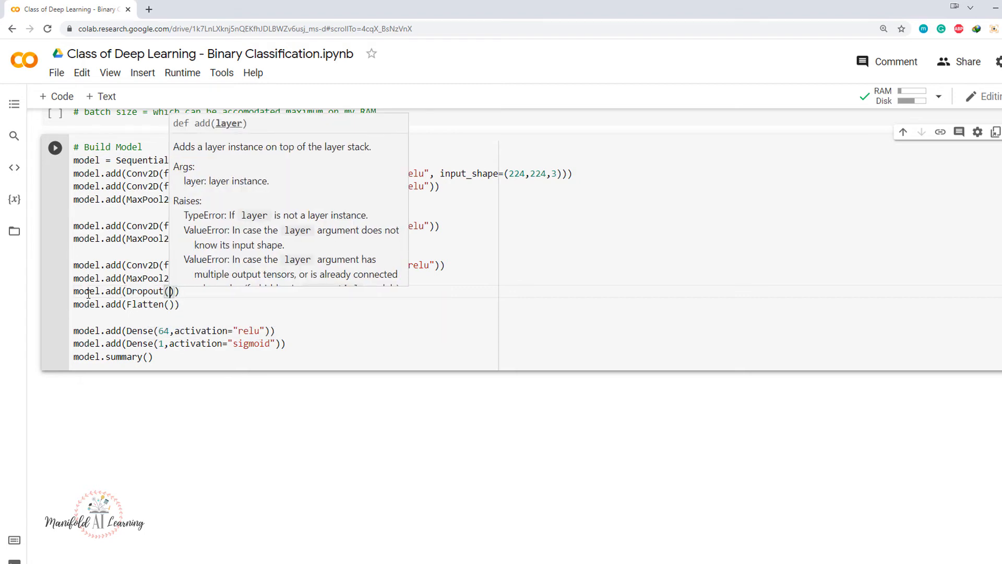
pyautogui.write('rate=0.3')
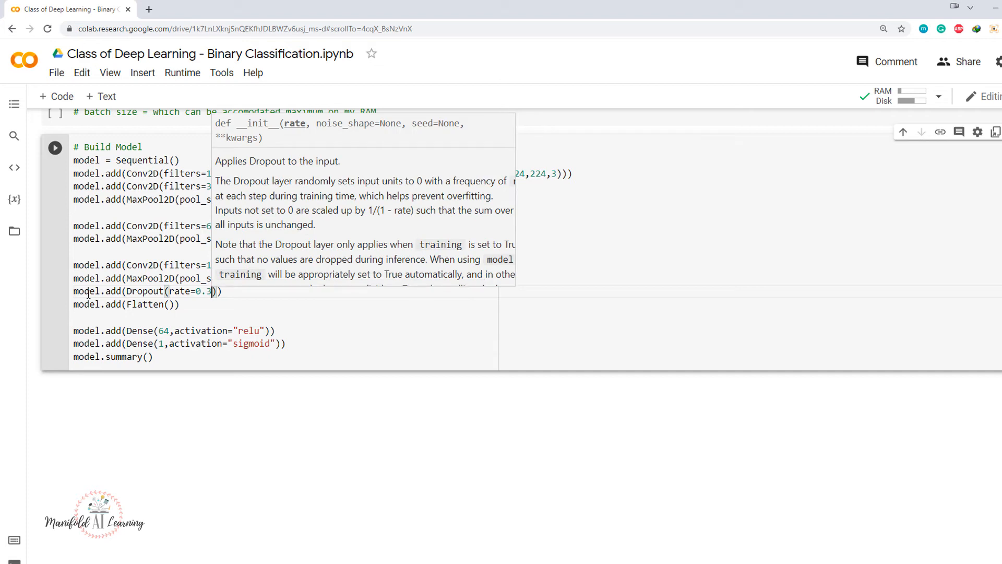
pyautogui.moveTo(57, 305)
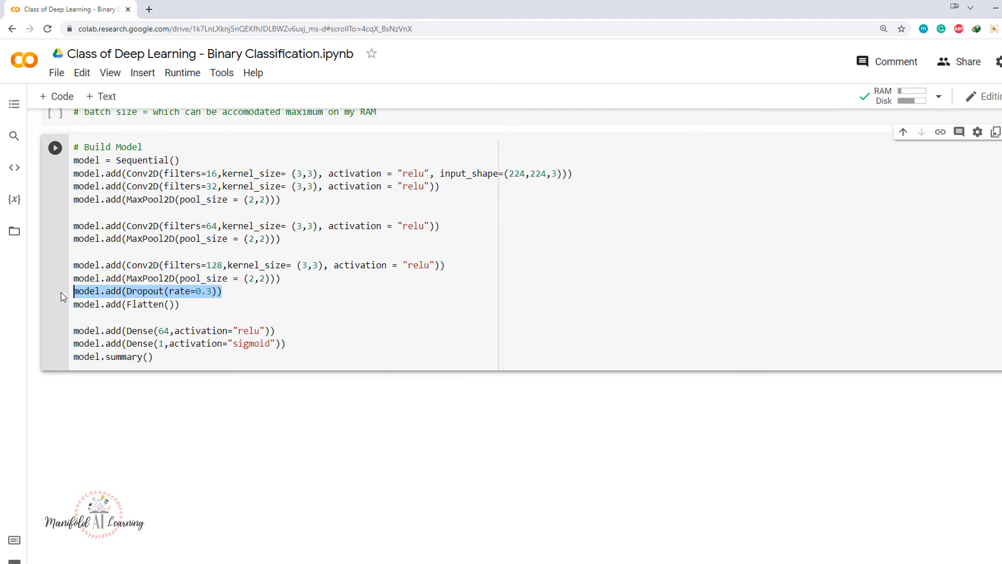
# Add Dropout(rate=0.3) after Dense(64) plus a 32-unit ReLU dense layer, and rebuild.
pyautogui.click(300, 330)
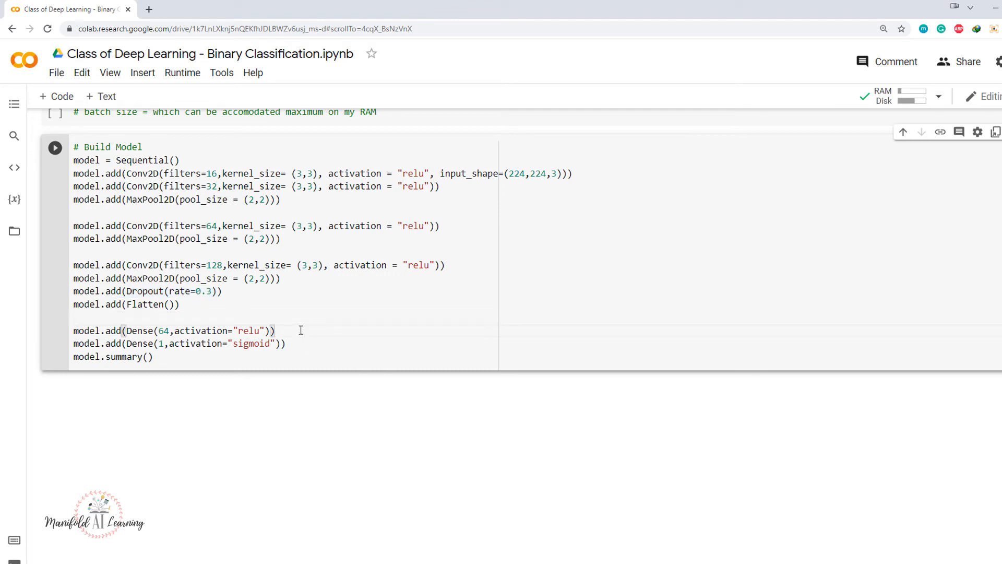
pyautogui.write('model.add(Dropout(rate=0.3))')
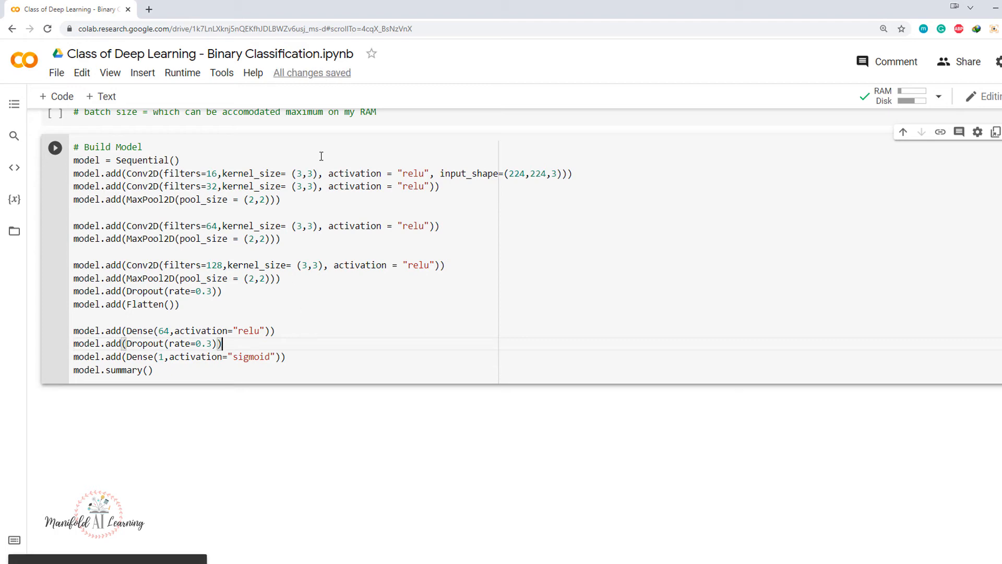
pyautogui.moveTo(174, 336)
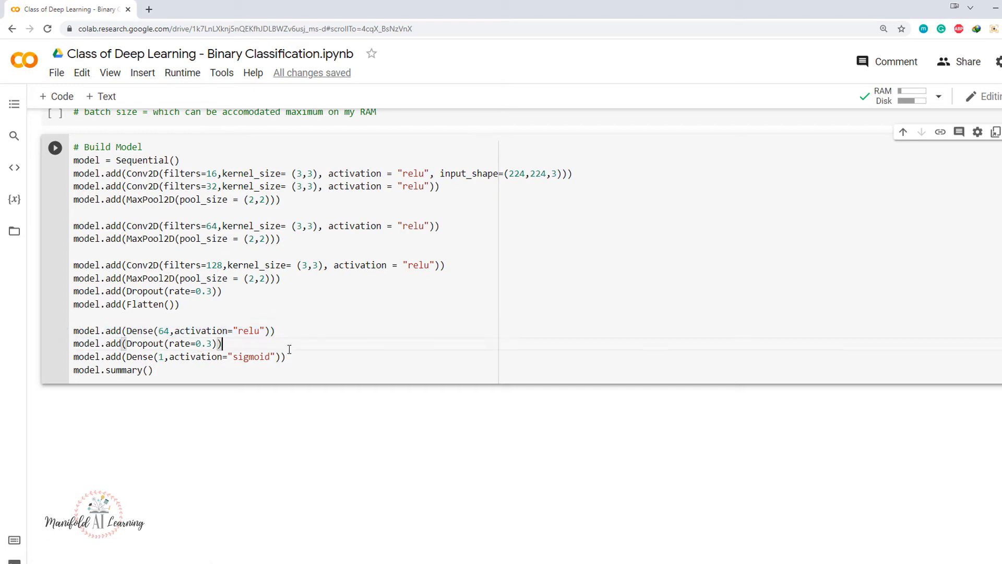
pyautogui.write('model.add(Dense(64,activation="relu"))')
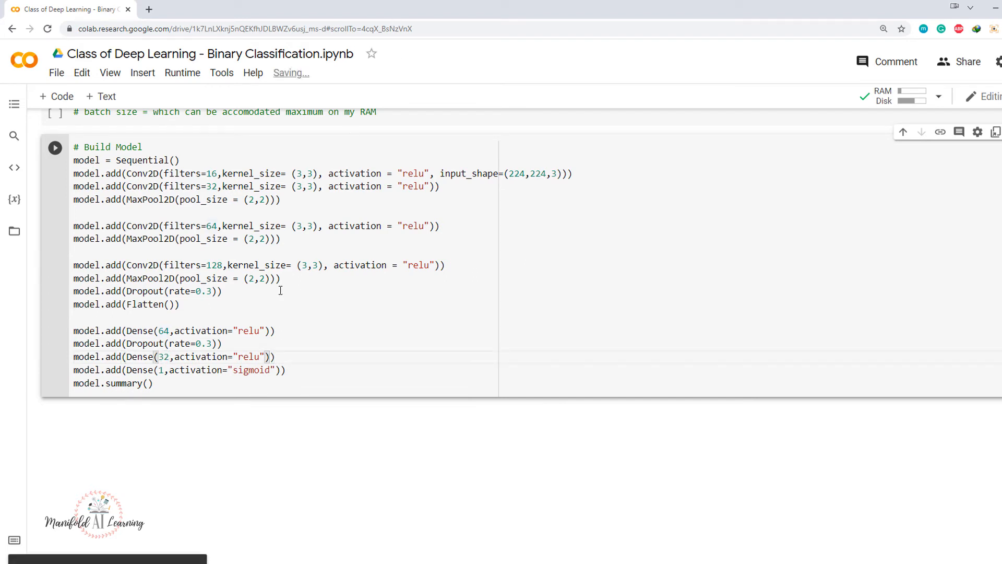
pyautogui.click(54, 147)
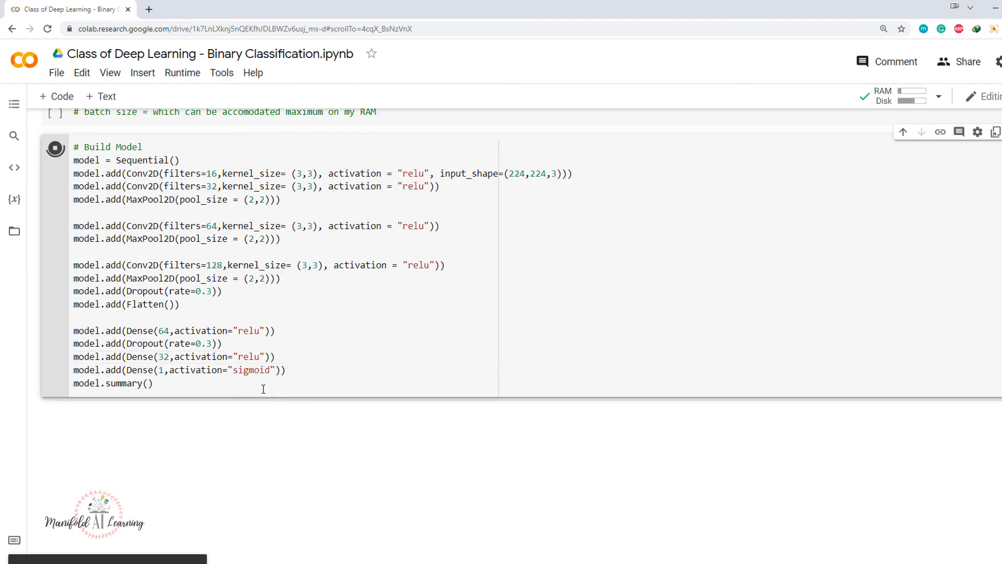
# Scroll through the earlier outputs, including the 5,637,409-parameter model summary, toward the model.fit cell.
pyautogui.scroll(-3)
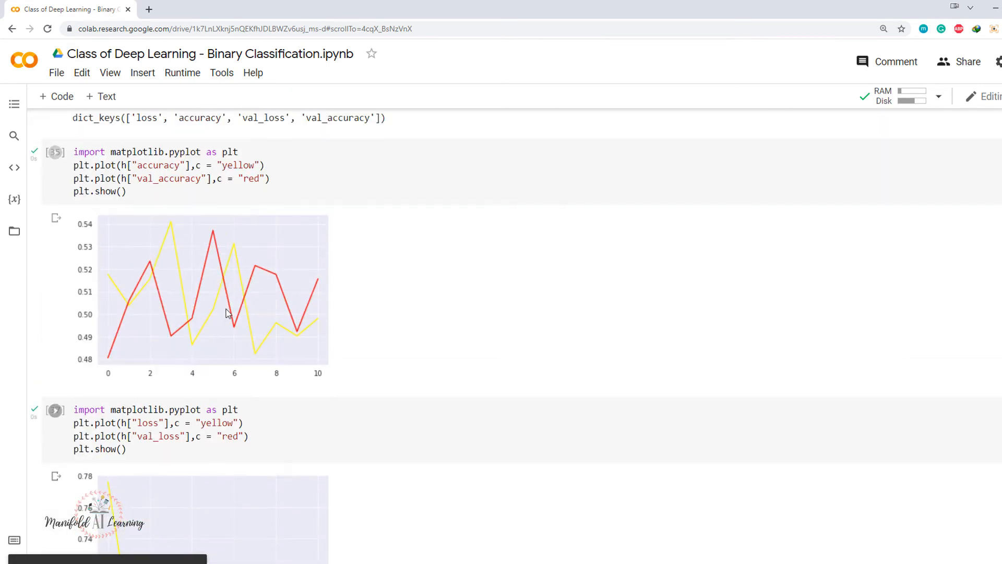
pyautogui.scroll(3)
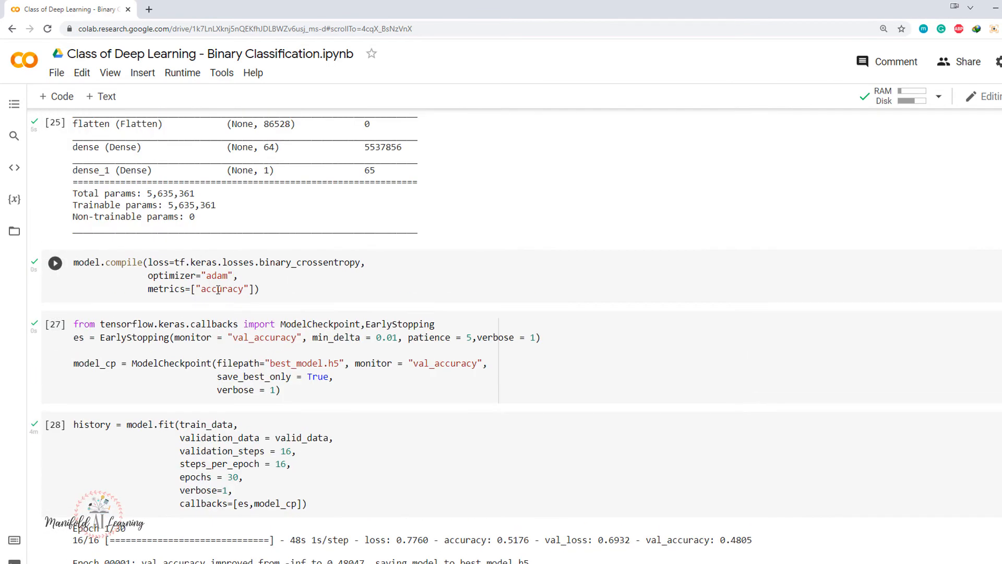
pyautogui.scroll(-3)
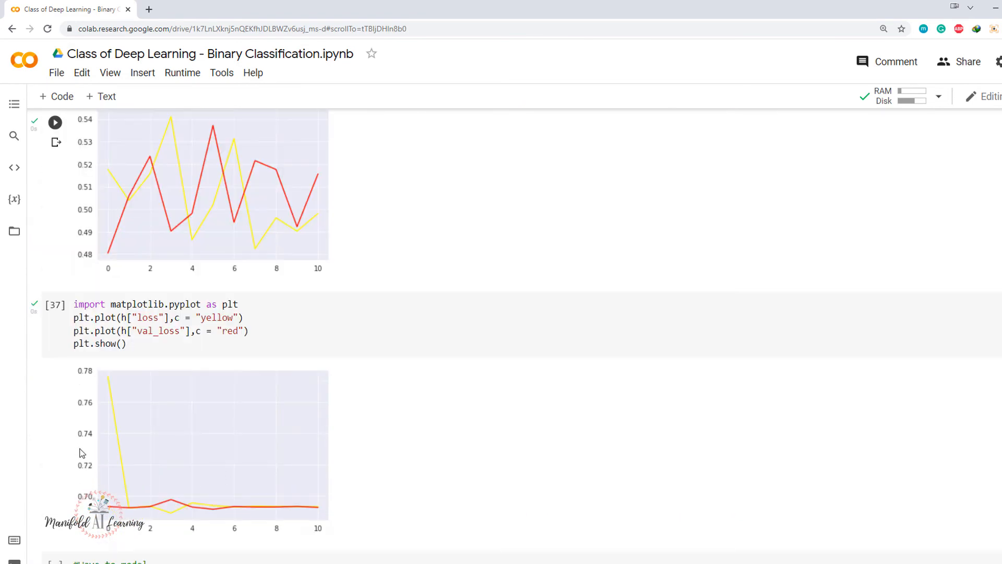
pyautogui.scroll(3)
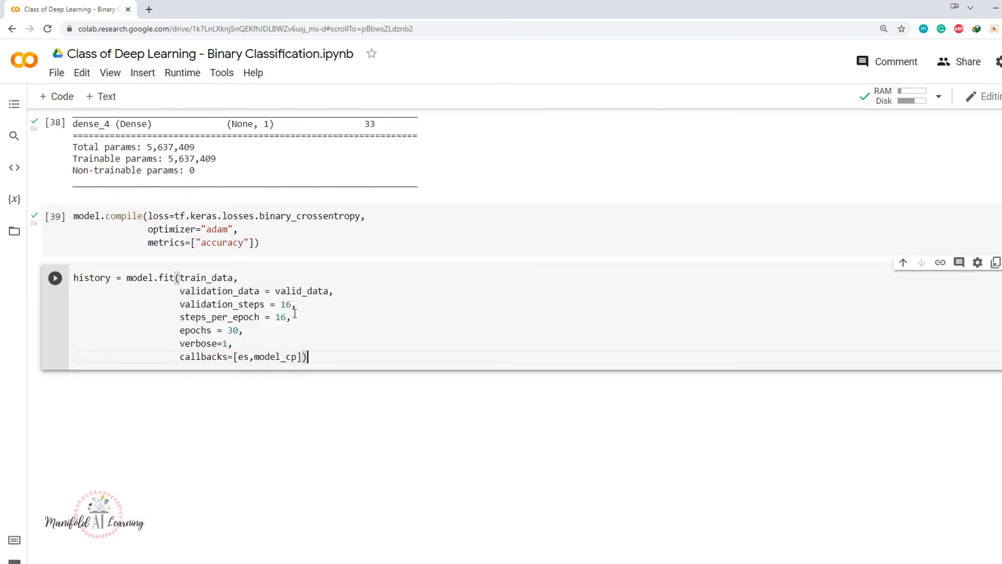
# Change steps_per_epoch and validation_steps in model.fit from 16 to 32 and start retraining.
pyautogui.doubleClick(281, 317)
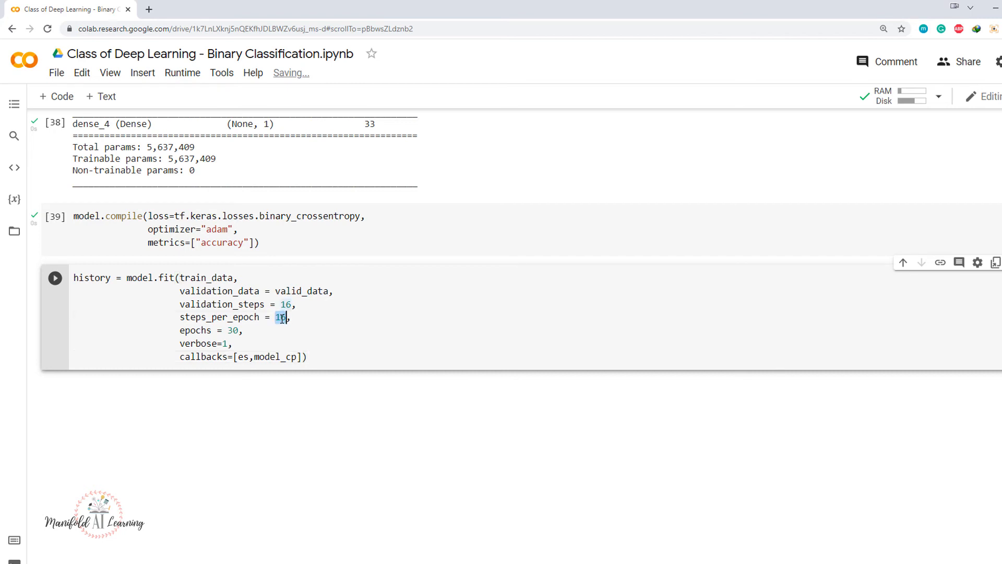
pyautogui.write('32')
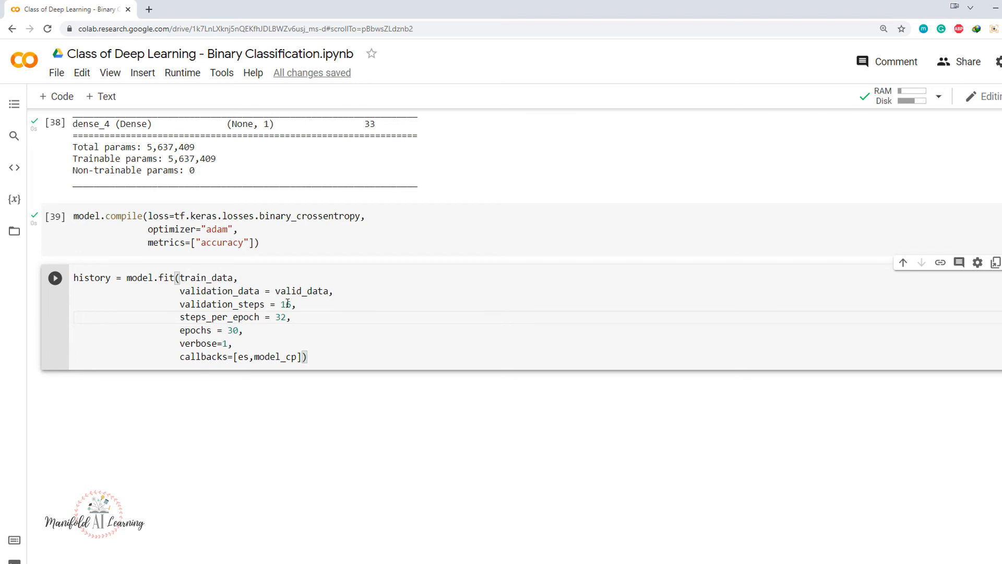
pyautogui.write('31')
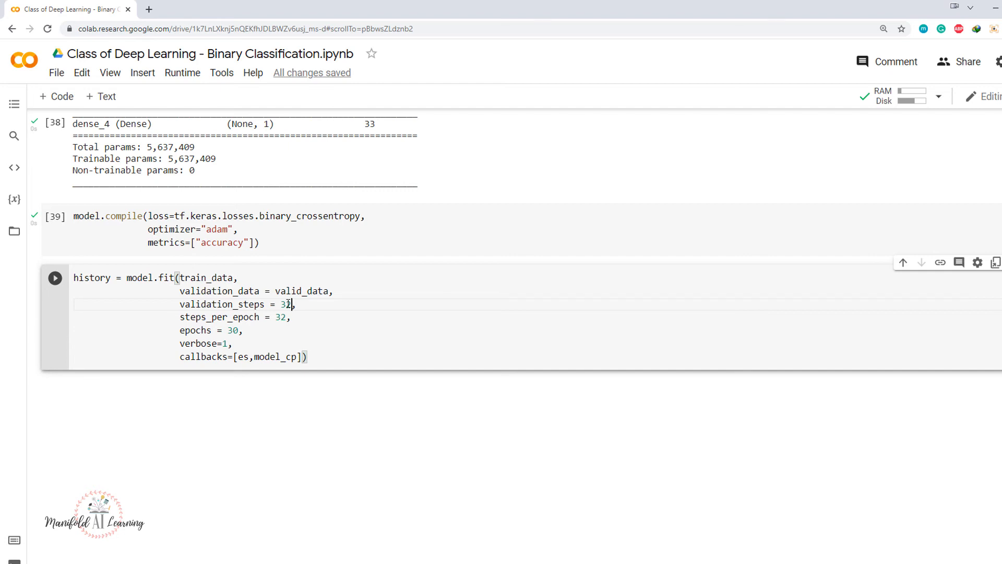
pyautogui.click(55, 277)
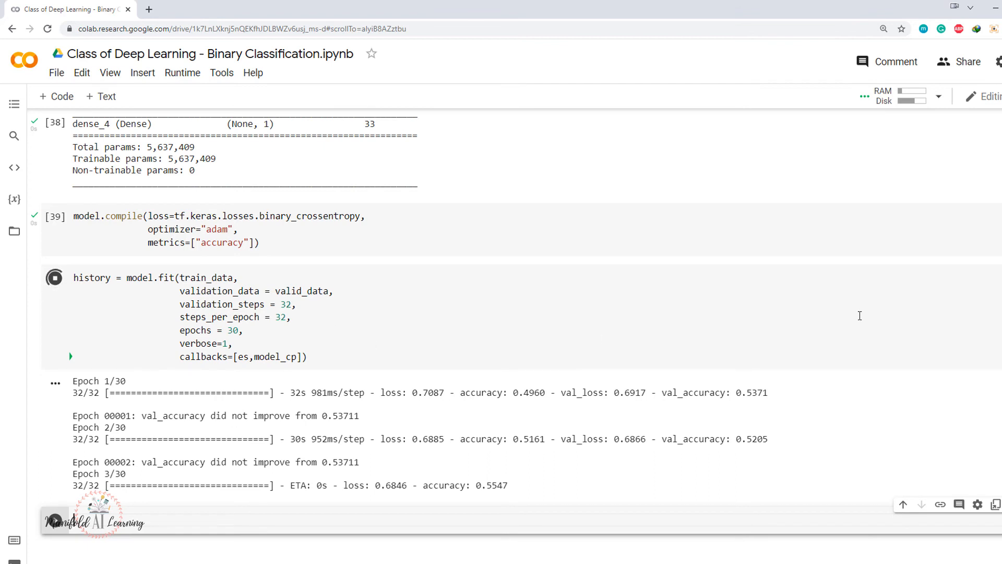
pyautogui.moveTo(304, 396)
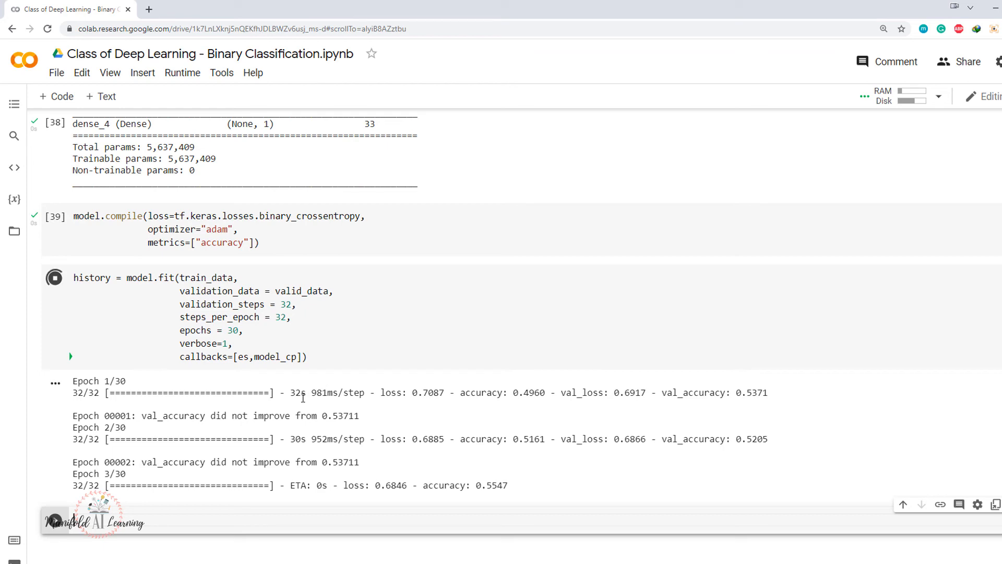
pyautogui.moveTo(368, 422)
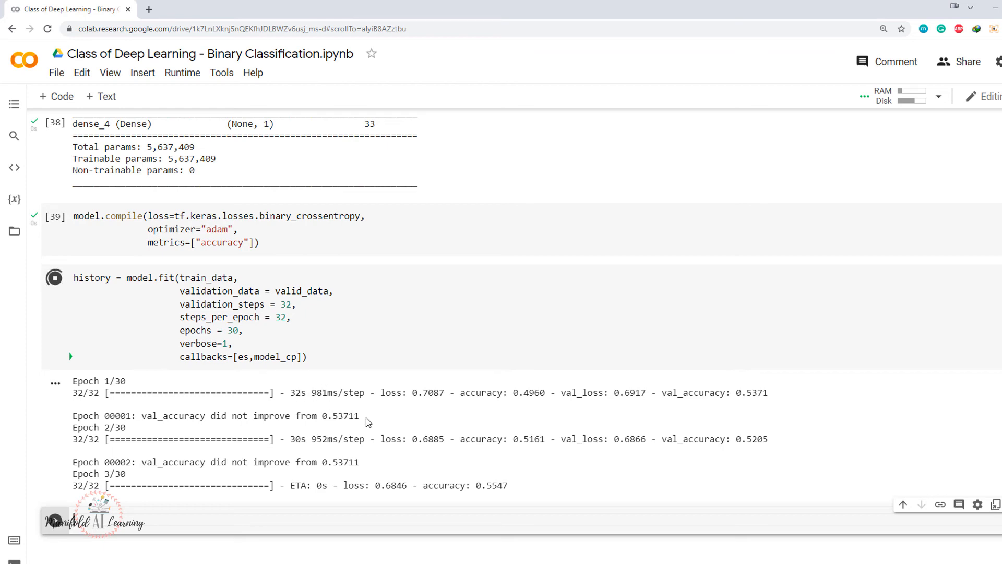
# Scroll through the epoch logs as training reaches epoch 4 with val_accuracy 0.5791.
pyautogui.scroll(3)
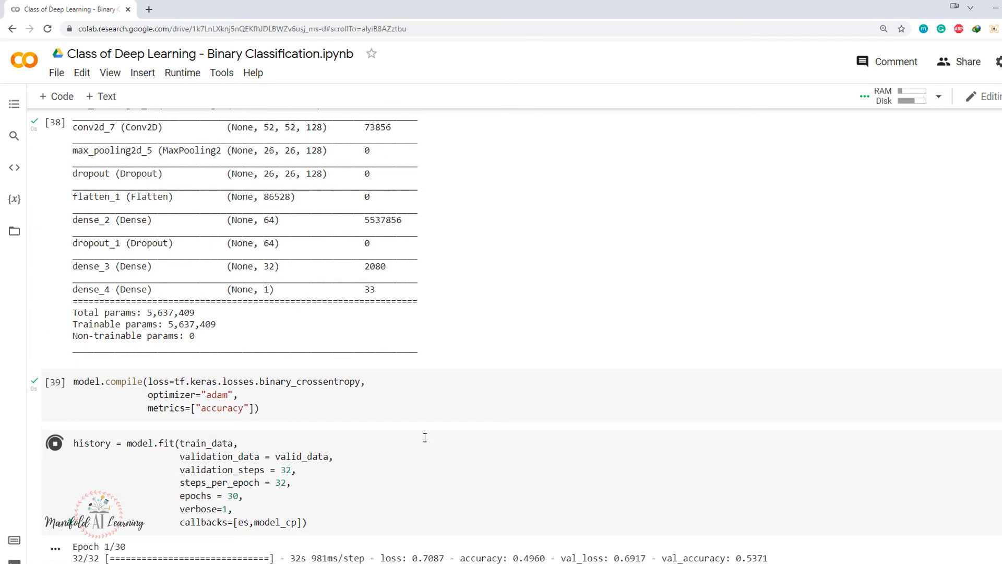
pyautogui.scroll(-3)
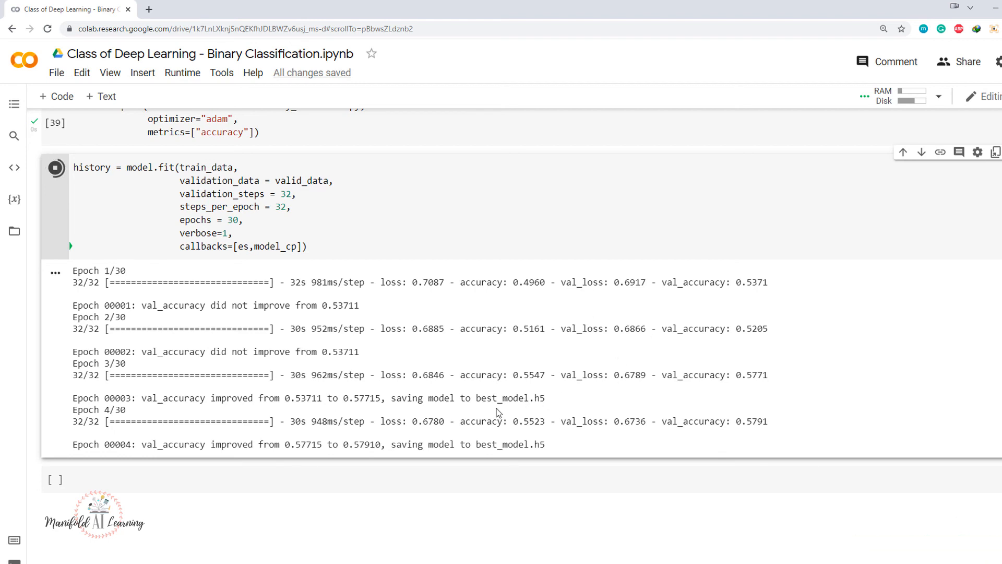
pyautogui.moveTo(370, 326)
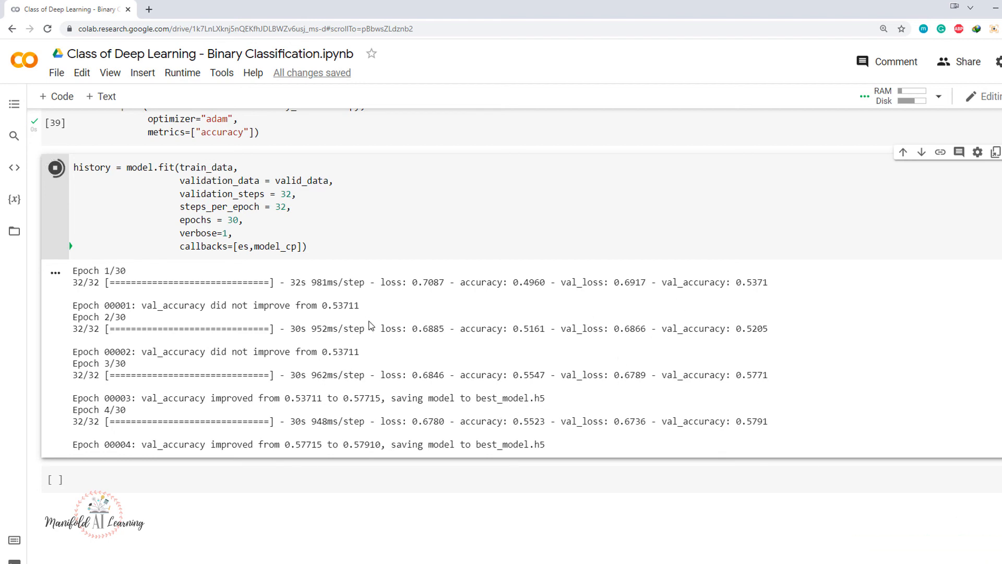
pyautogui.scroll(3)
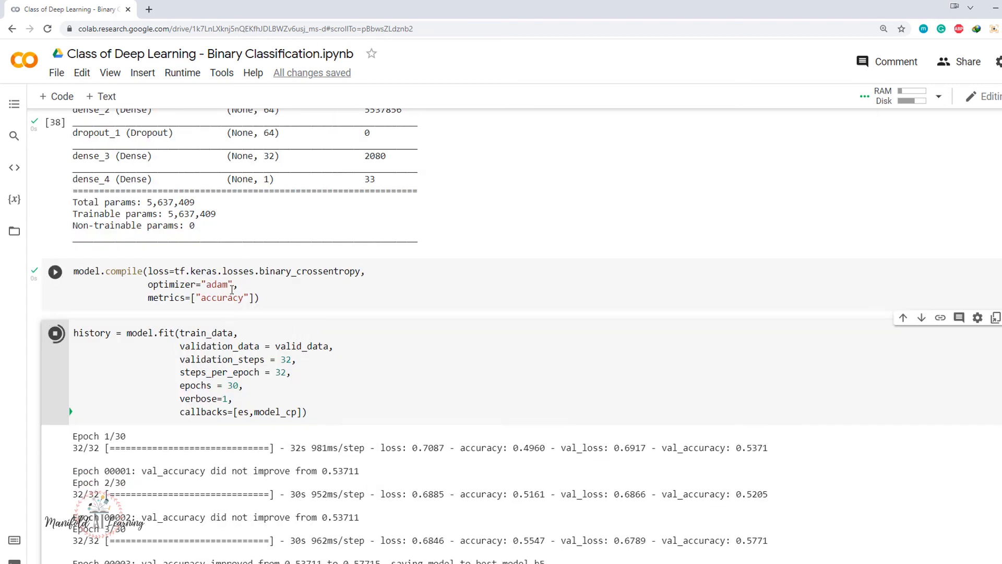